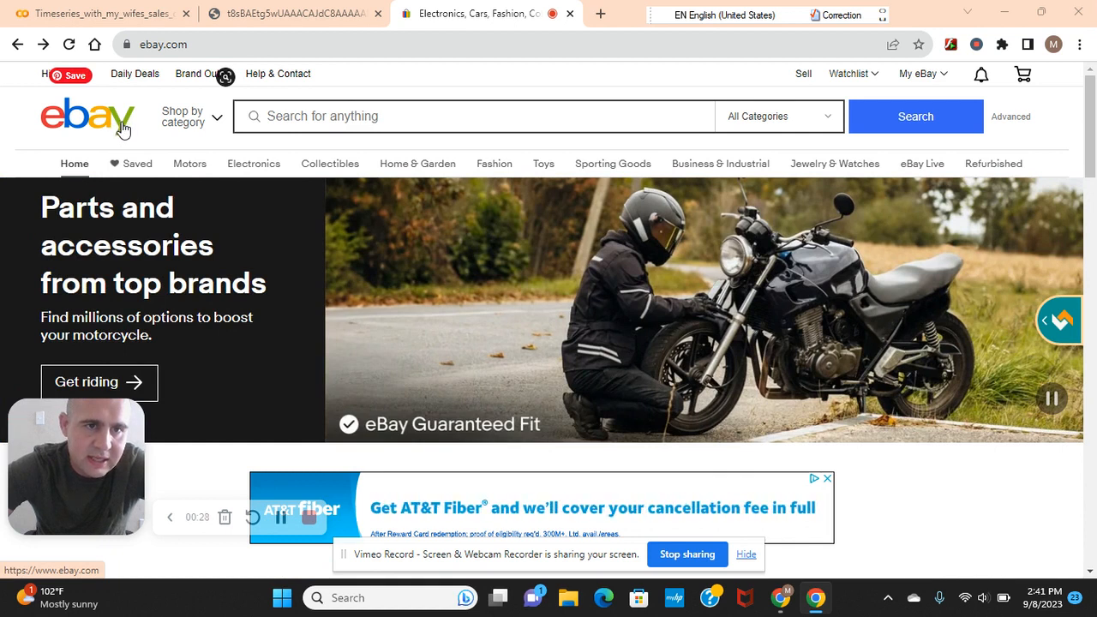
mouse_move(330, 164)
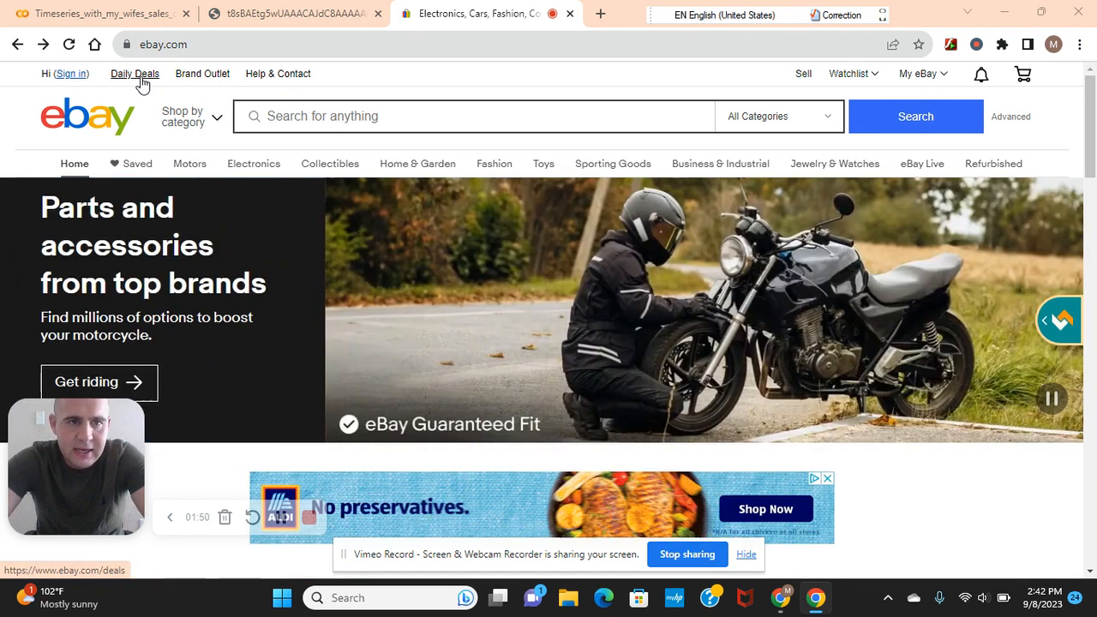
Step: Switch to the Timeseries_with_my_wifes_sales tab and review the df.head() and df.info() outputs
click(103, 13)
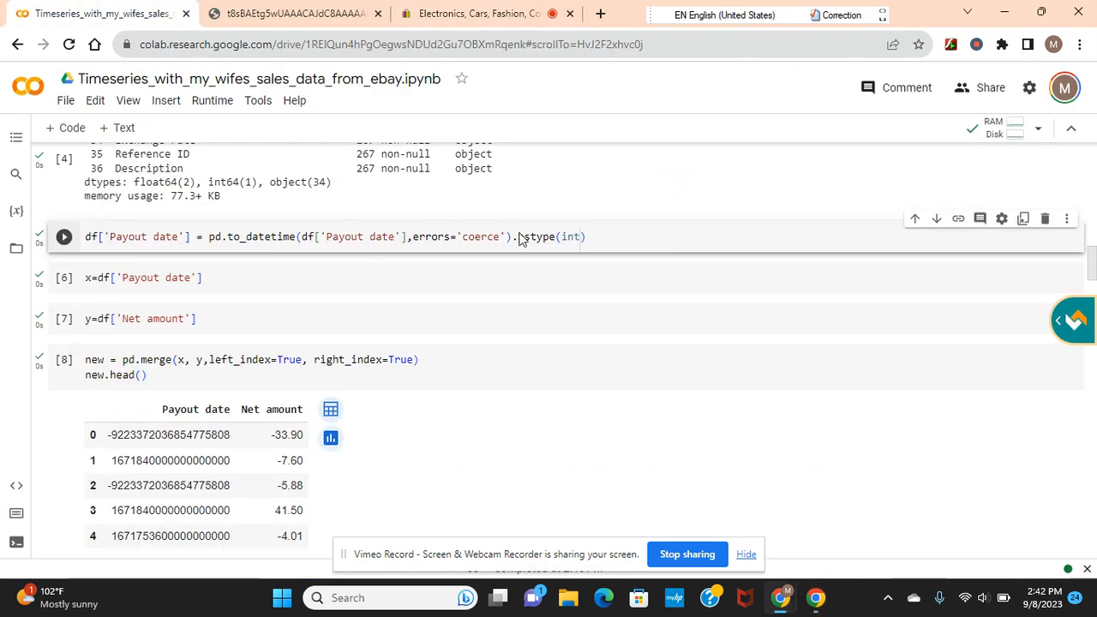
scroll(up, 3)
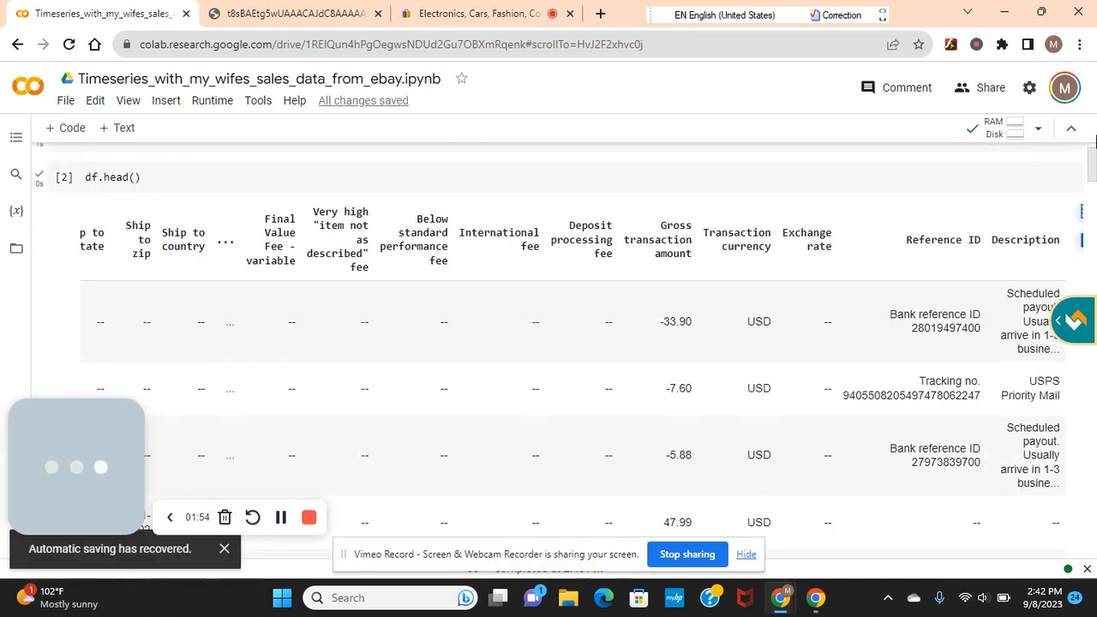
scroll(up, 3)
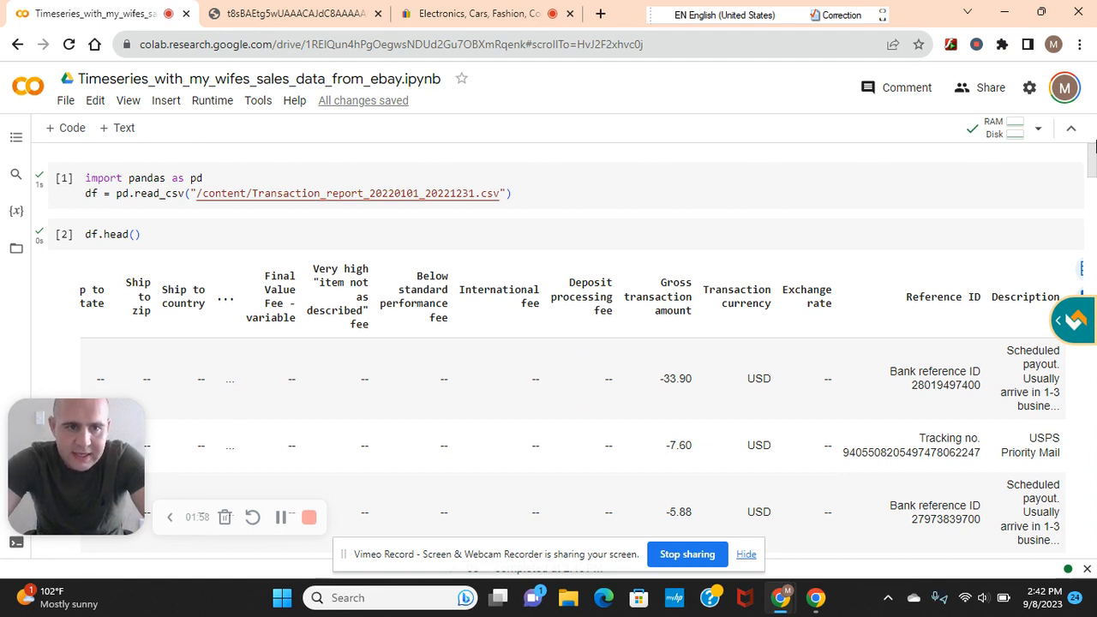
scroll(down, 3)
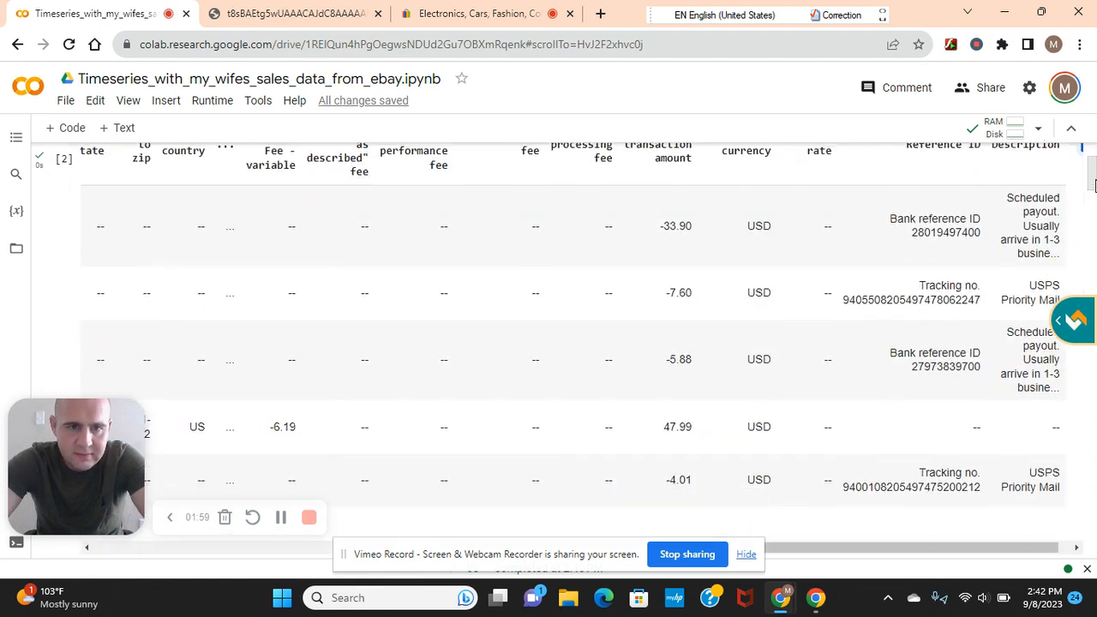
scroll(up, 3)
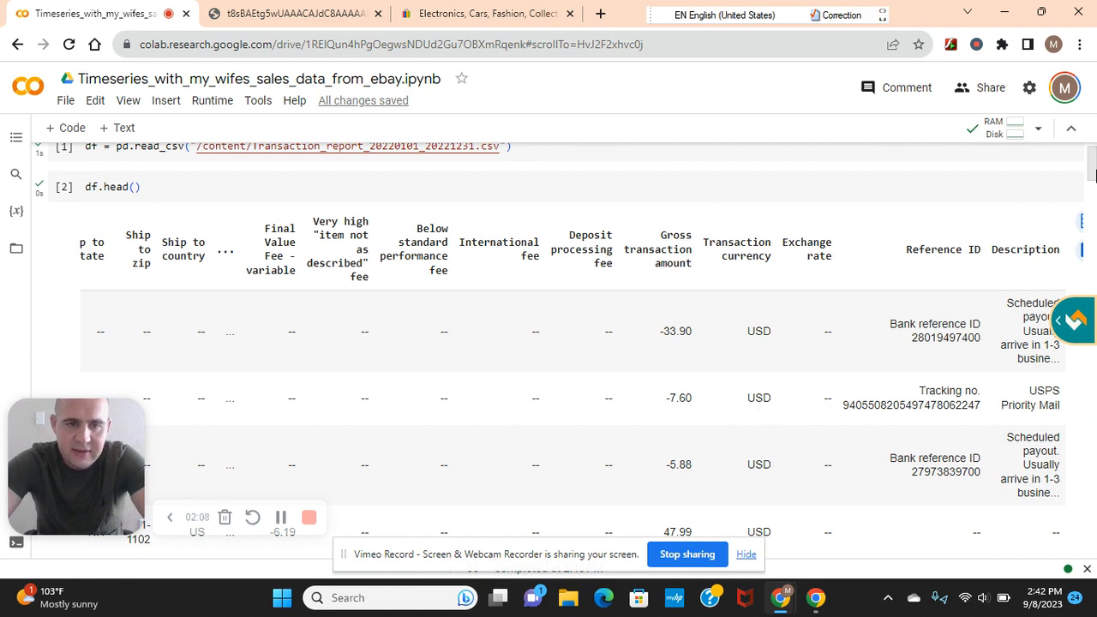
scroll(down, 3)
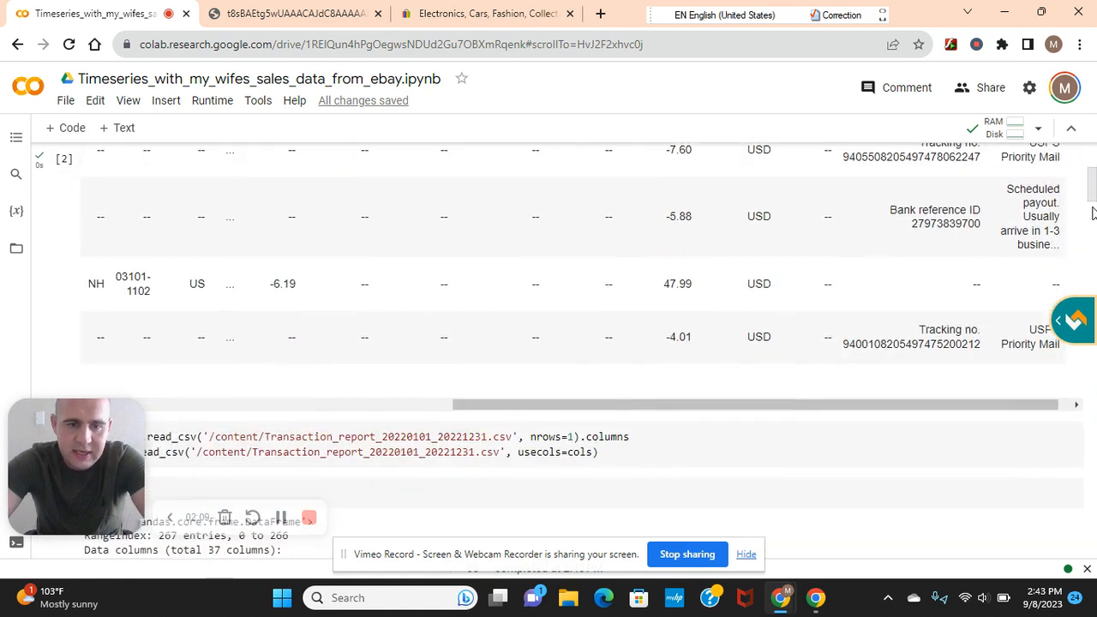
scroll(down, 3)
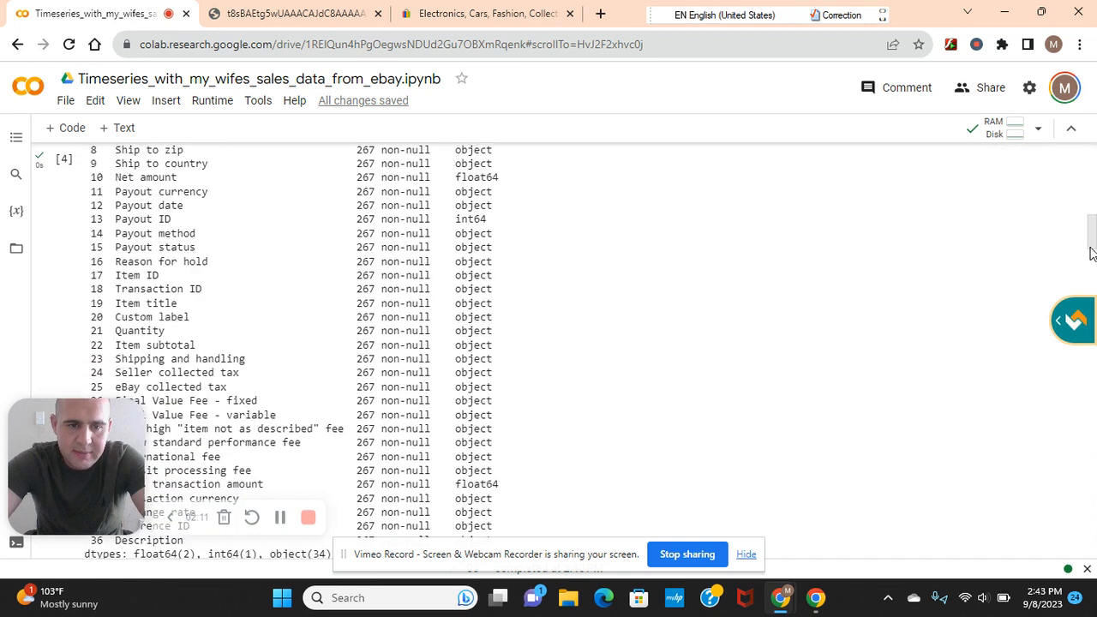
scroll(down, 3)
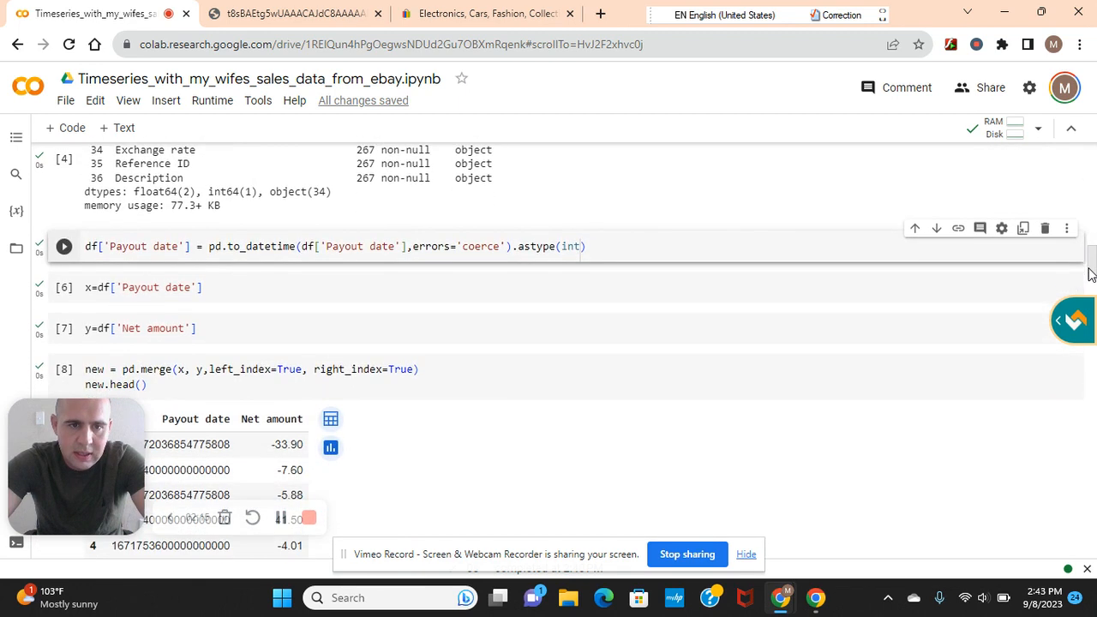
scroll(down, 3)
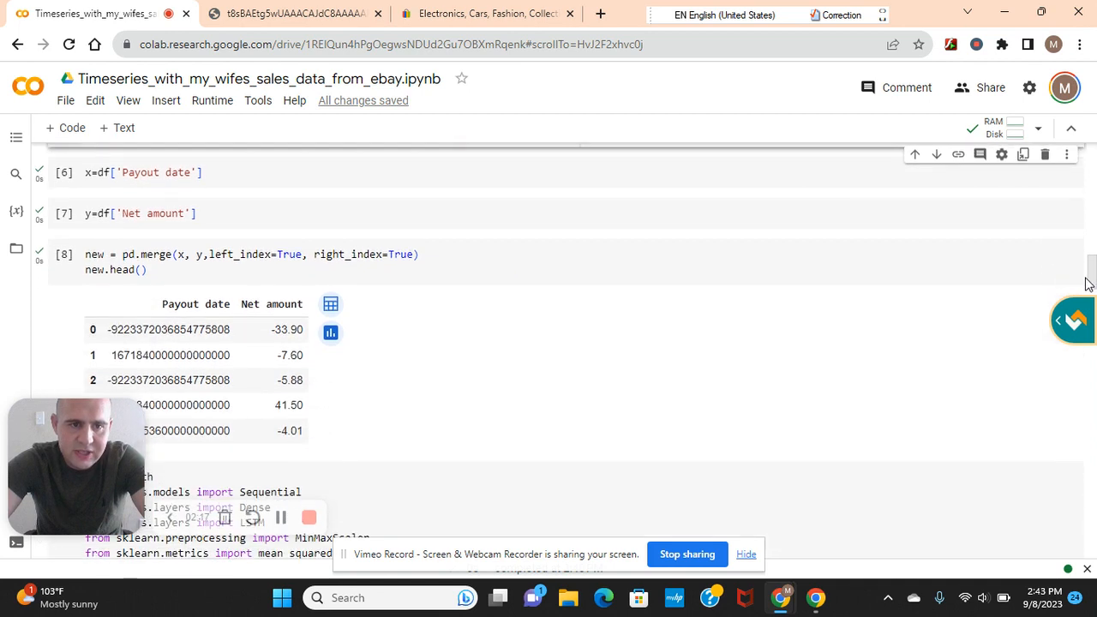
scroll(up, 3)
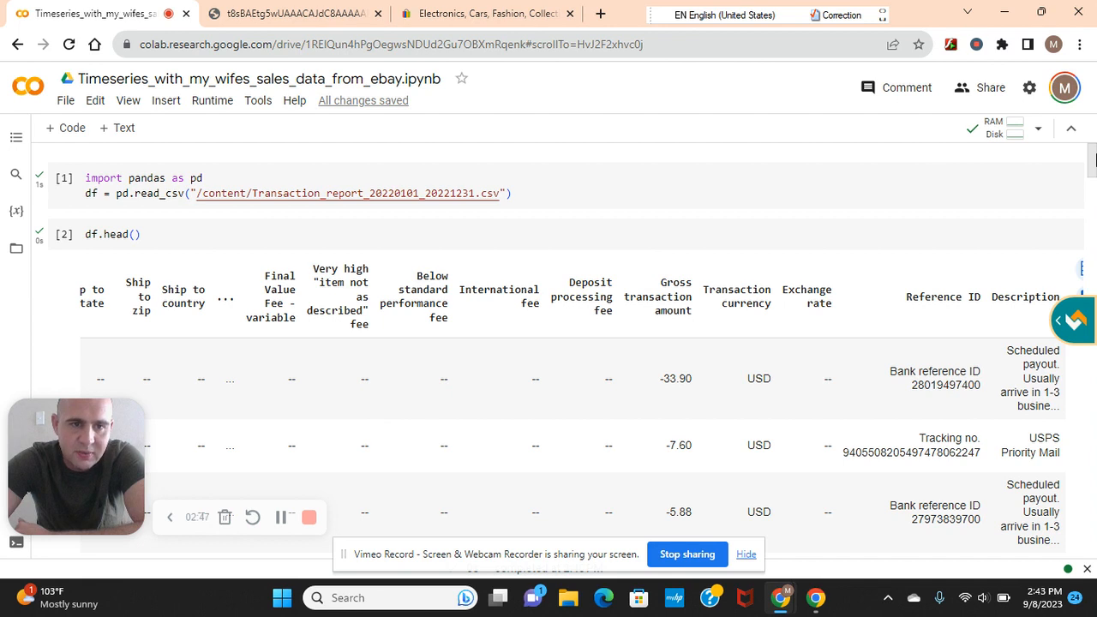
scroll(down, 3)
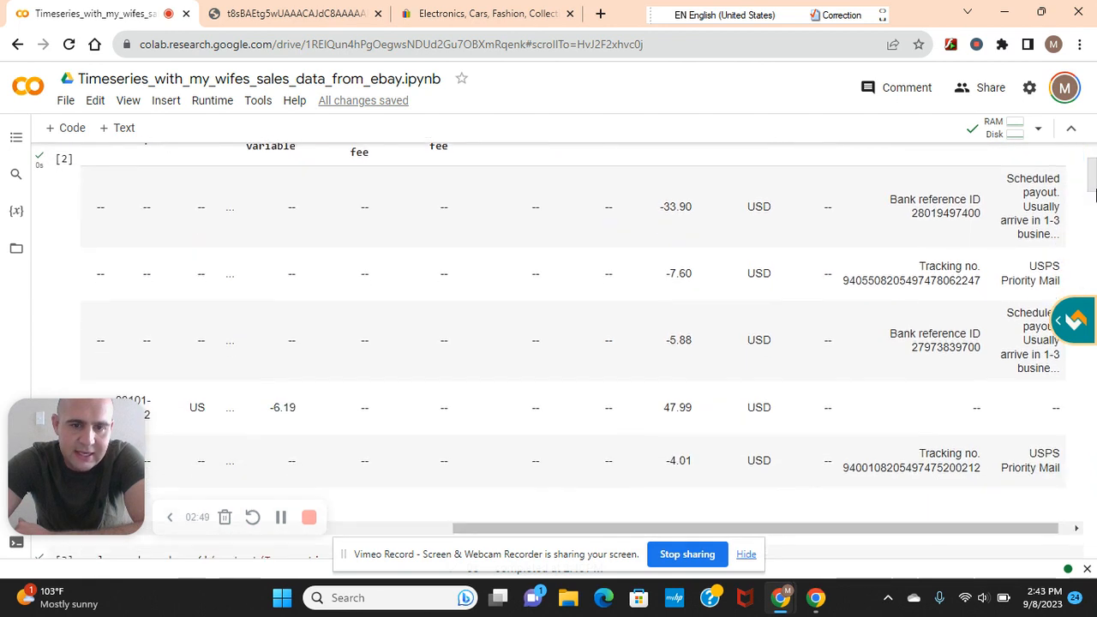
scroll(down, 3)
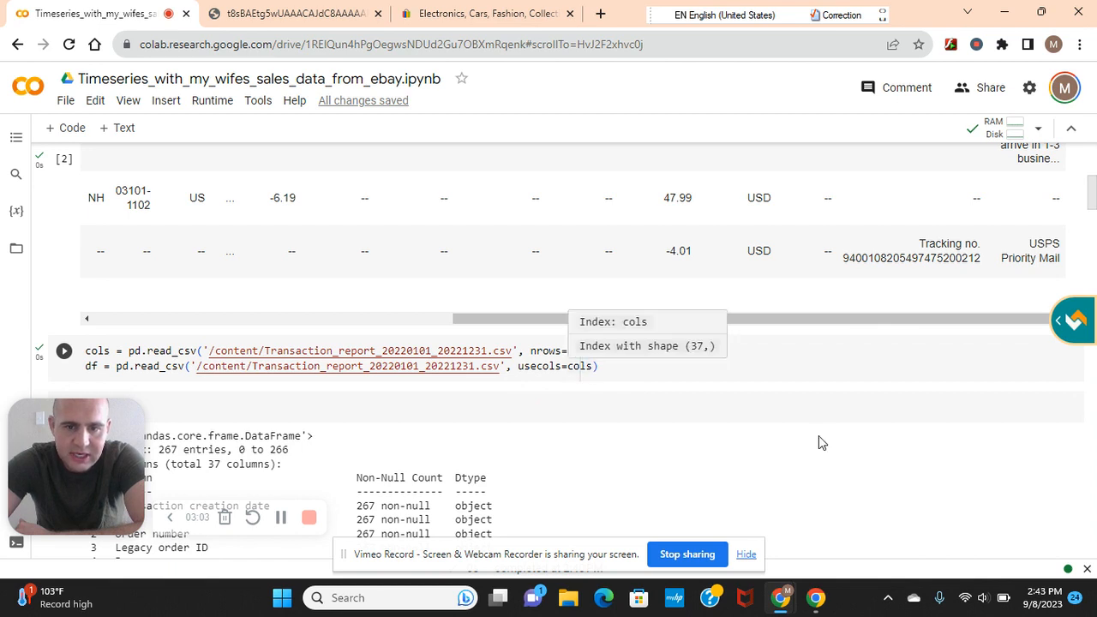
click(64, 351)
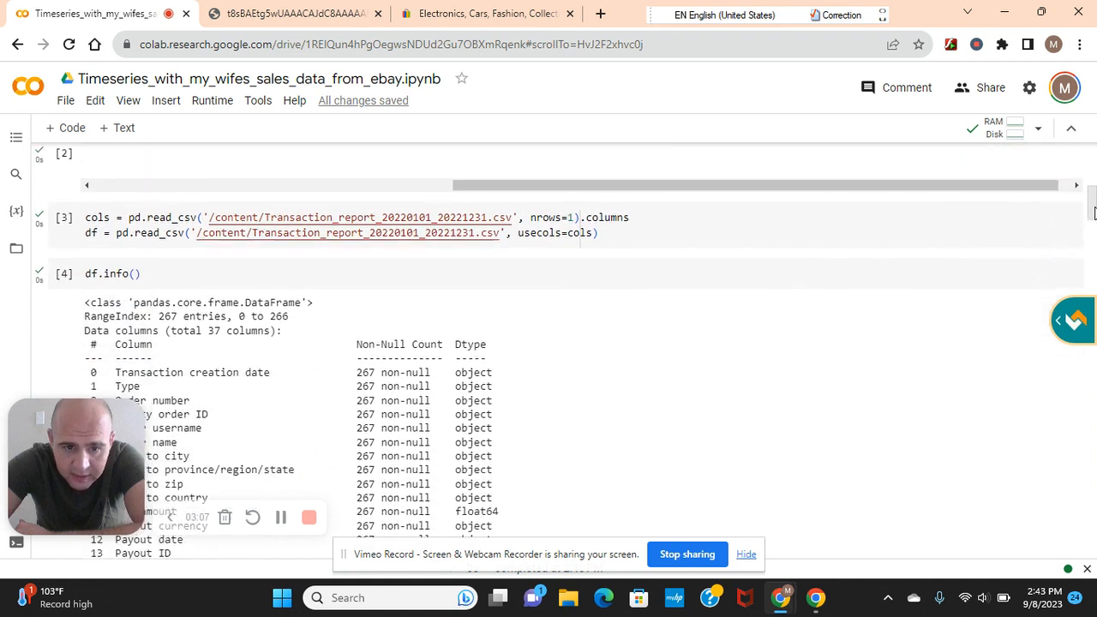
scroll(down, 3)
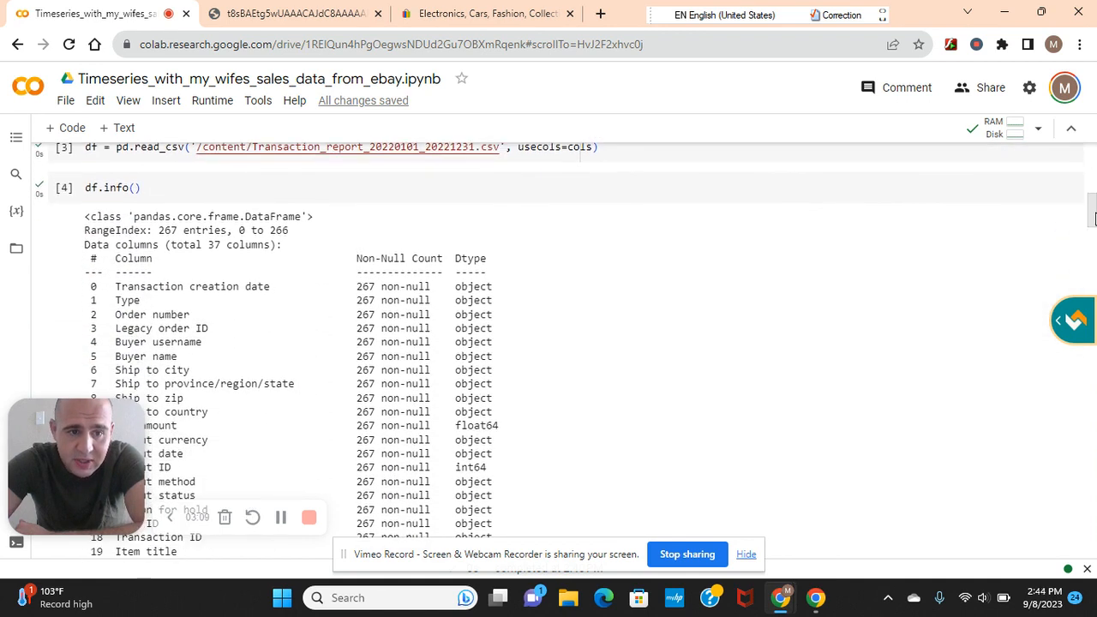
scroll(down, 3)
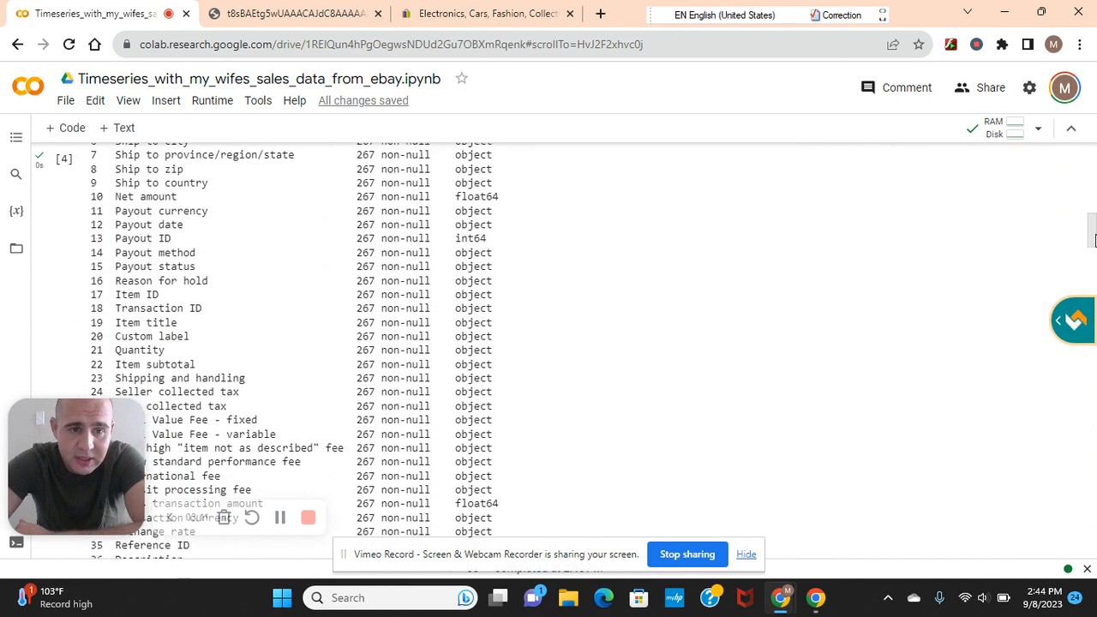
scroll(up, 3)
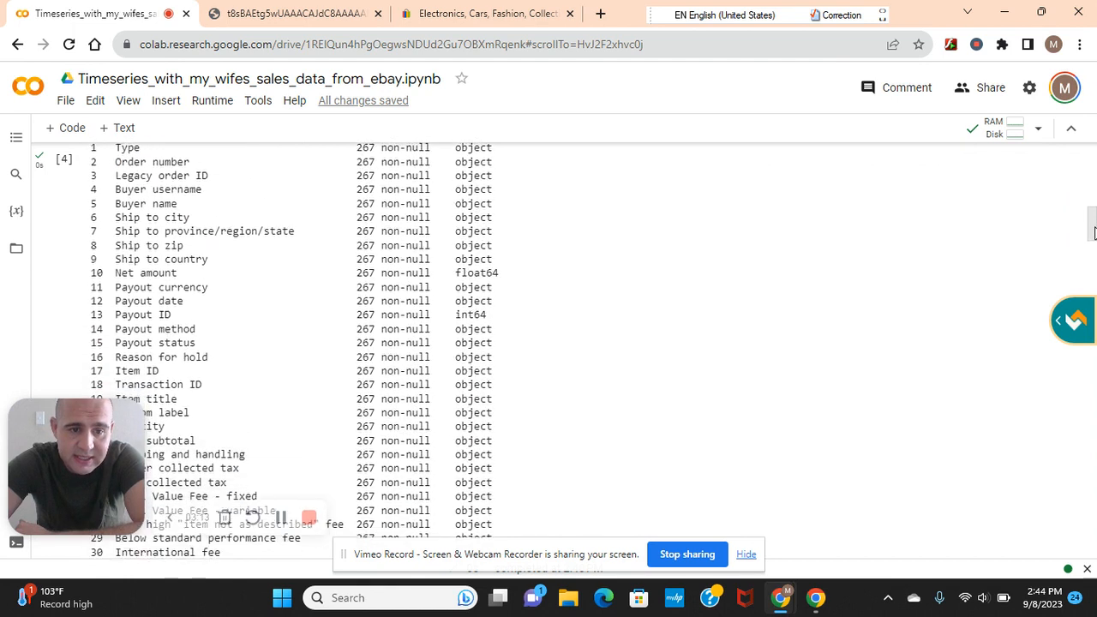
scroll(down, 3)
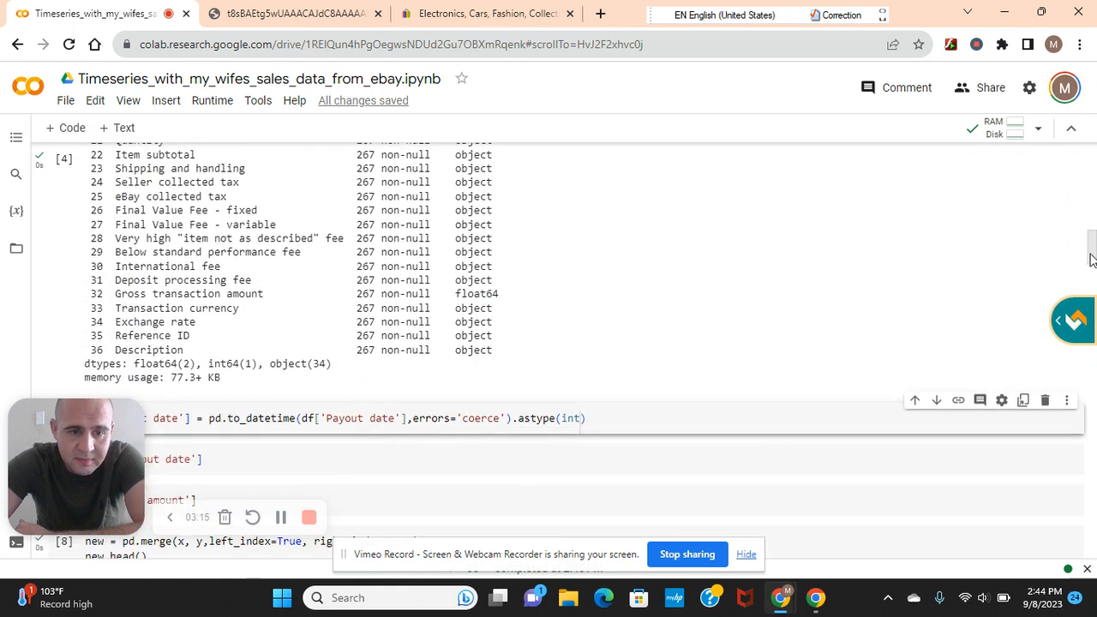
scroll(down, 3)
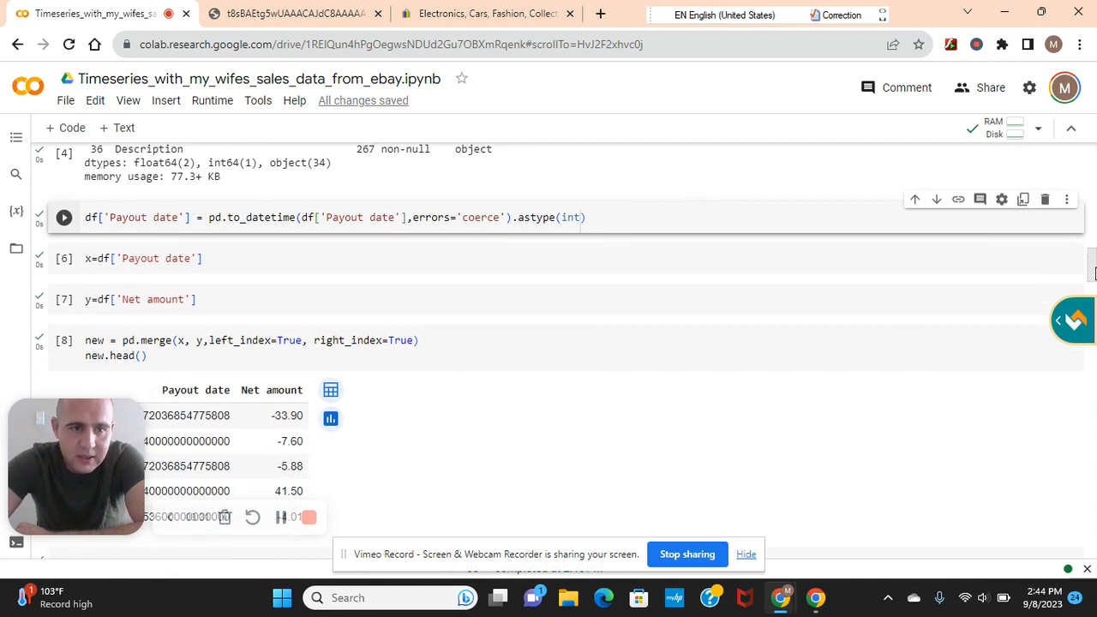
click(155, 258)
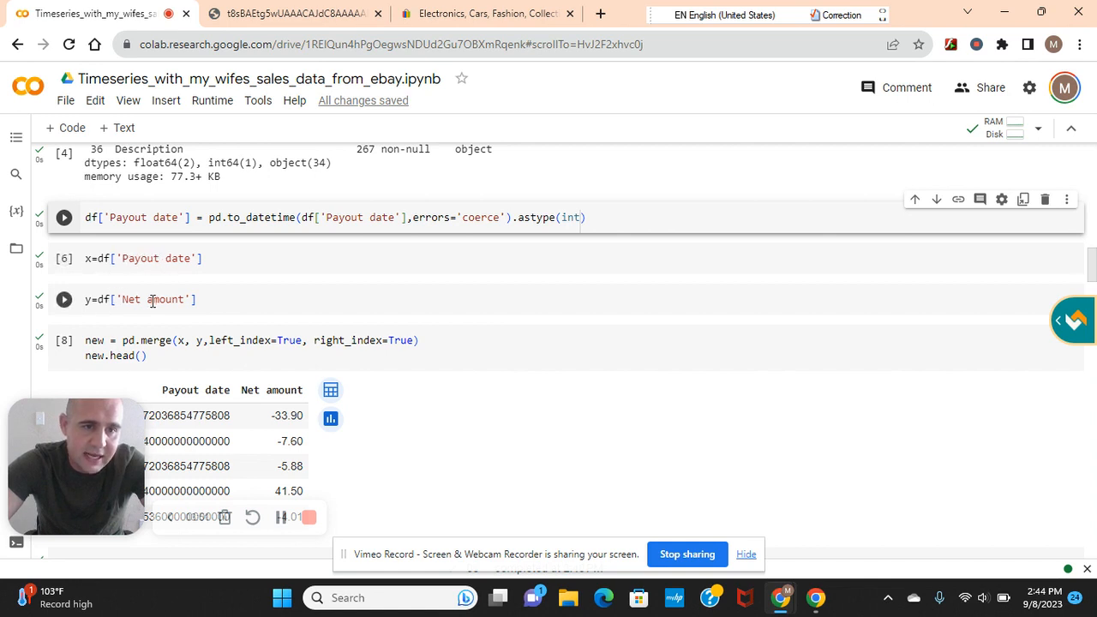
click(63, 299)
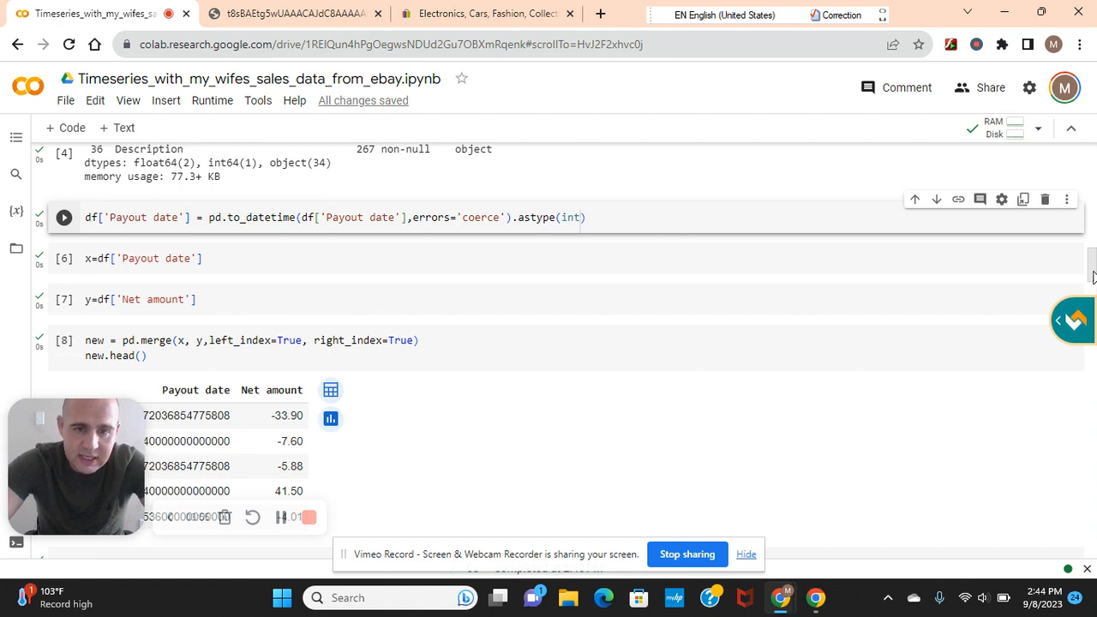
scroll(down, 3)
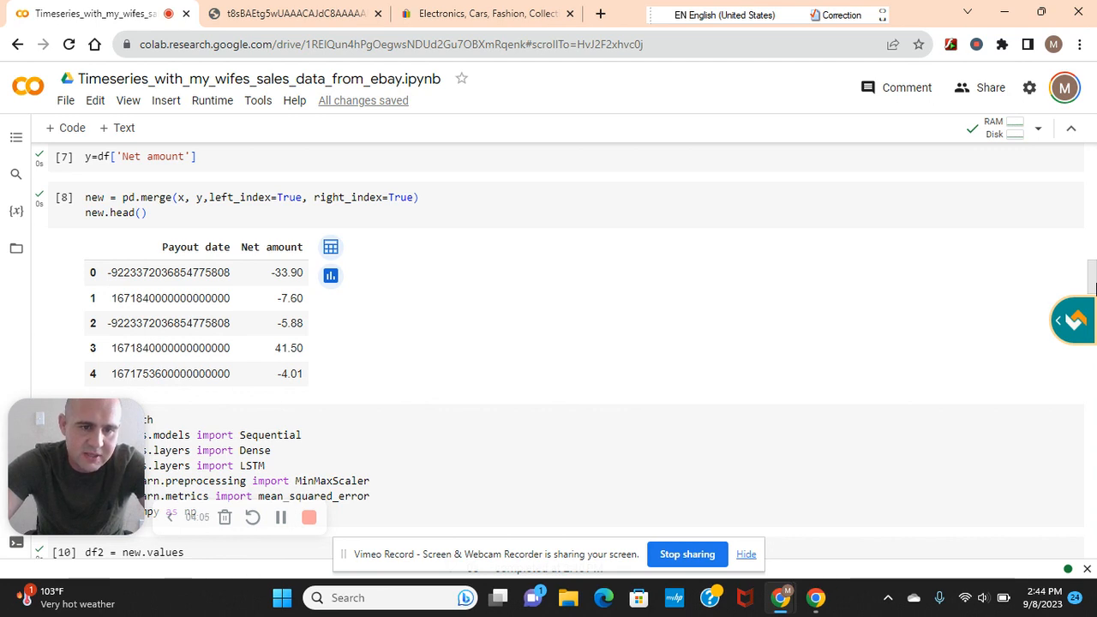
scroll(down, 3)
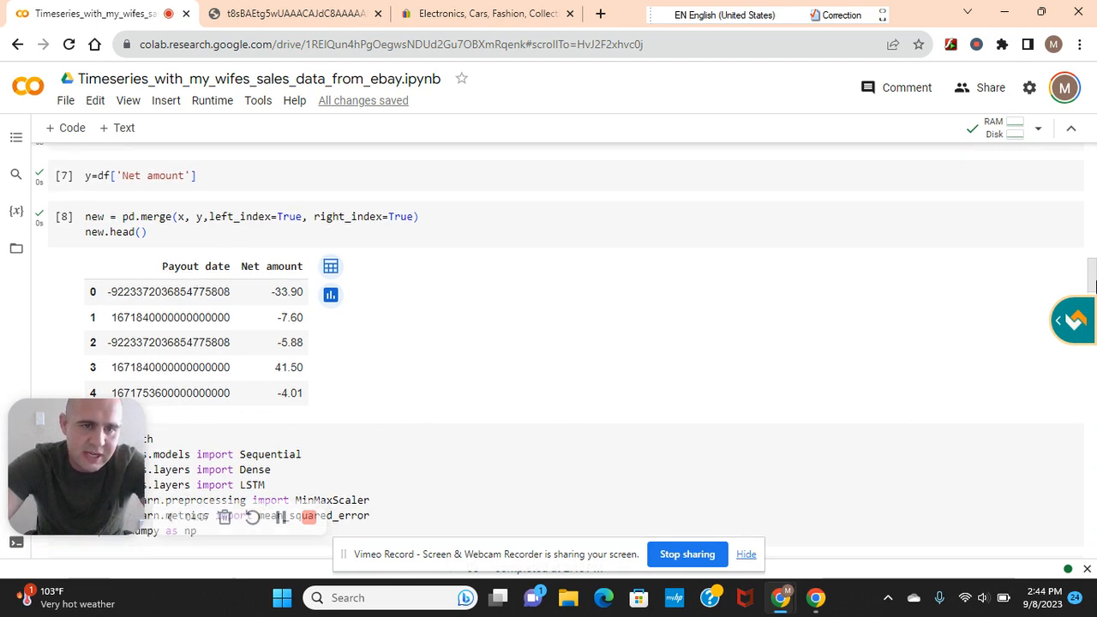
scroll(up, 3)
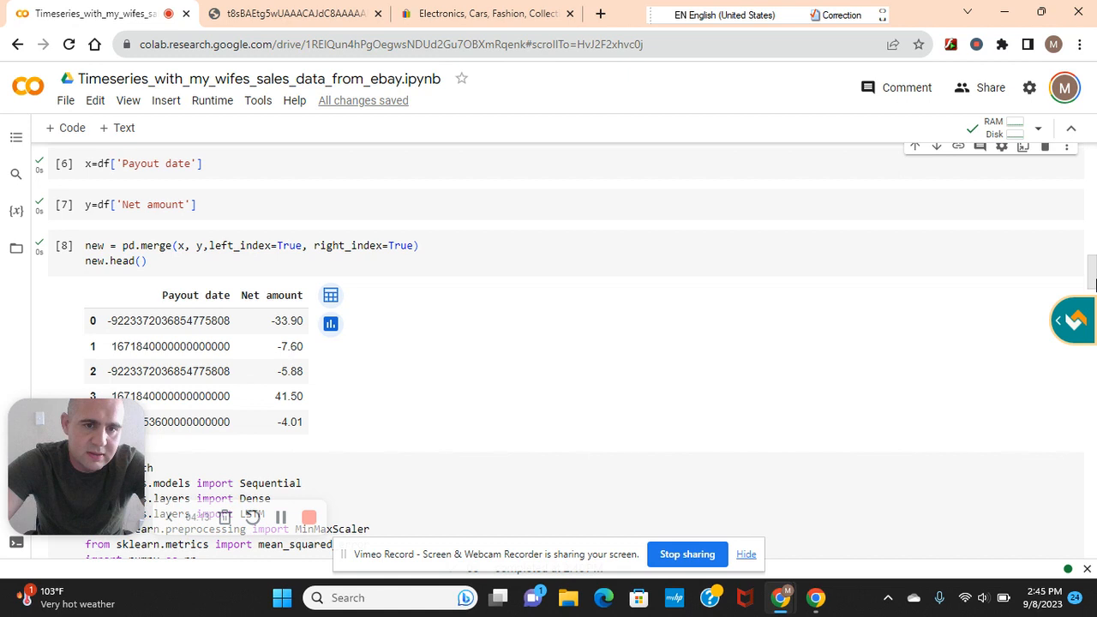
scroll(up, 3)
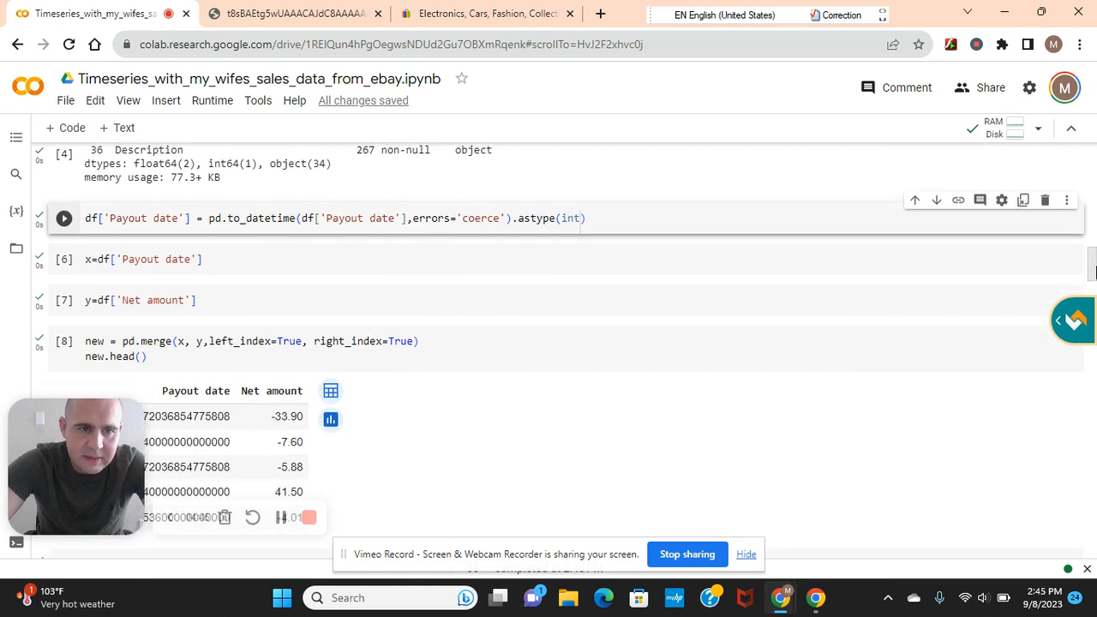
scroll(down, 3)
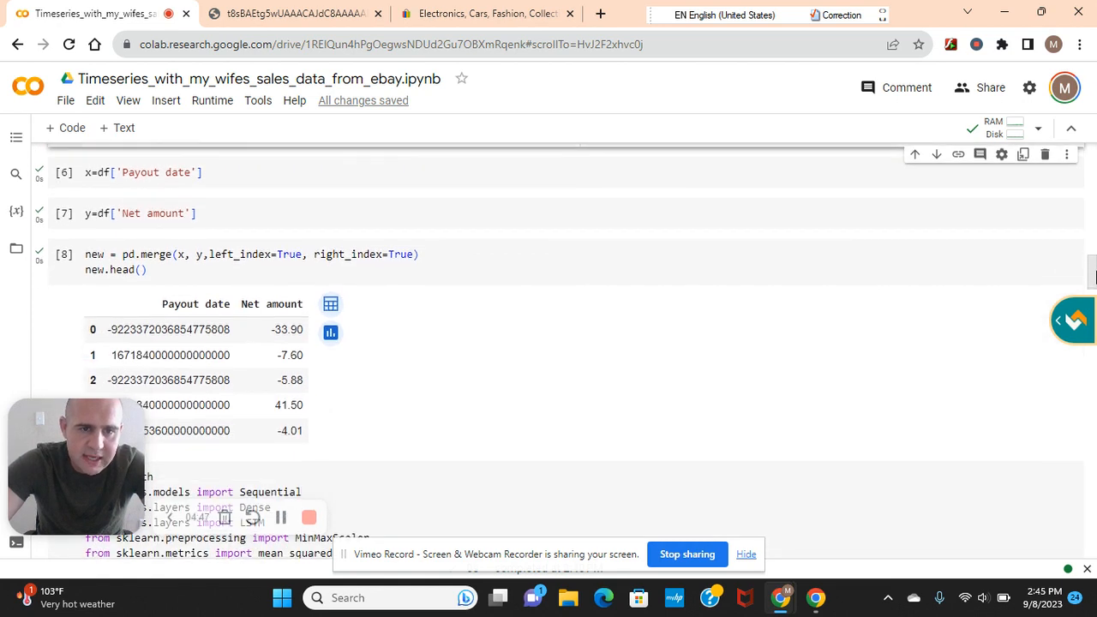
scroll(down, 3)
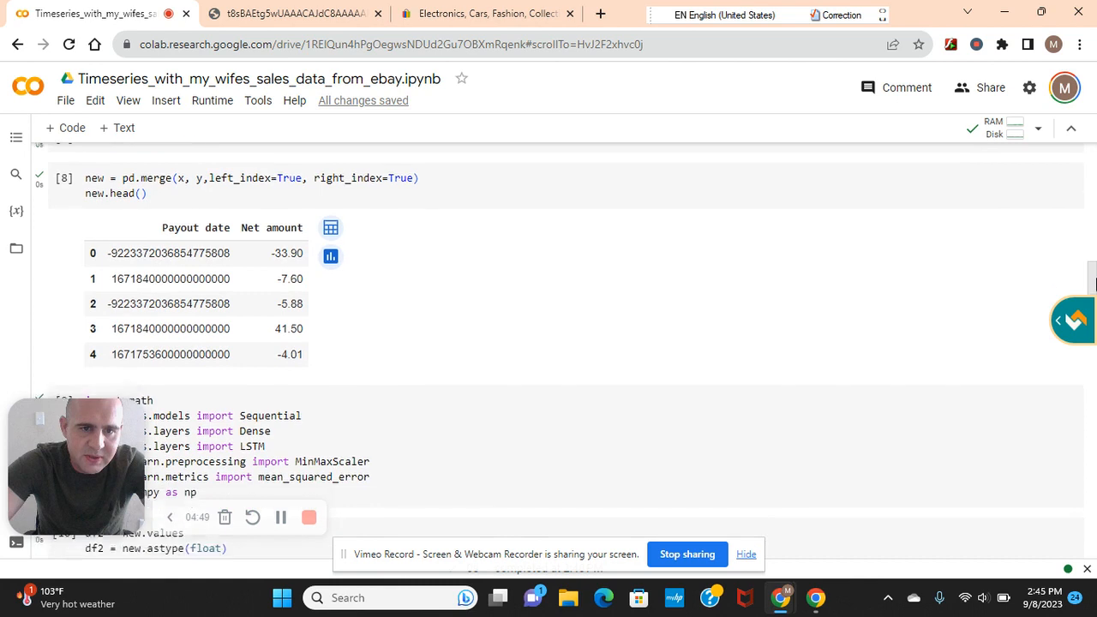
scroll(down, 3)
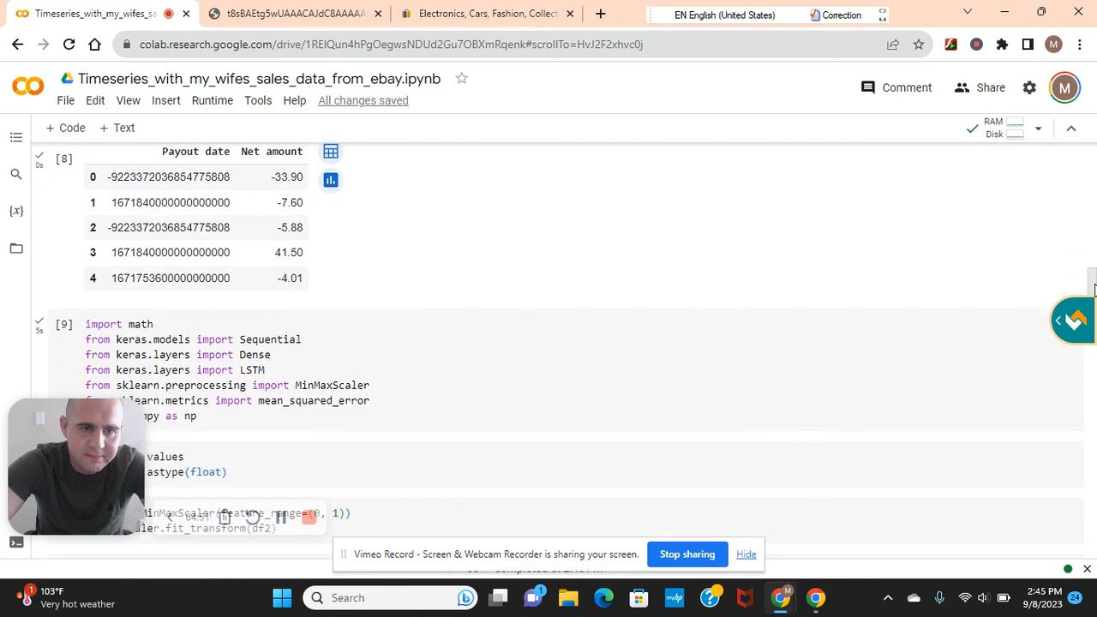
scroll(down, 3)
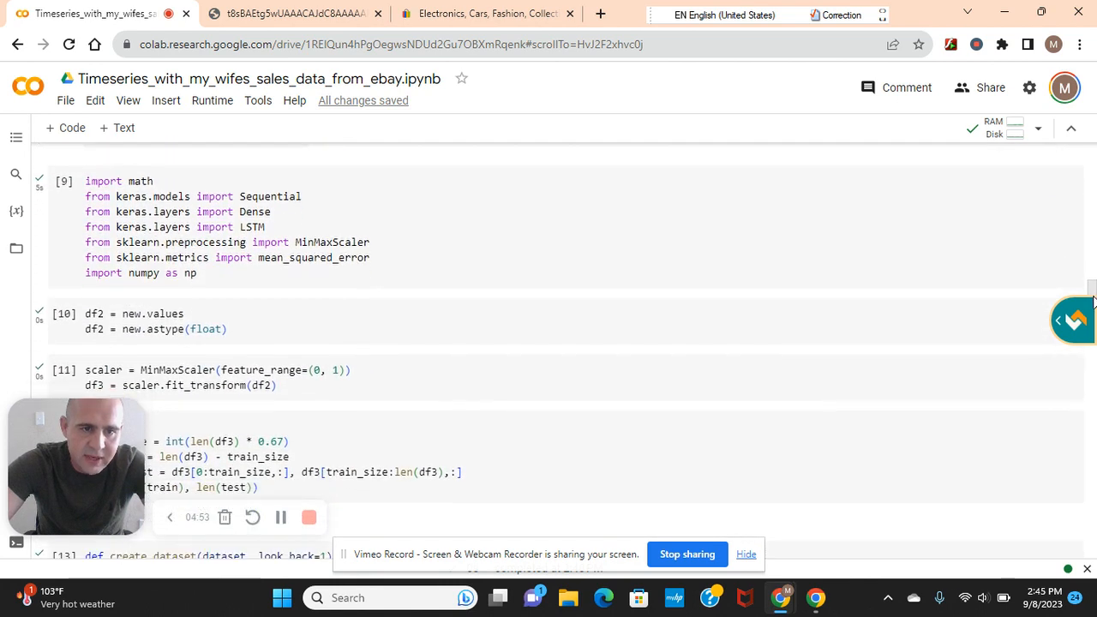
scroll(up, 3)
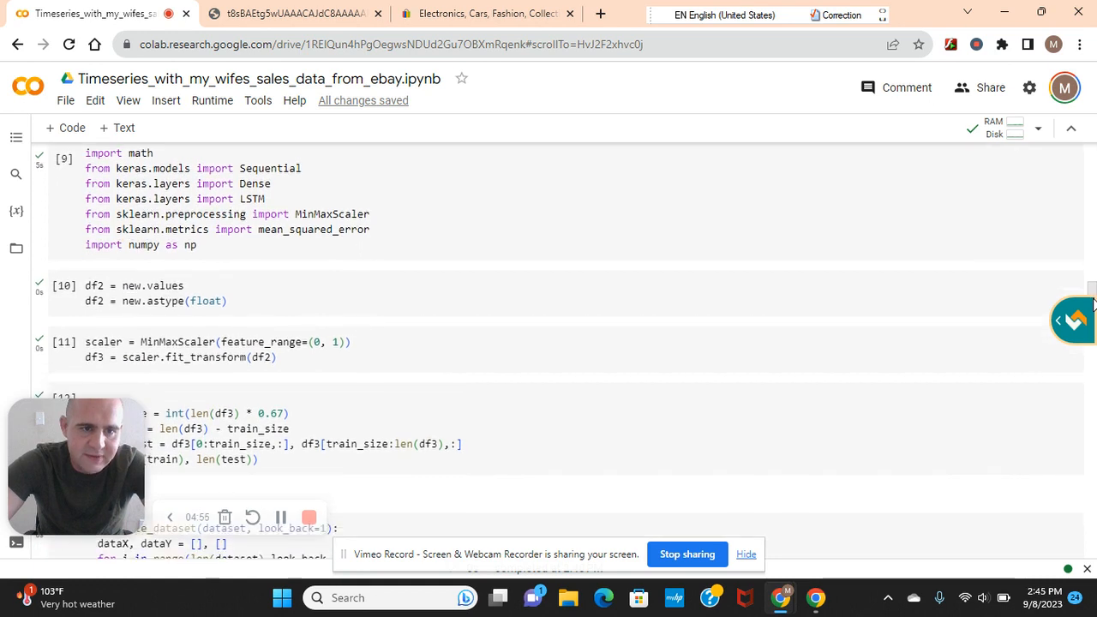
scroll(down, 3)
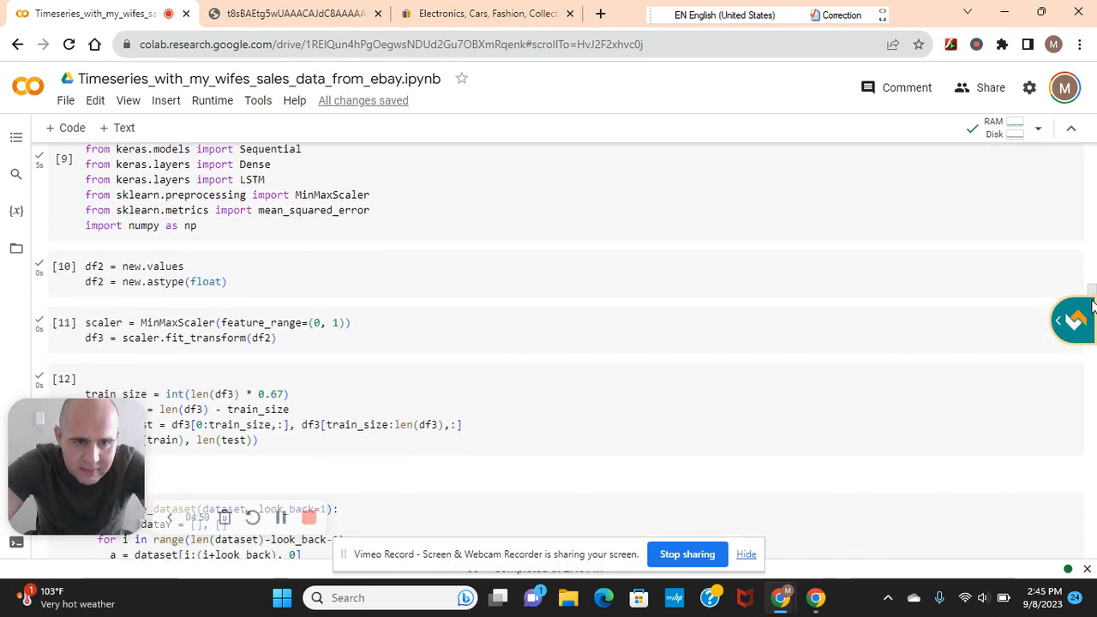
scroll(down, 3)
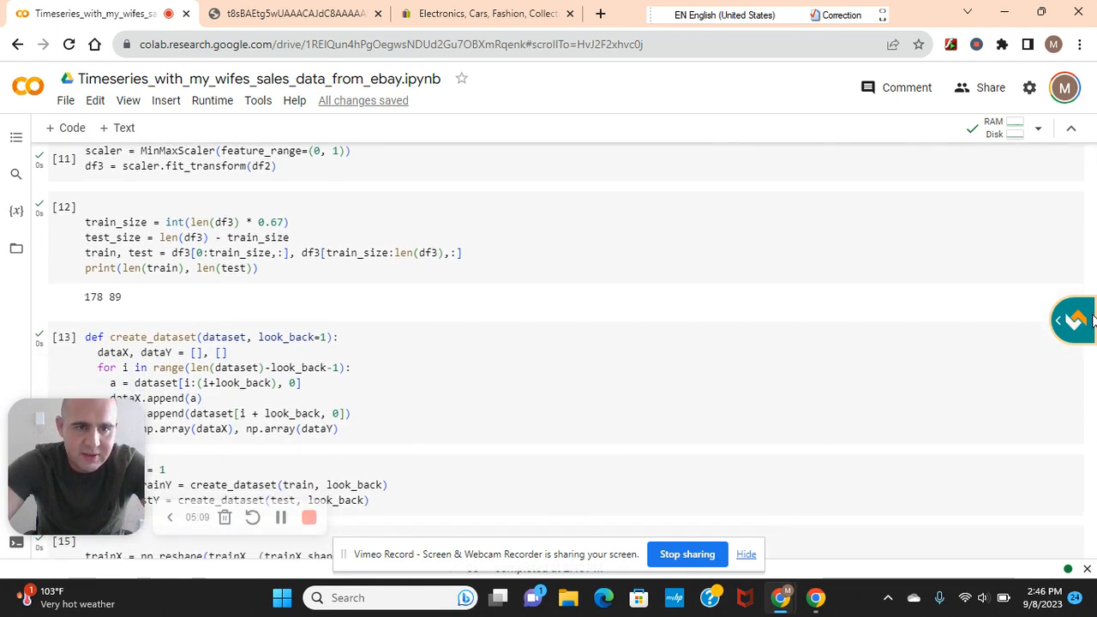
scroll(up, 3)
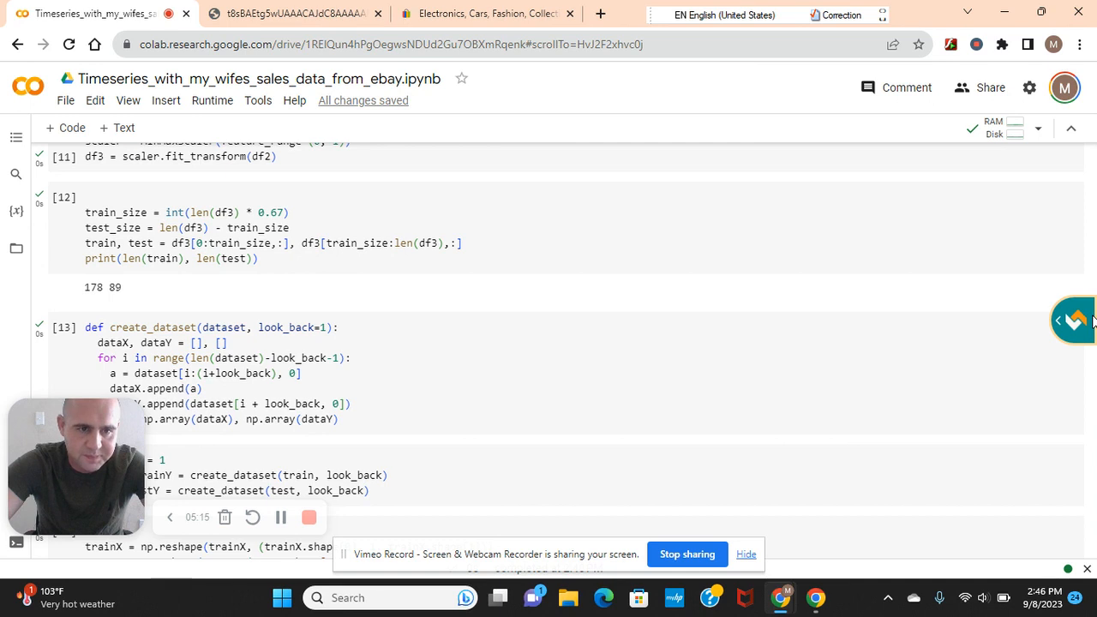
scroll(down, 3)
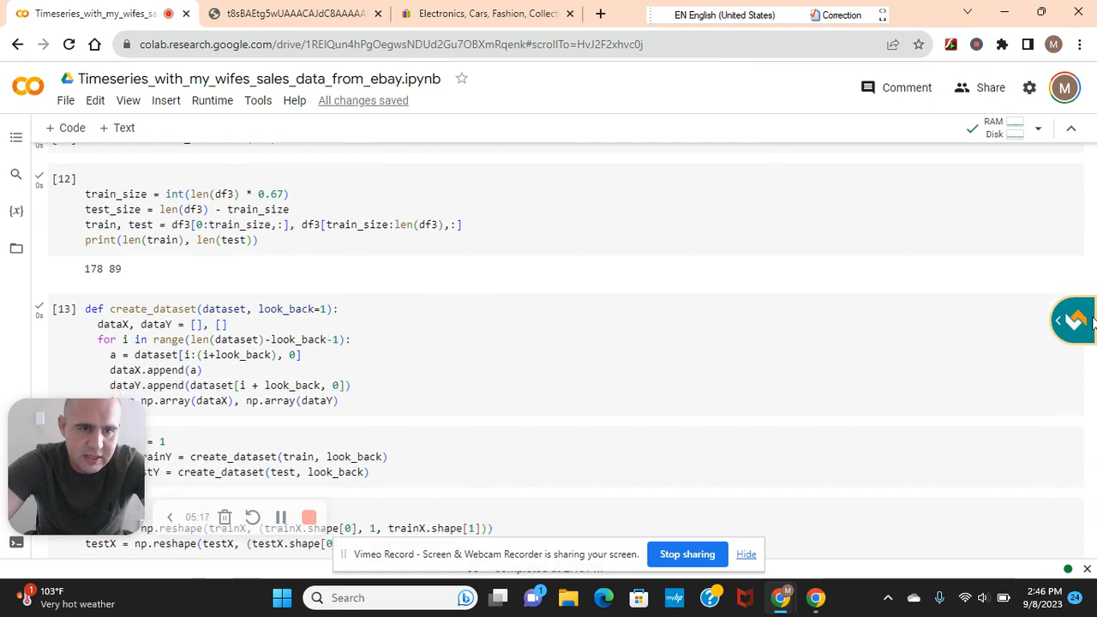
scroll(down, 3)
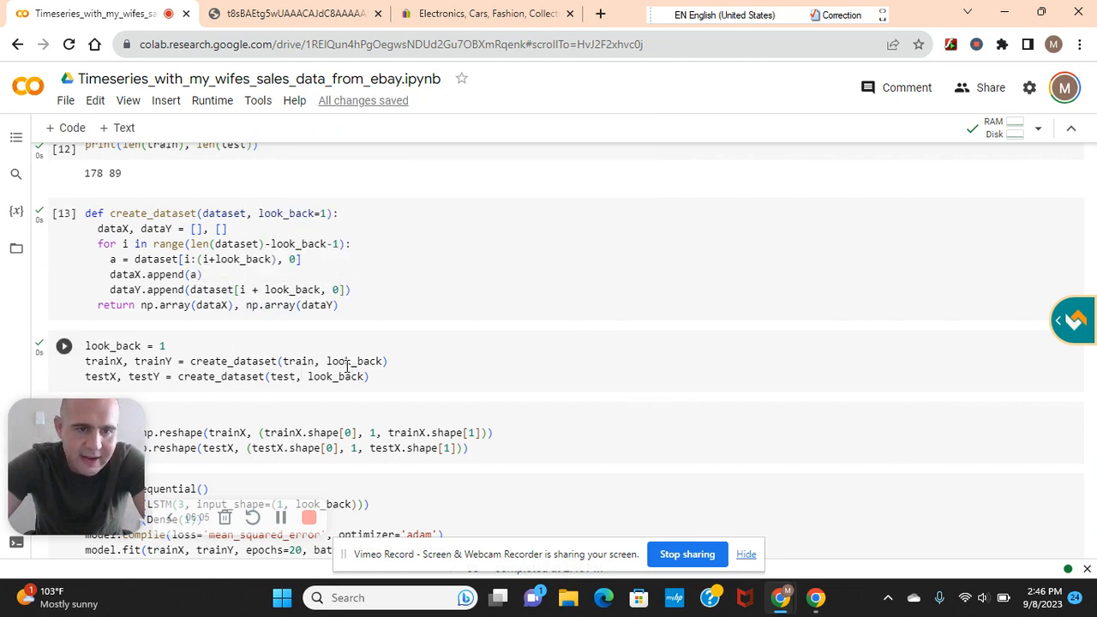
mouse_move(152, 360)
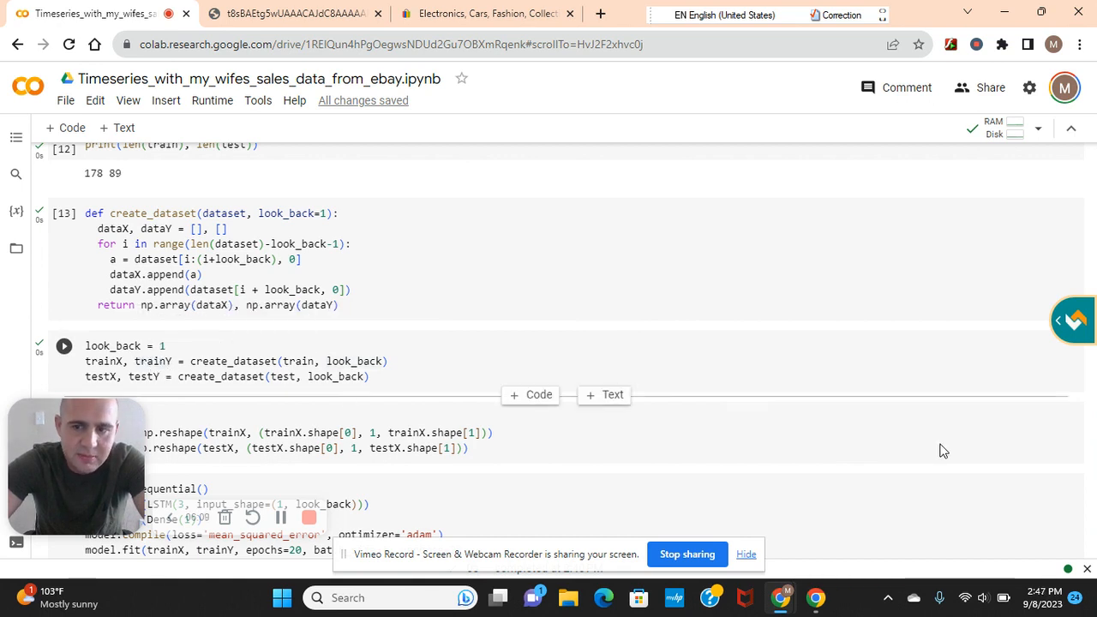
click(63, 345)
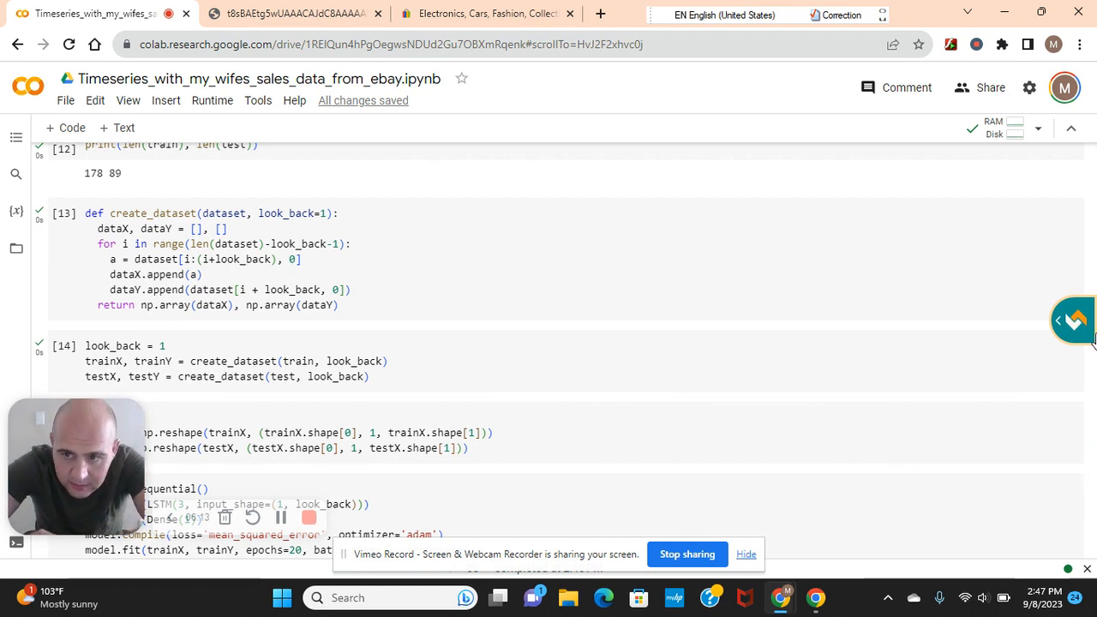
scroll(up, 3)
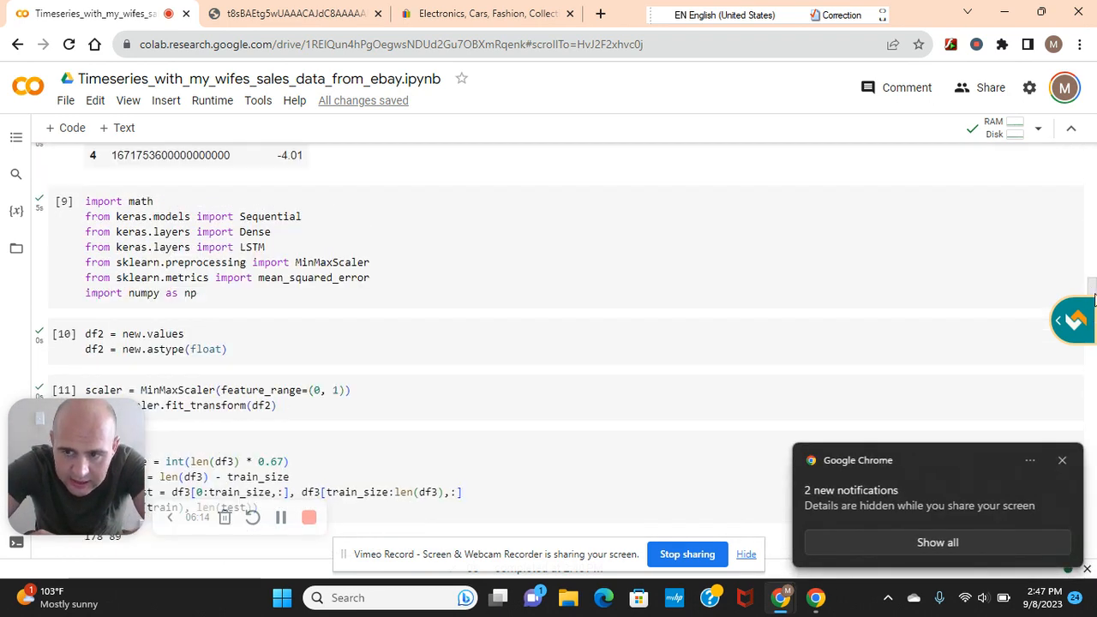
scroll(down, 3)
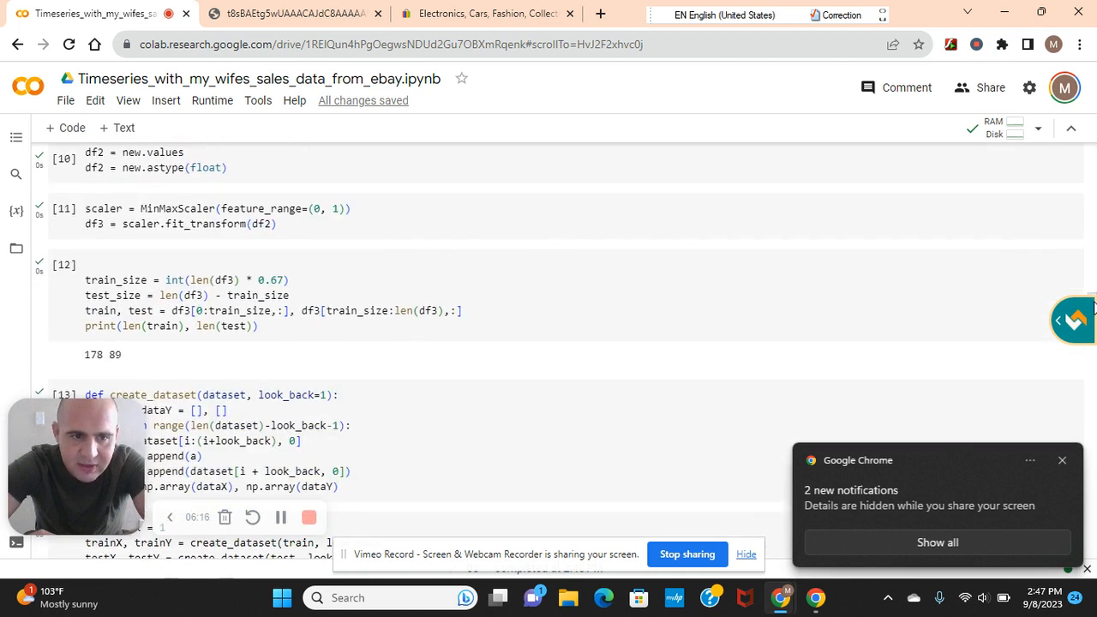
scroll(down, 3)
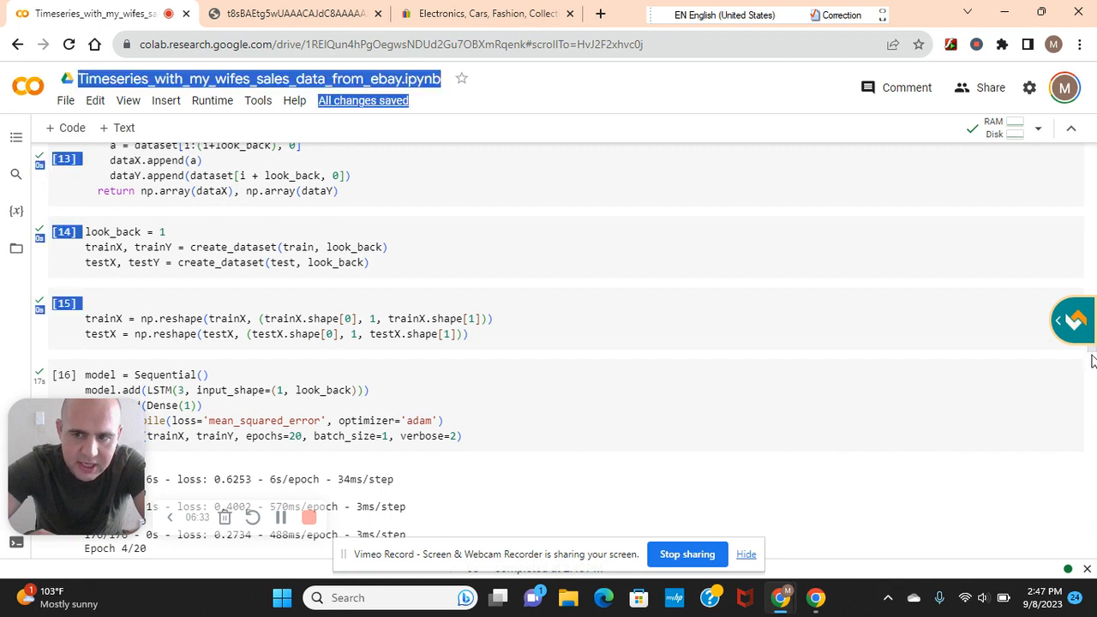
scroll(down, 3)
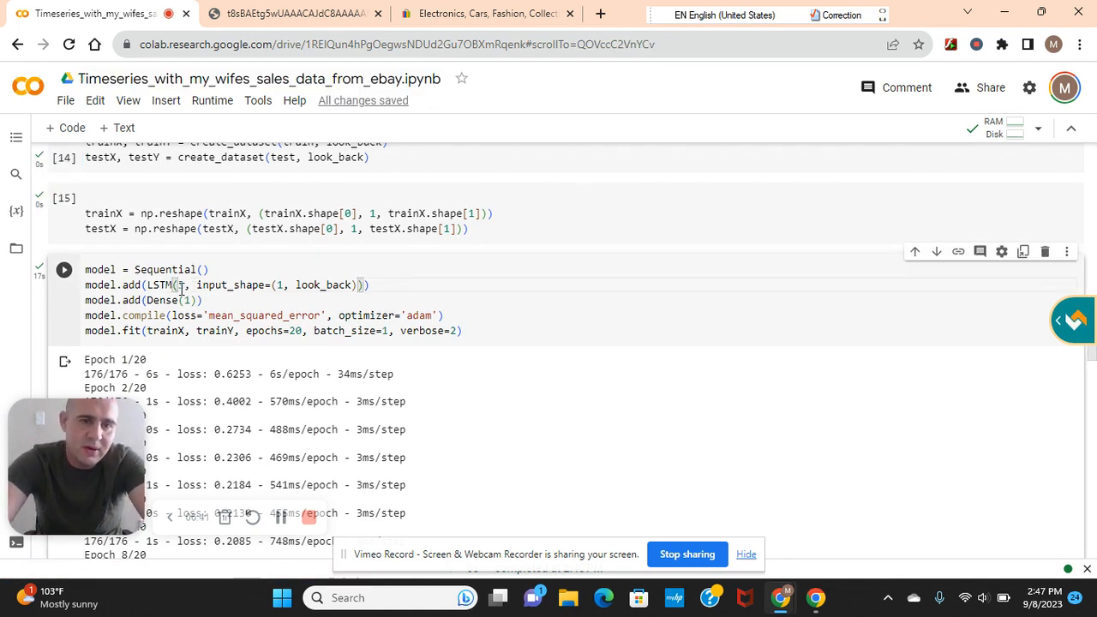
text(3)
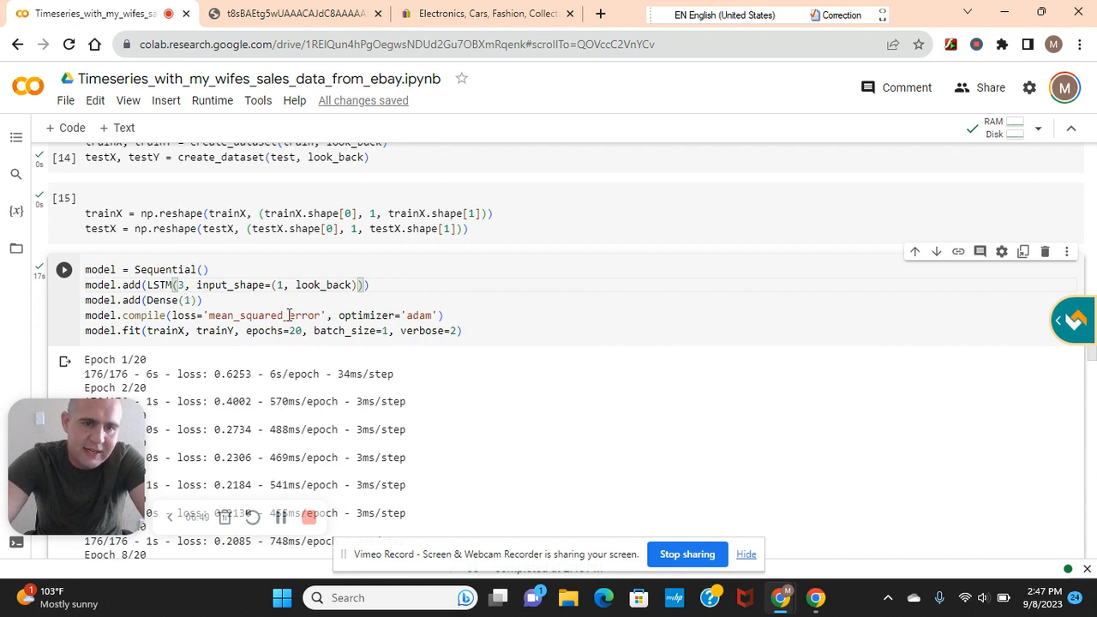
mouse_move(264, 315)
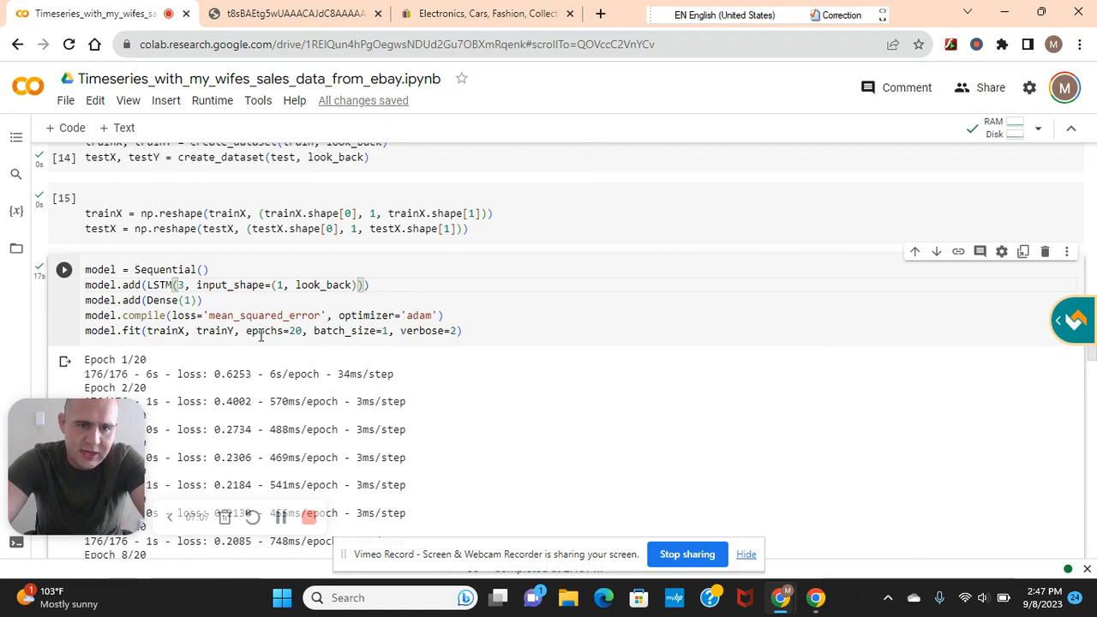
mouse_move(526, 335)
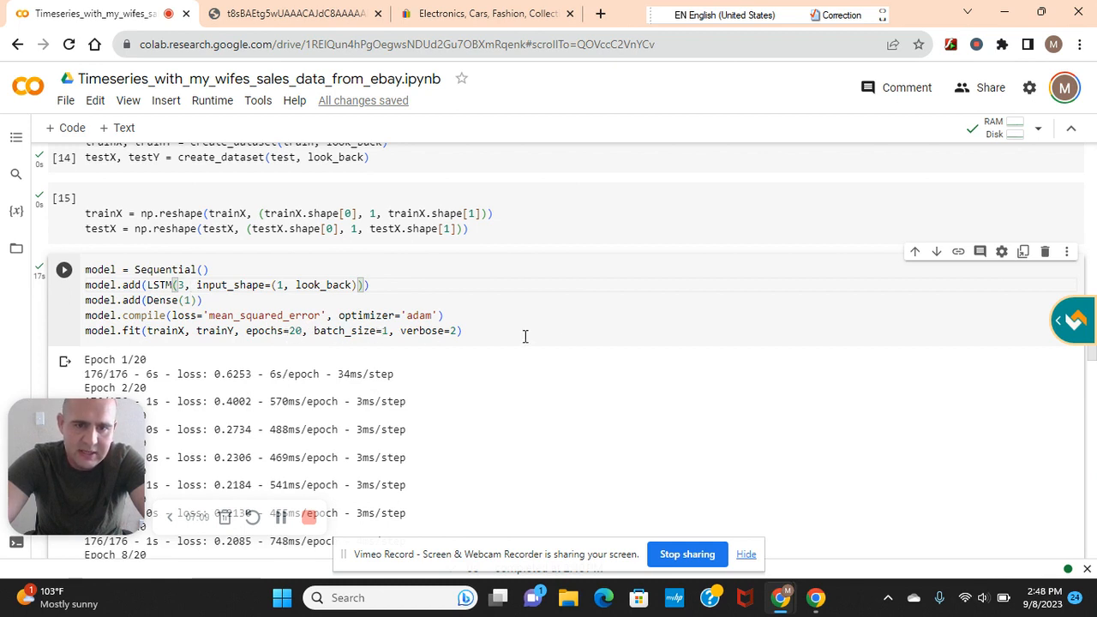
mouse_move(1093, 426)
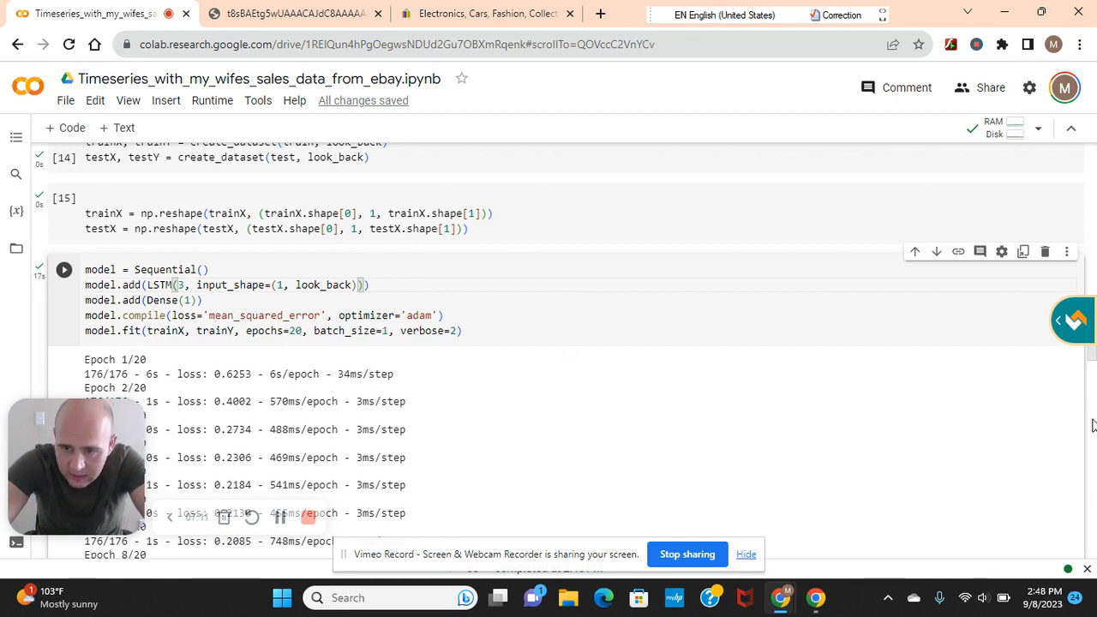
scroll(up, 3)
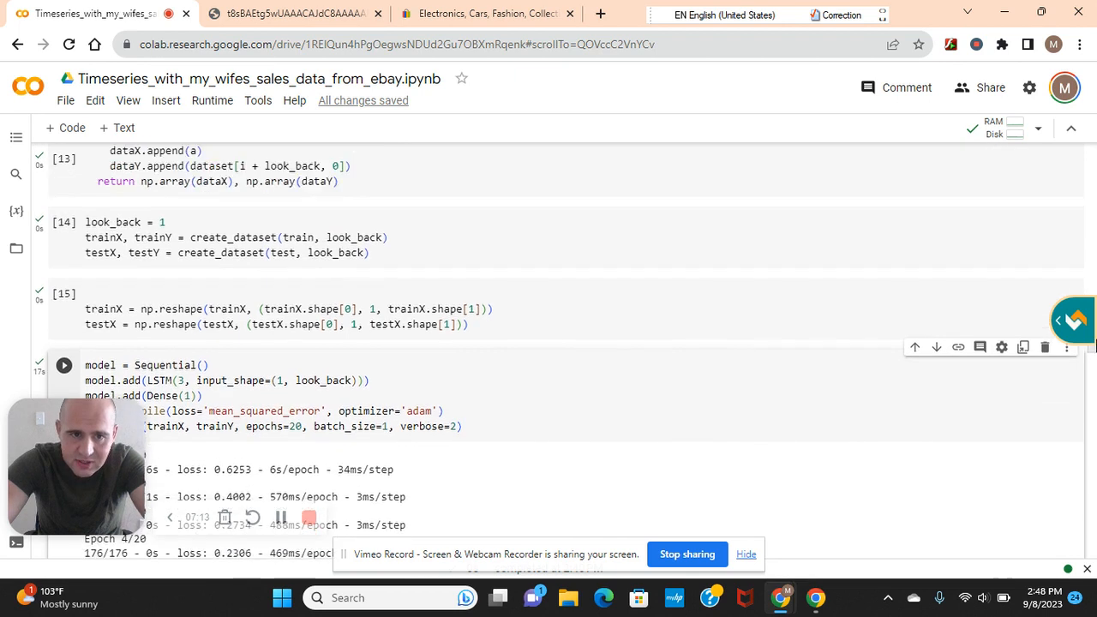
scroll(up, 3)
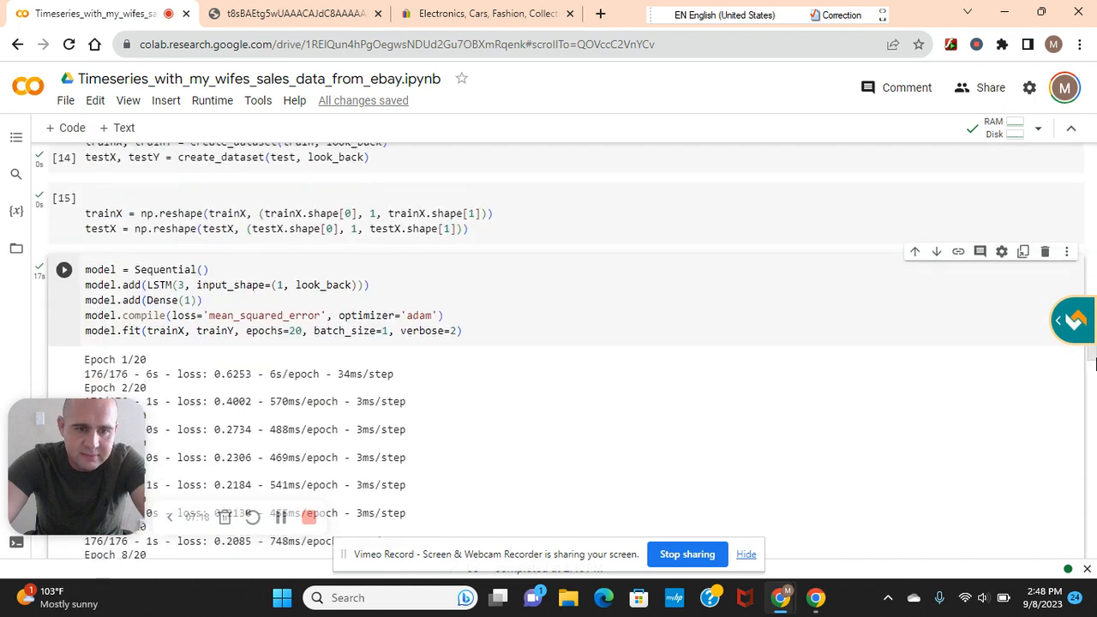
scroll(down, 3)
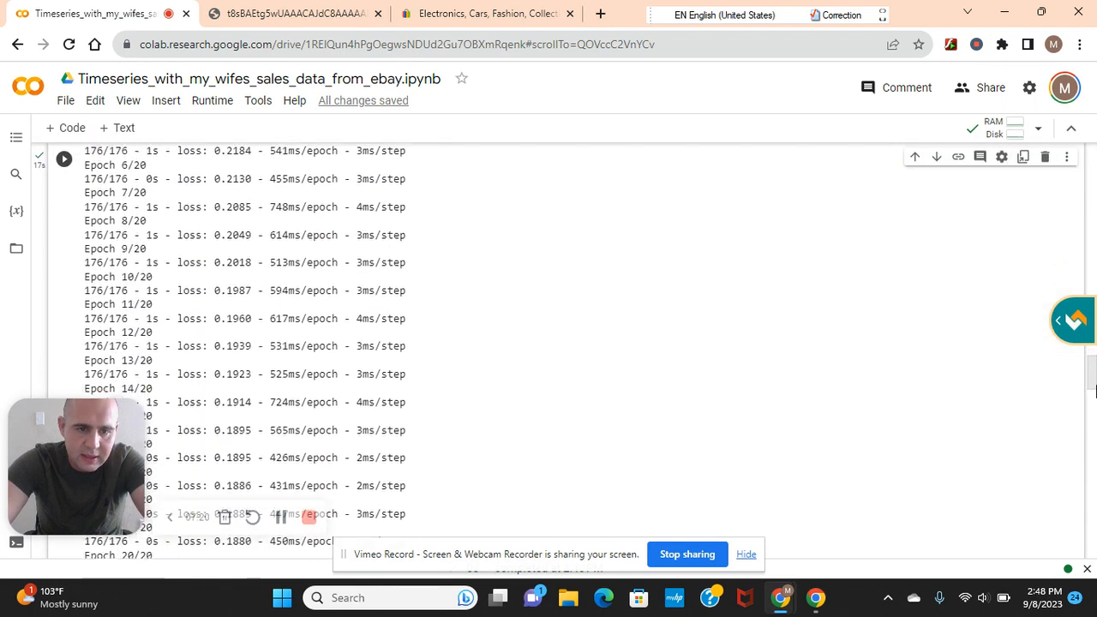
scroll(down, 3)
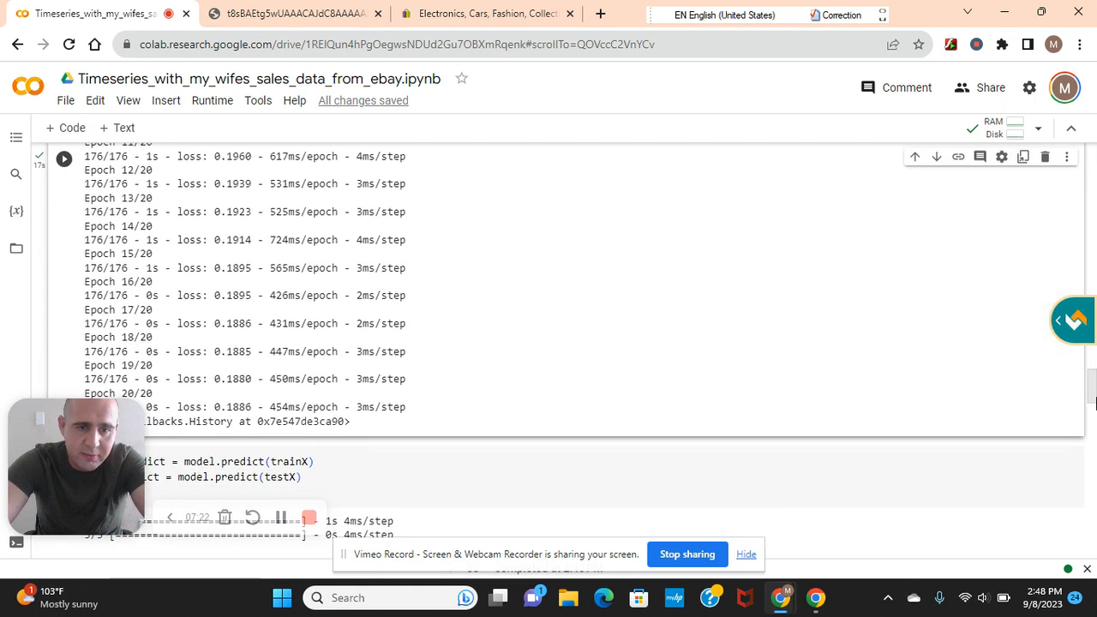
scroll(down, 3)
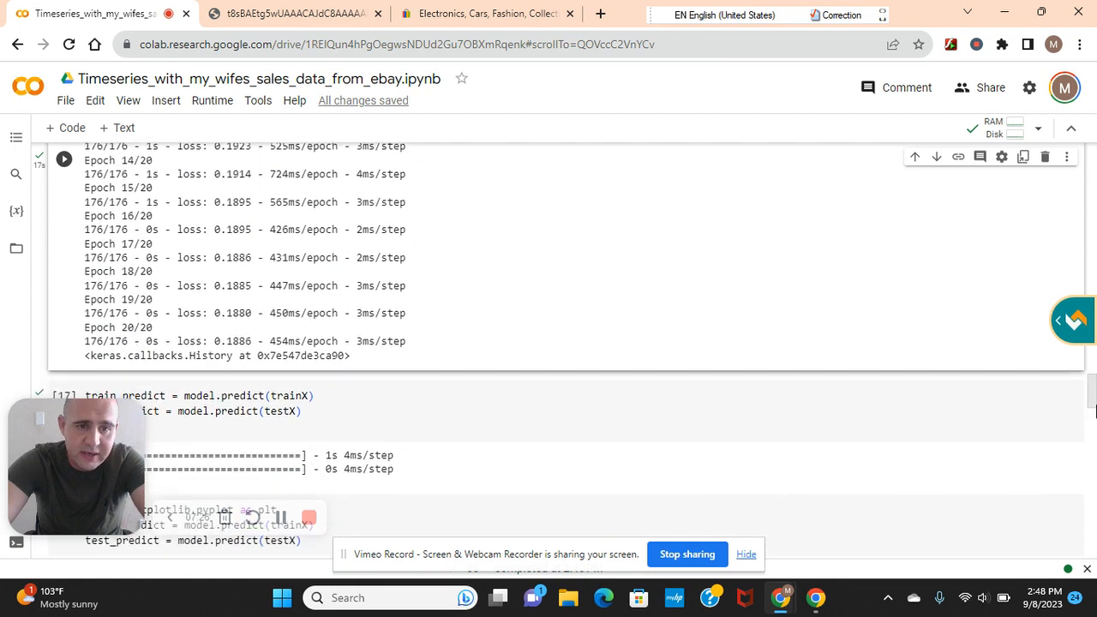
scroll(down, 3)
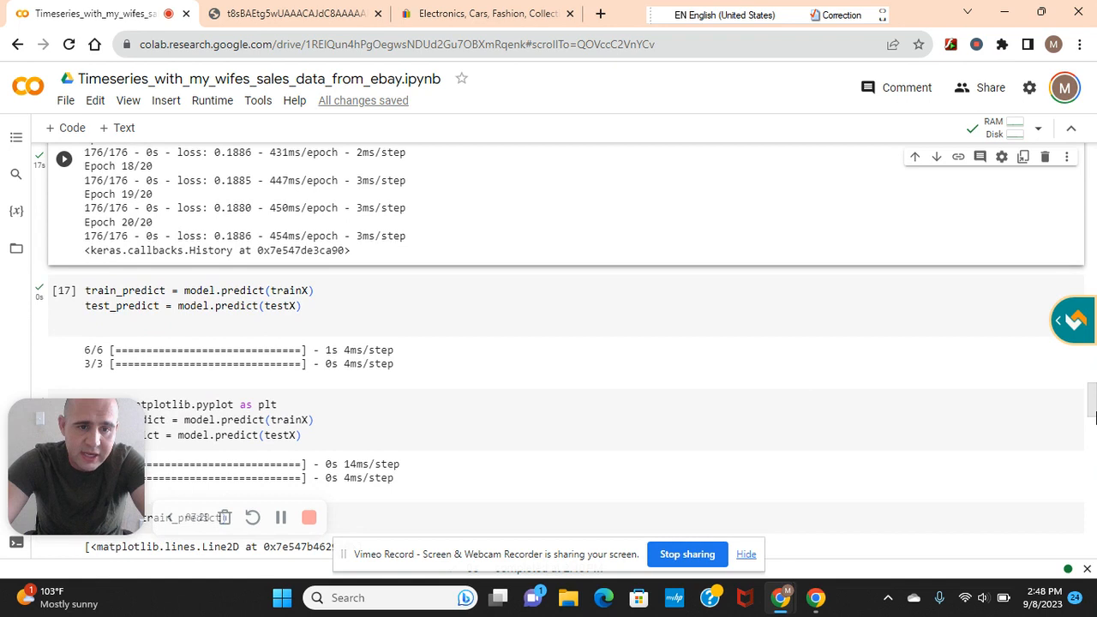
scroll(down, 3)
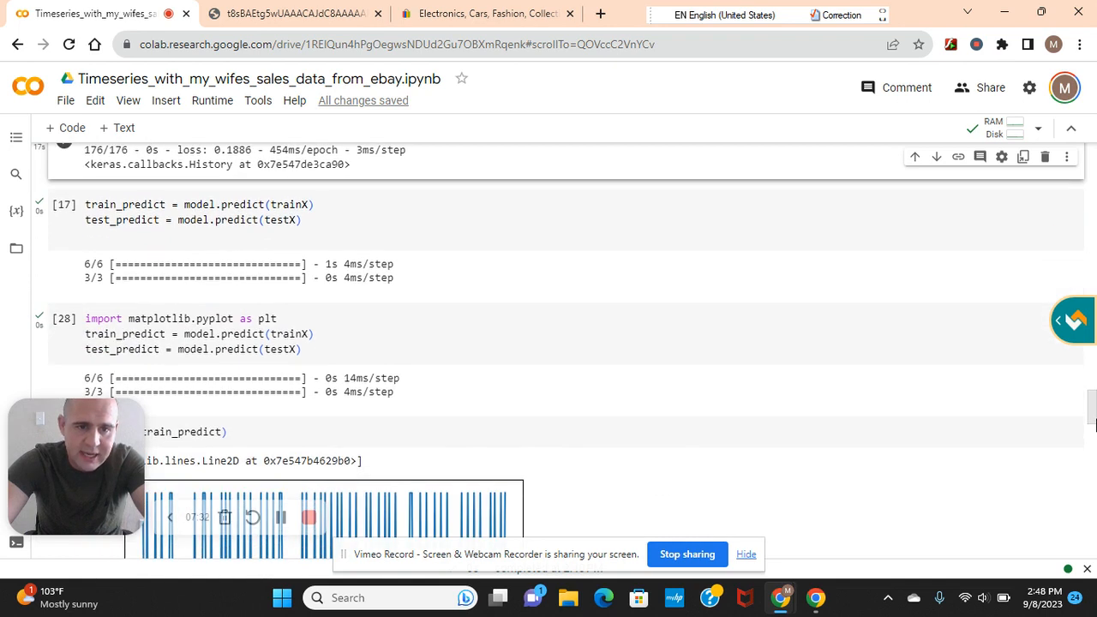
scroll(down, 3)
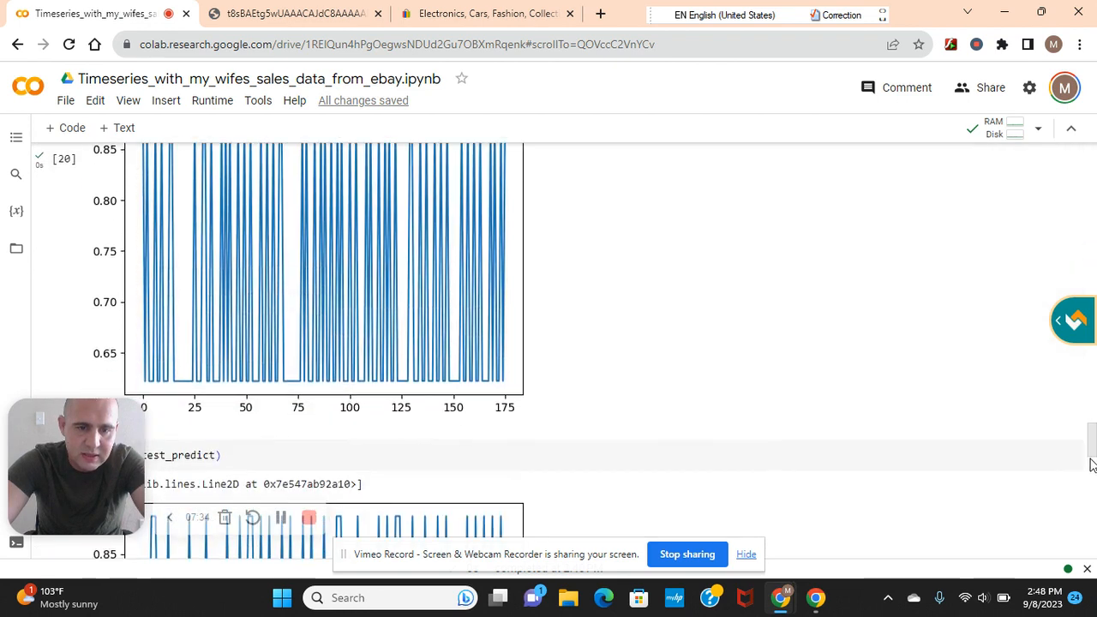
scroll(down, 3)
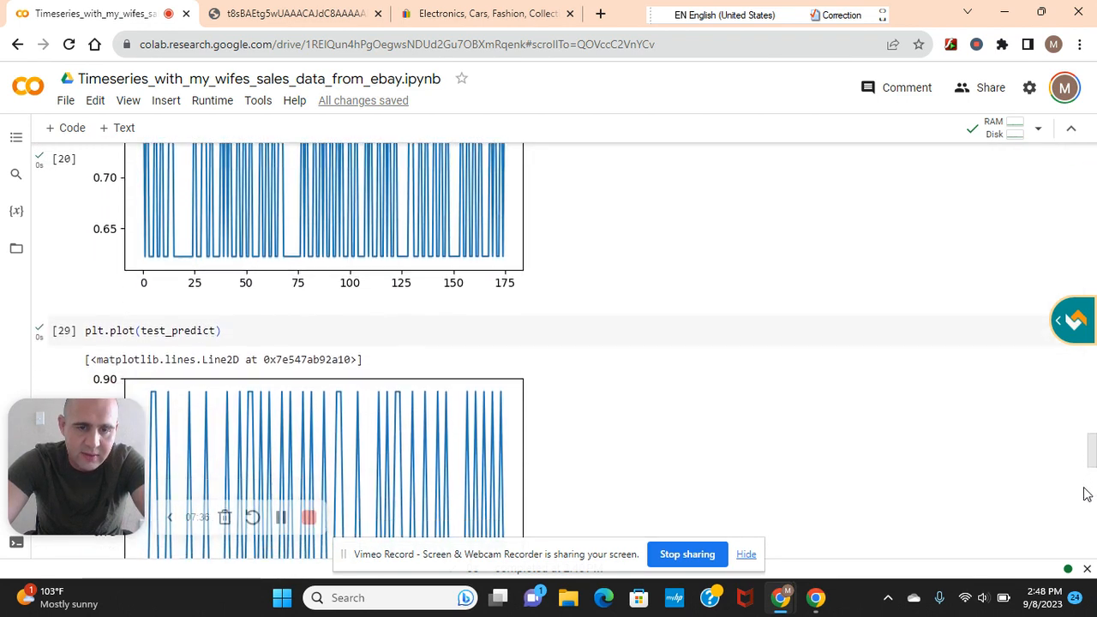
scroll(up, 3)
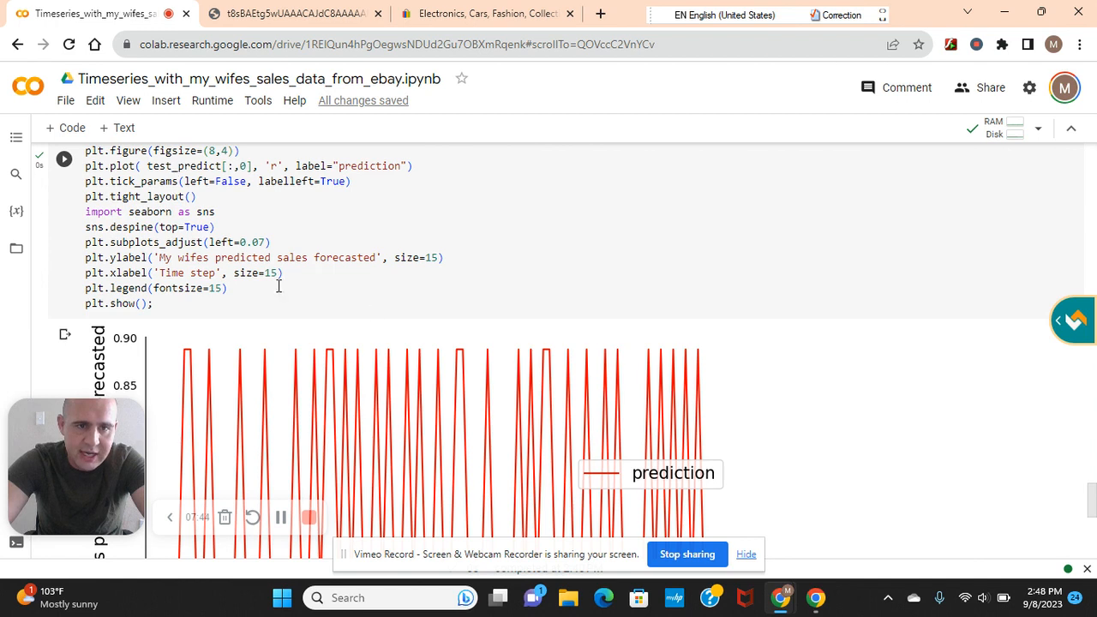
click(62, 159)
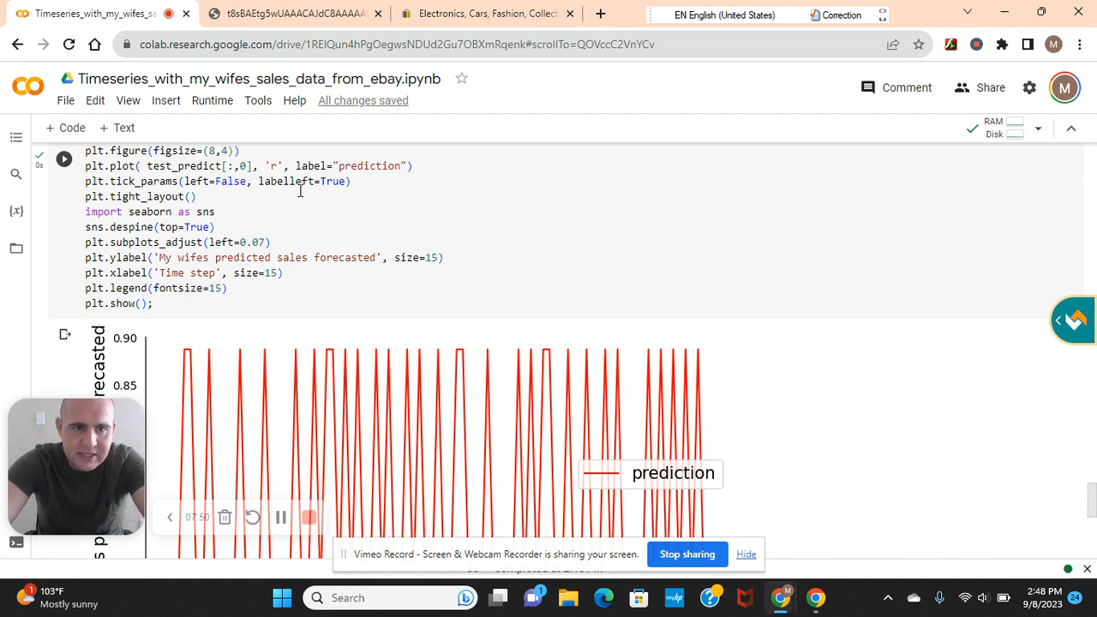
mouse_move(252, 283)
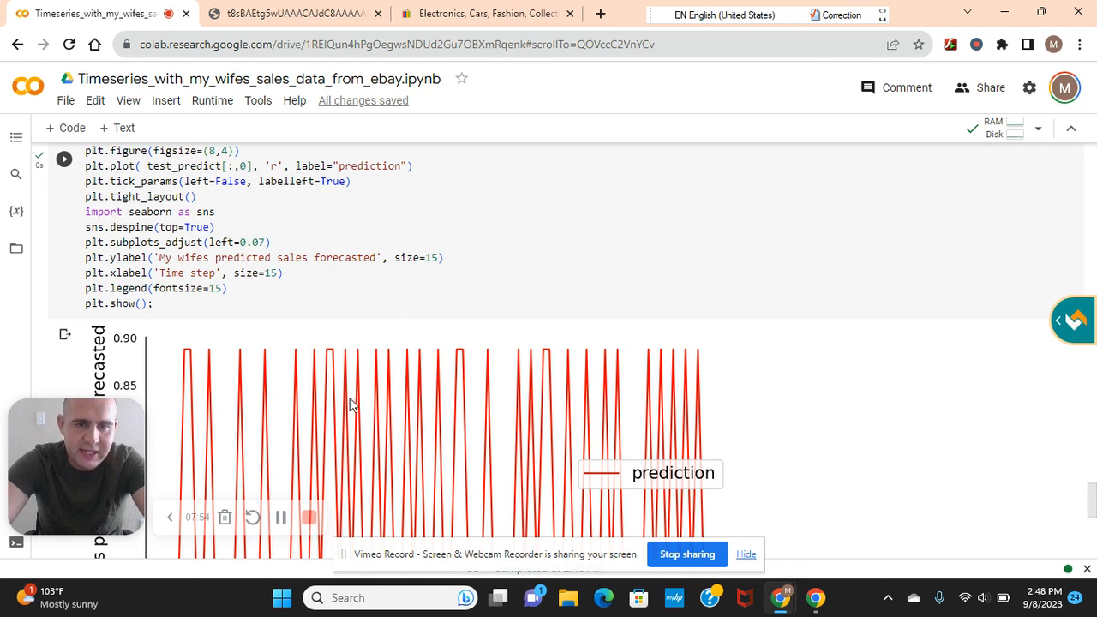
mouse_move(348, 305)
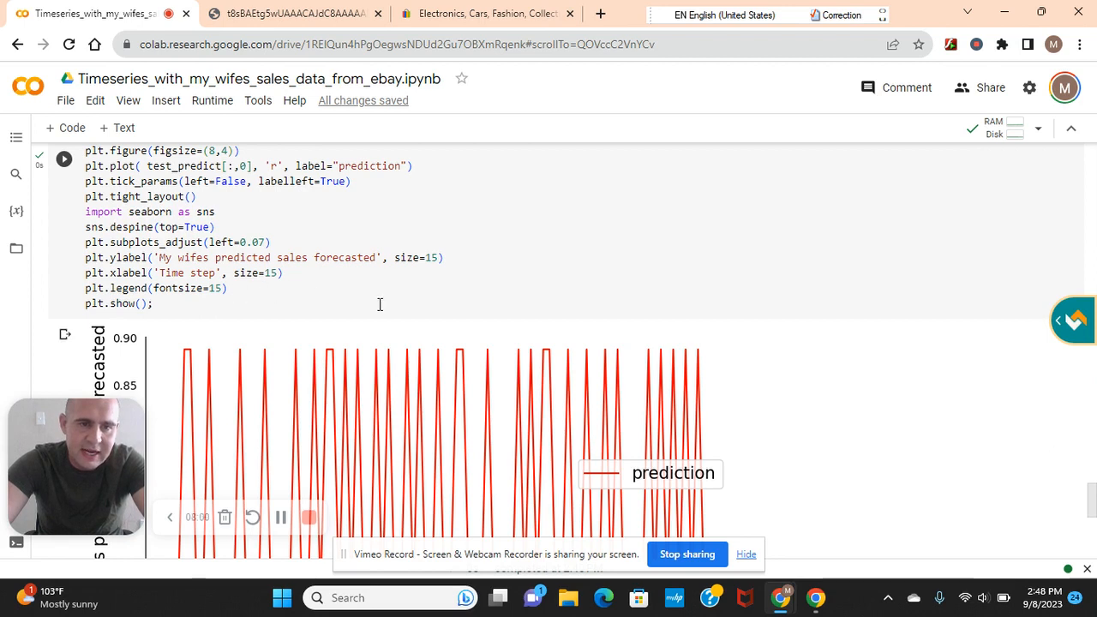
click(63, 159)
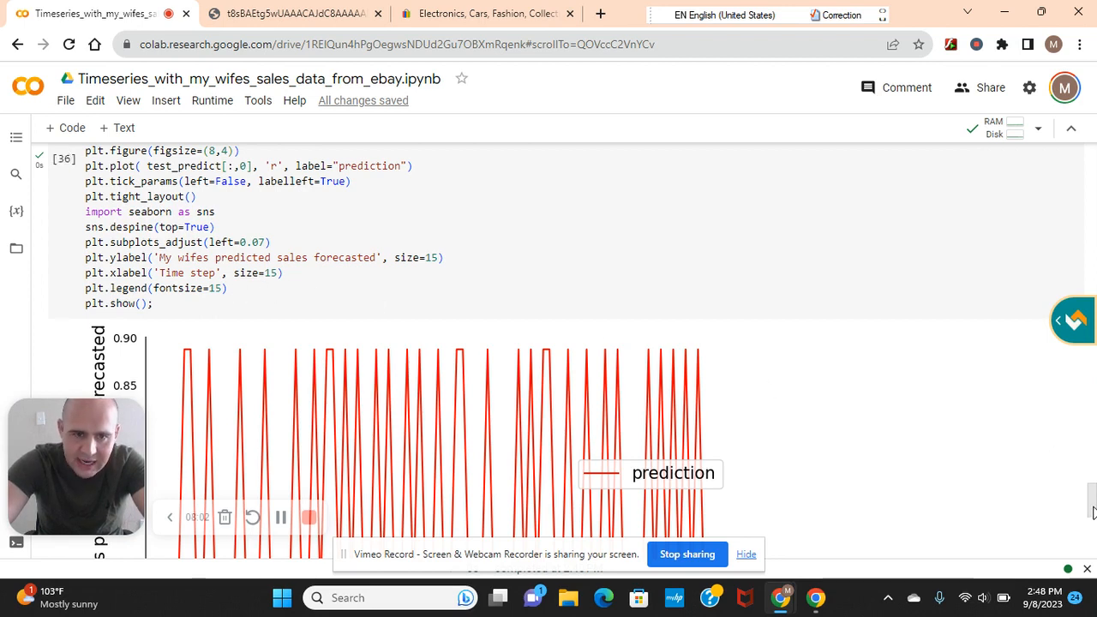
Step: Scroll up through the notebook to the CSV data cells
scroll(up, 3)
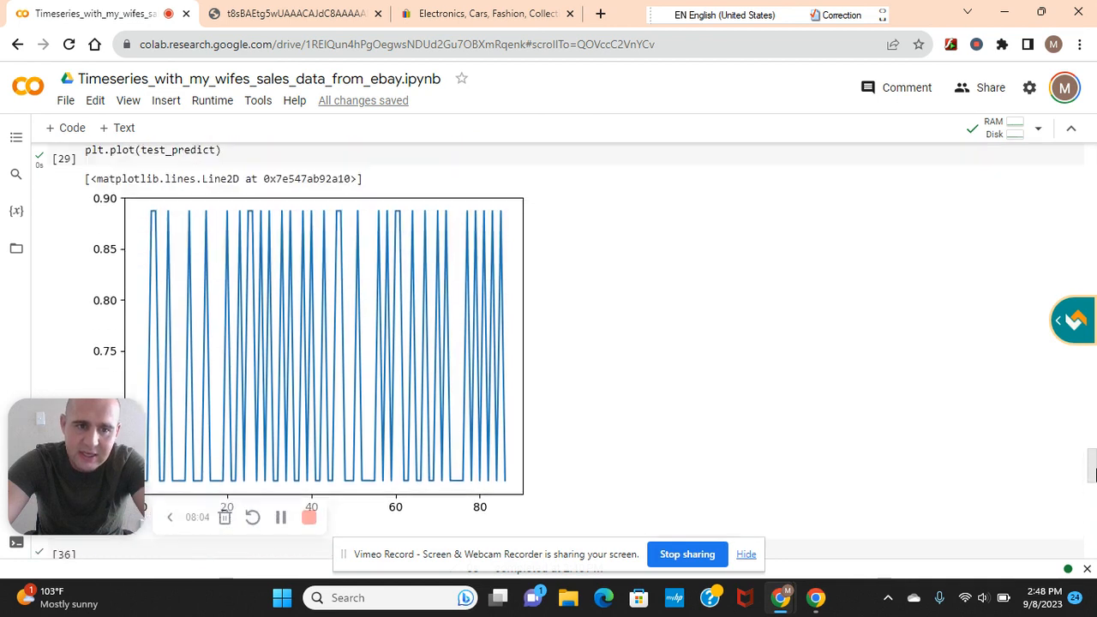
scroll(up, 3)
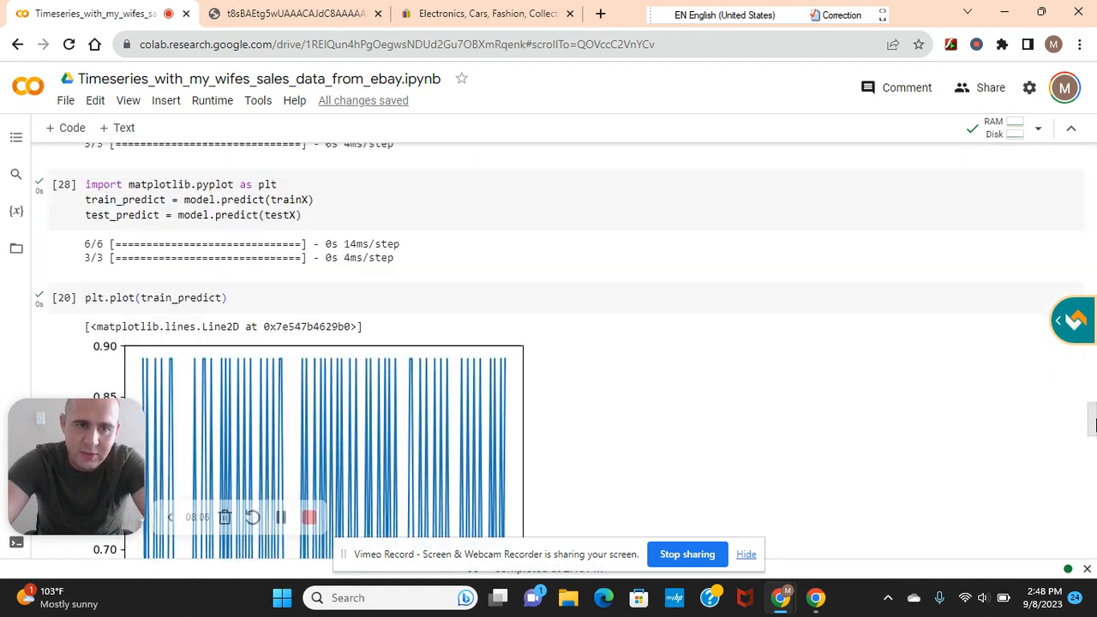
scroll(up, 3)
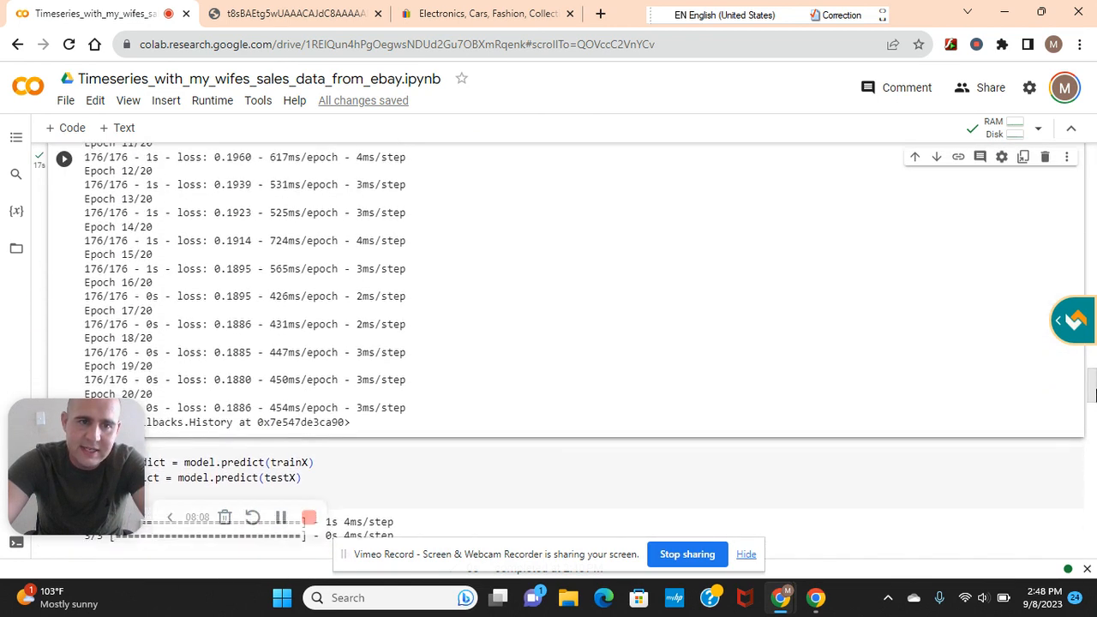
scroll(up, 3)
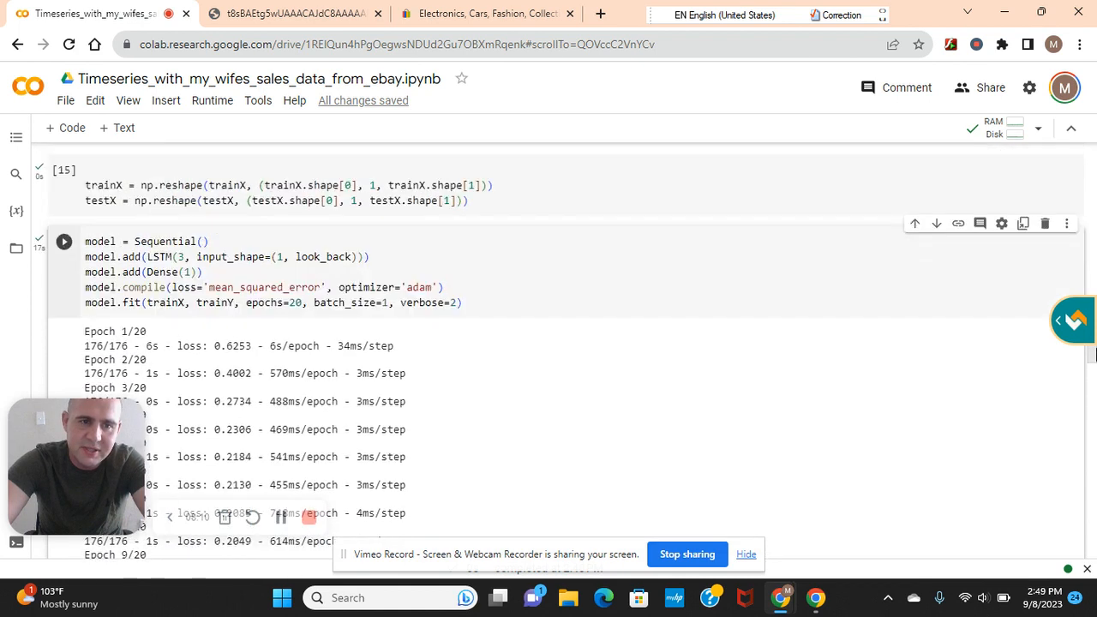
scroll(up, 3)
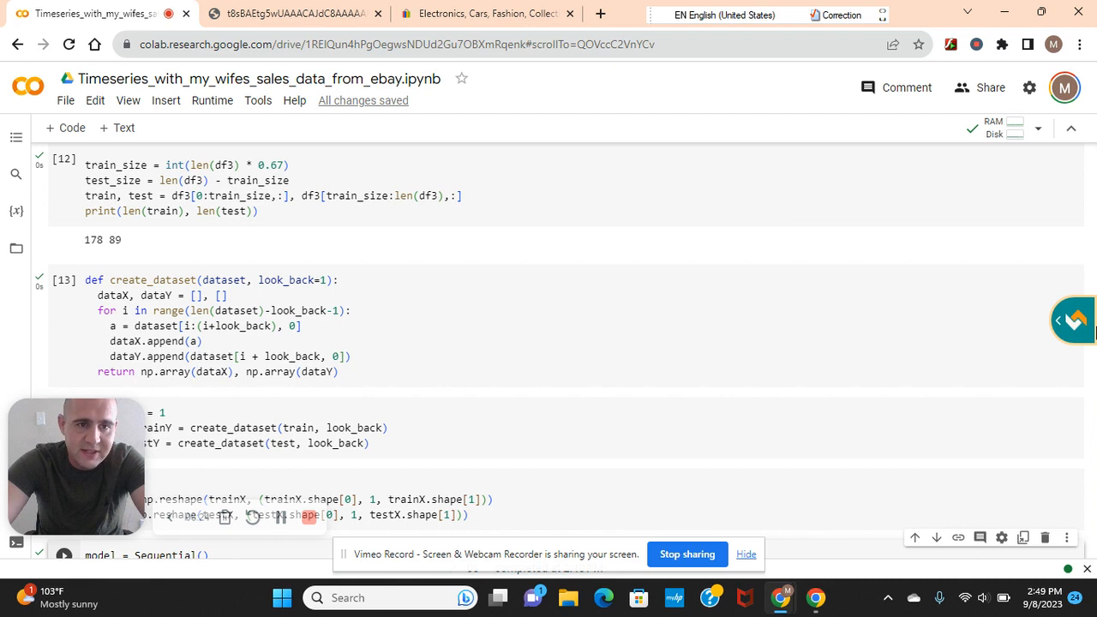
Step: Return to the MinMaxScaler cell and 178/89 train-test split, then open the Runtime menu
scroll(down, 3)
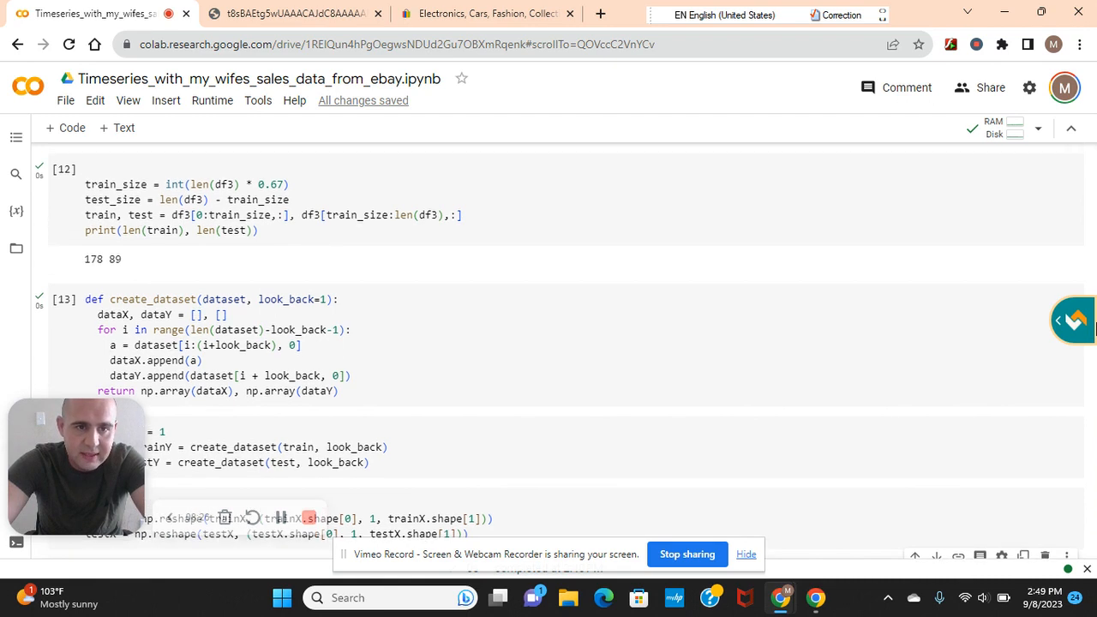
scroll(up, 3)
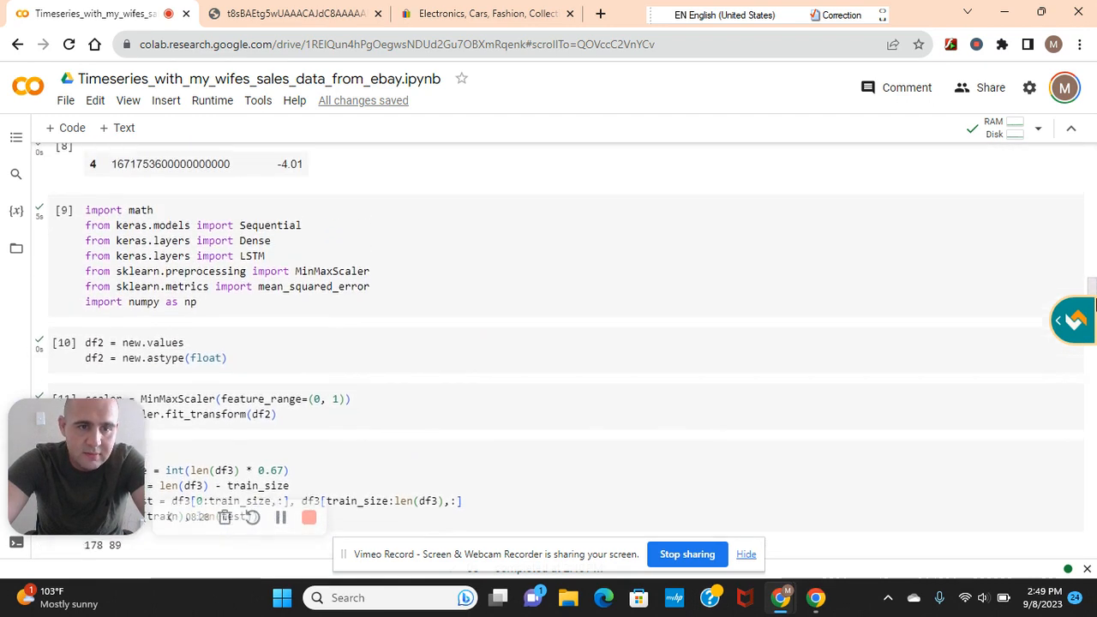
scroll(up, 3)
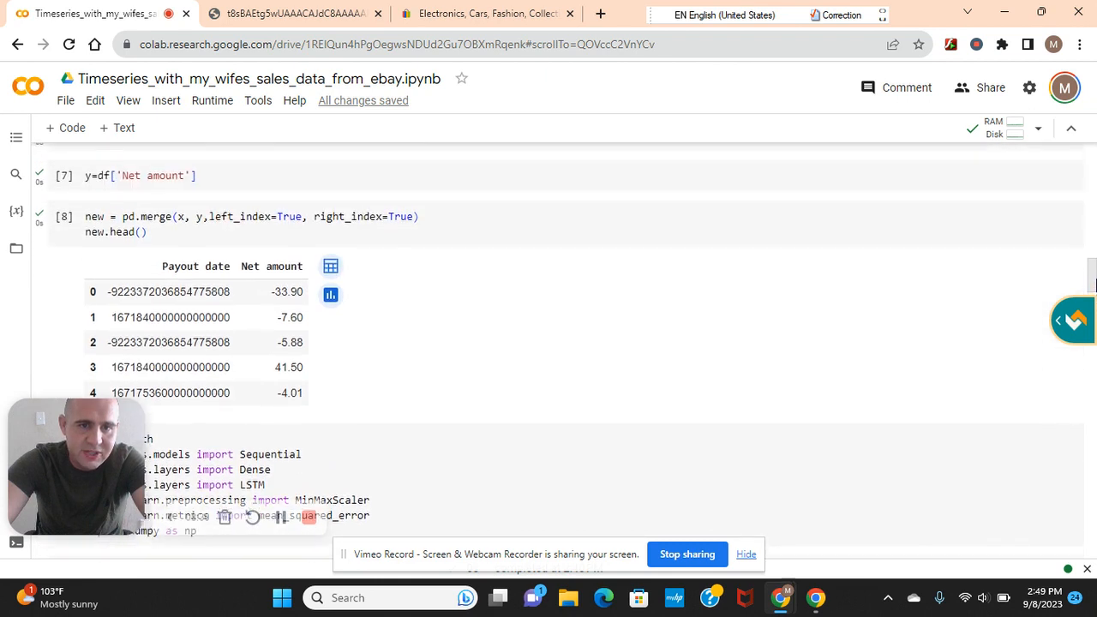
scroll(up, 3)
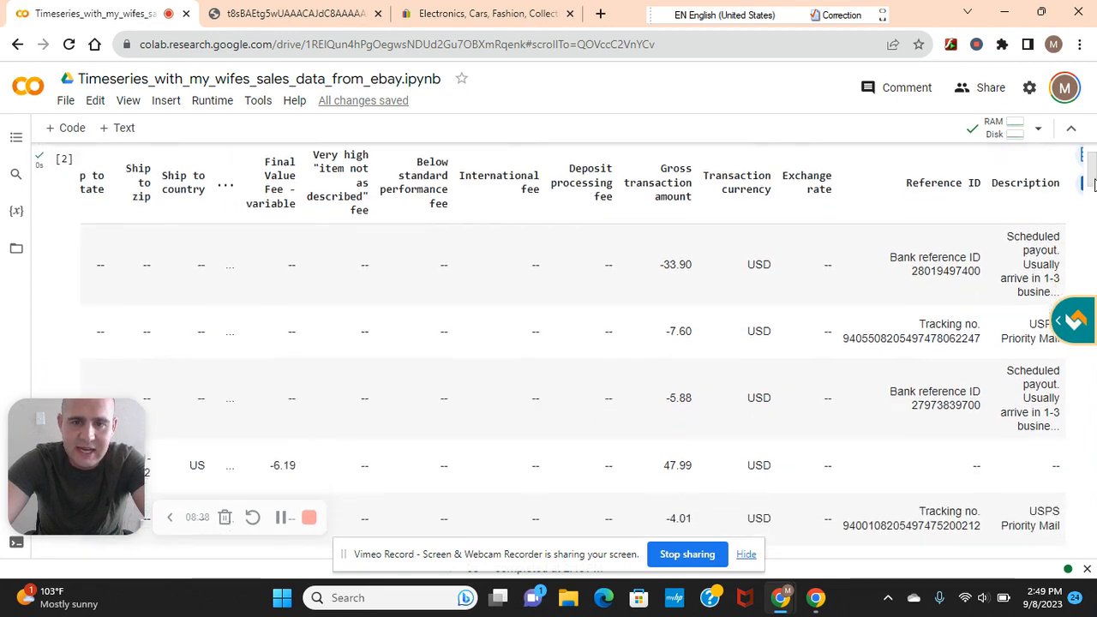
scroll(down, 3)
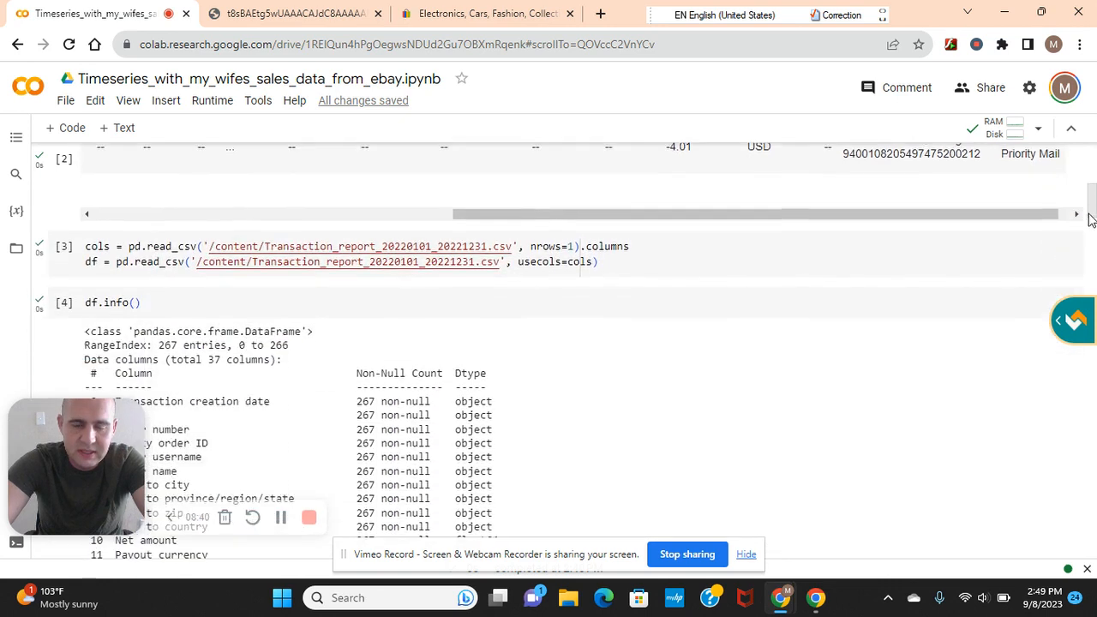
scroll(down, 3)
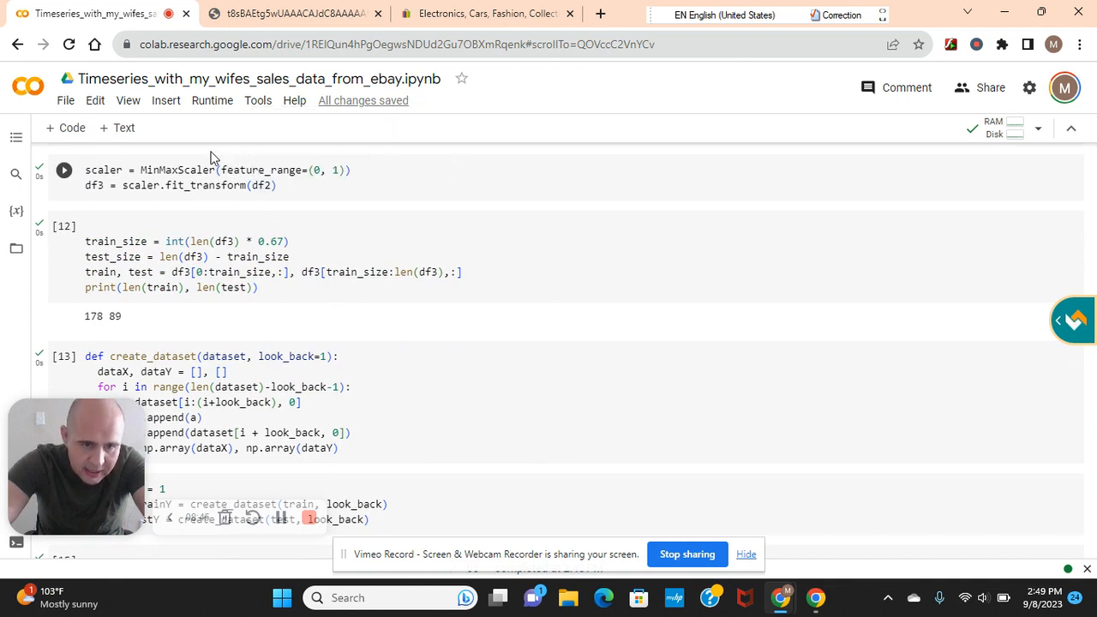
click(212, 100)
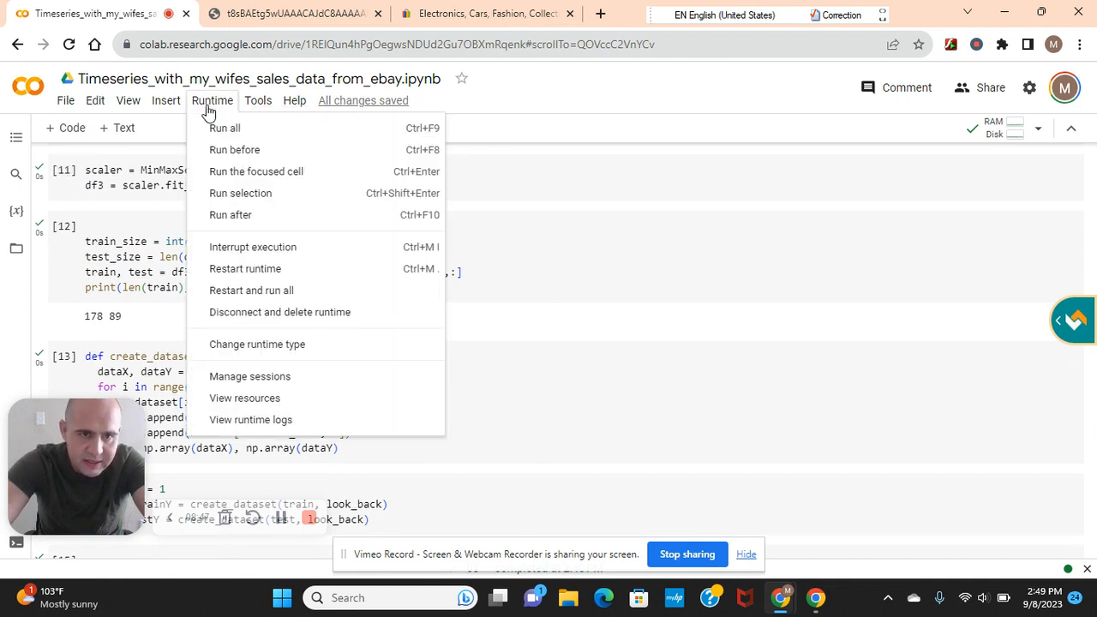
mouse_move(278, 333)
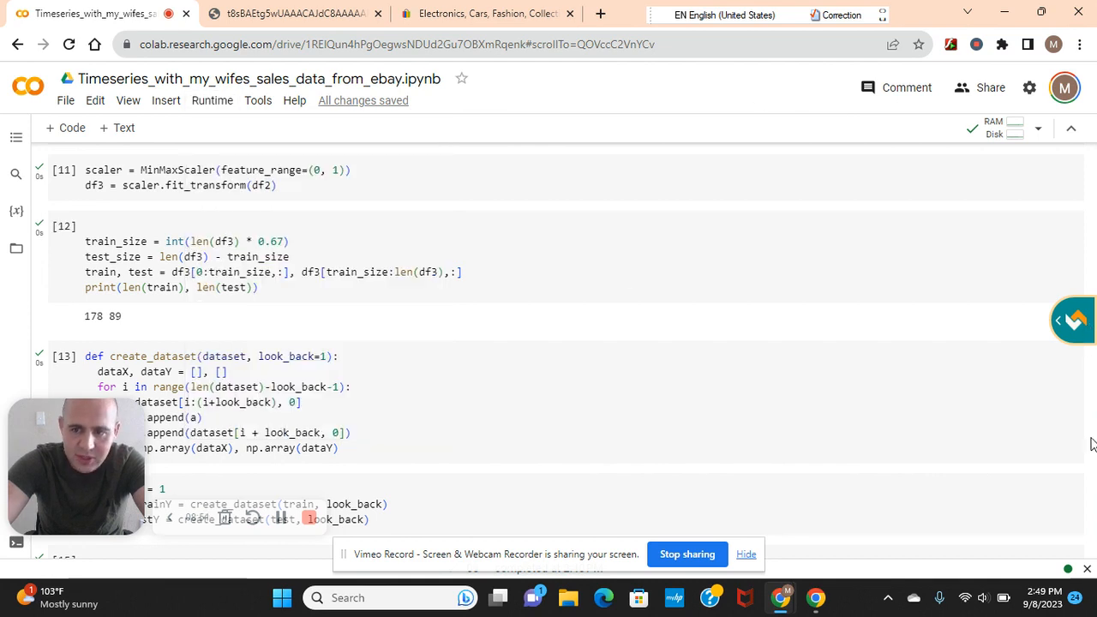
Step: Dismiss the Runtime menu and scroll down to the final cell's red prediction chart
scroll(up, 3)
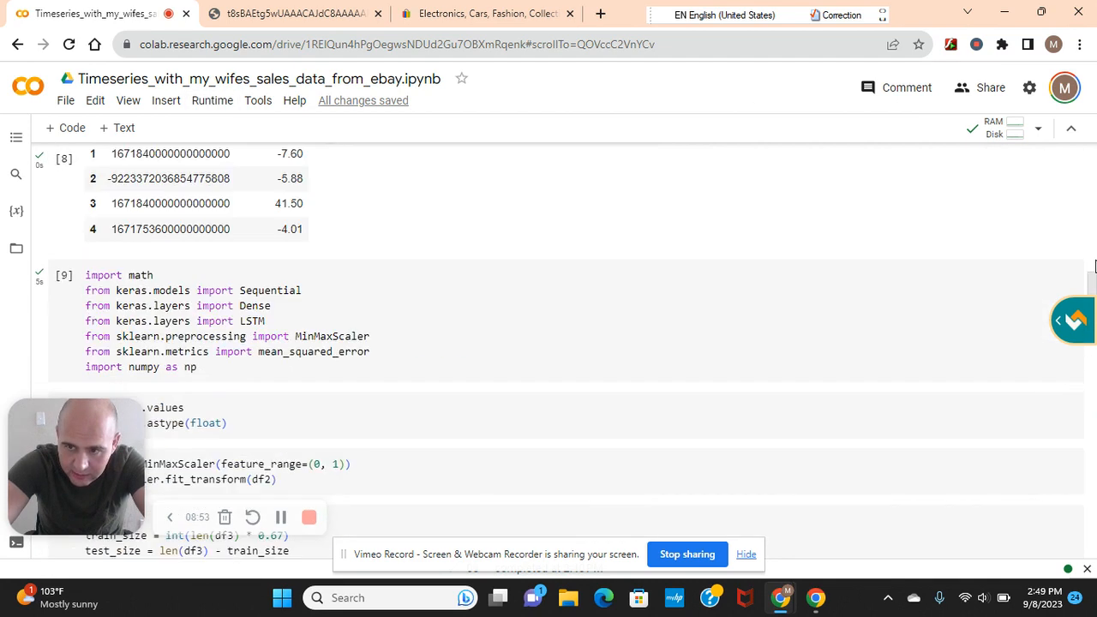
scroll(down, 3)
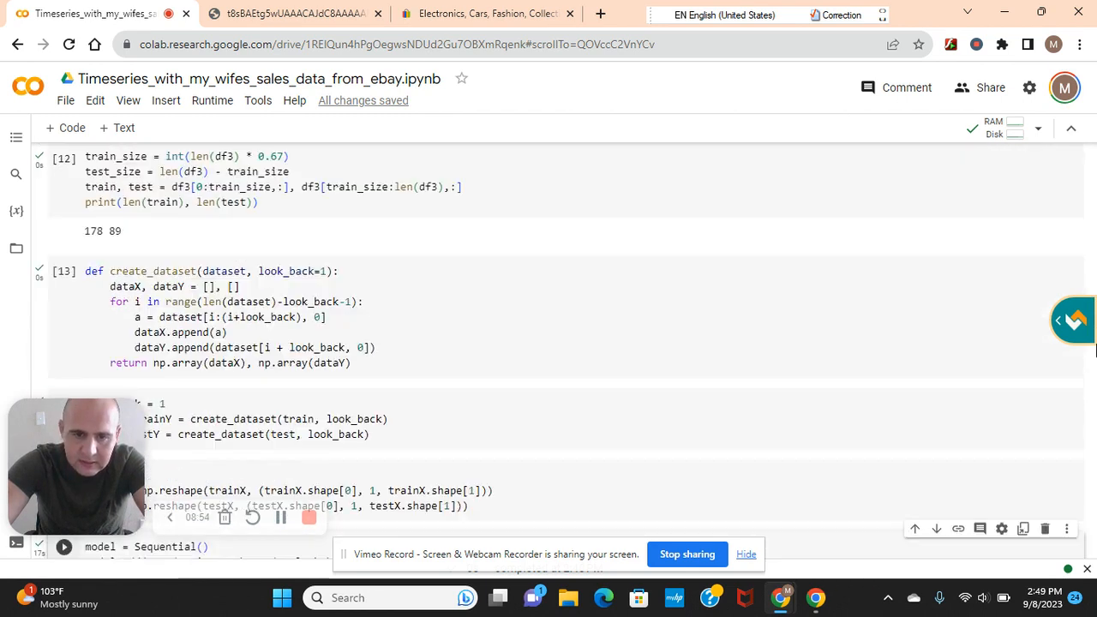
scroll(down, 3)
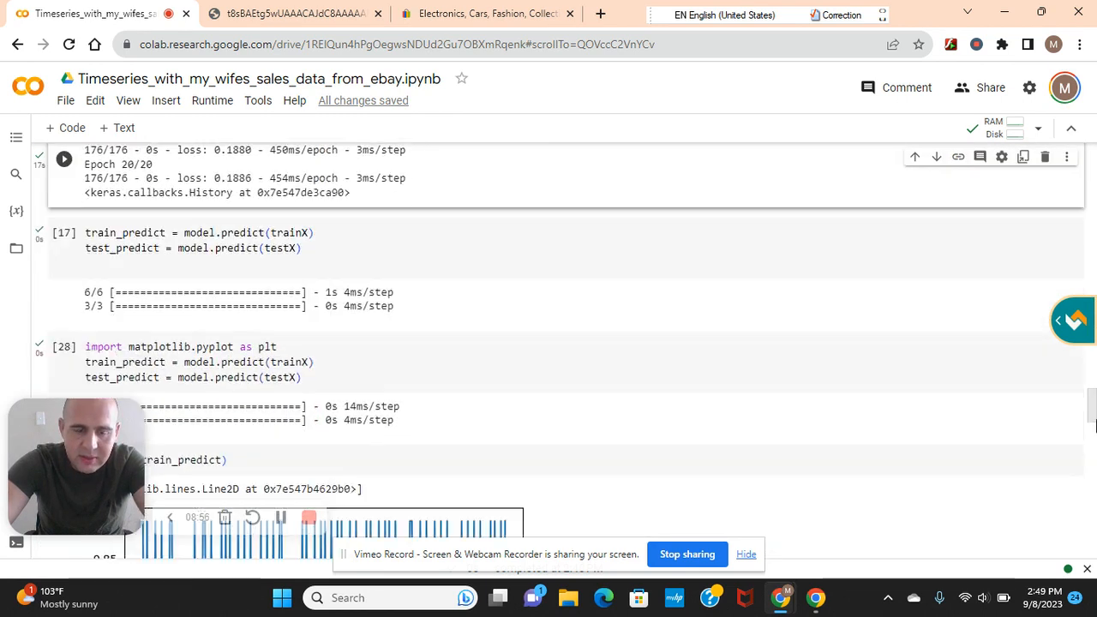
scroll(down, 3)
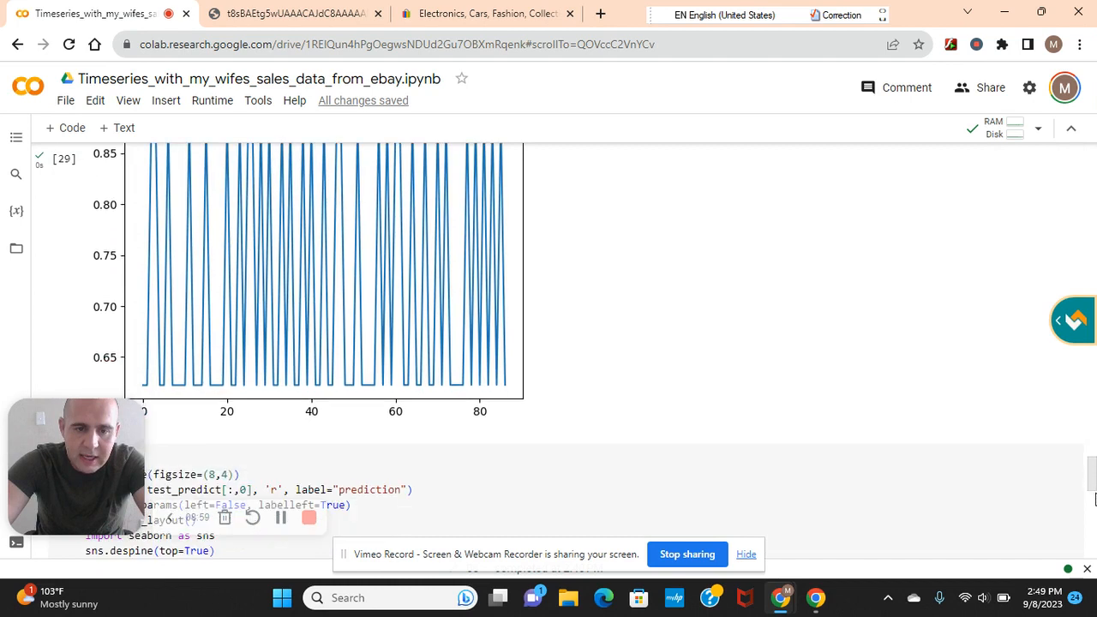
scroll(down, 3)
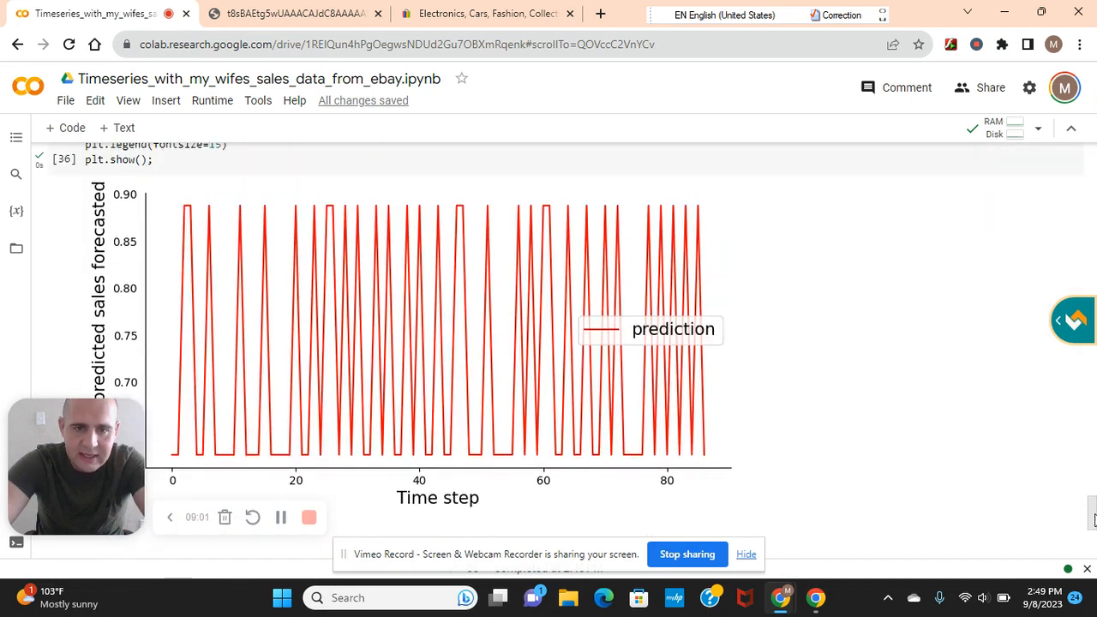
right_click(487, 338)
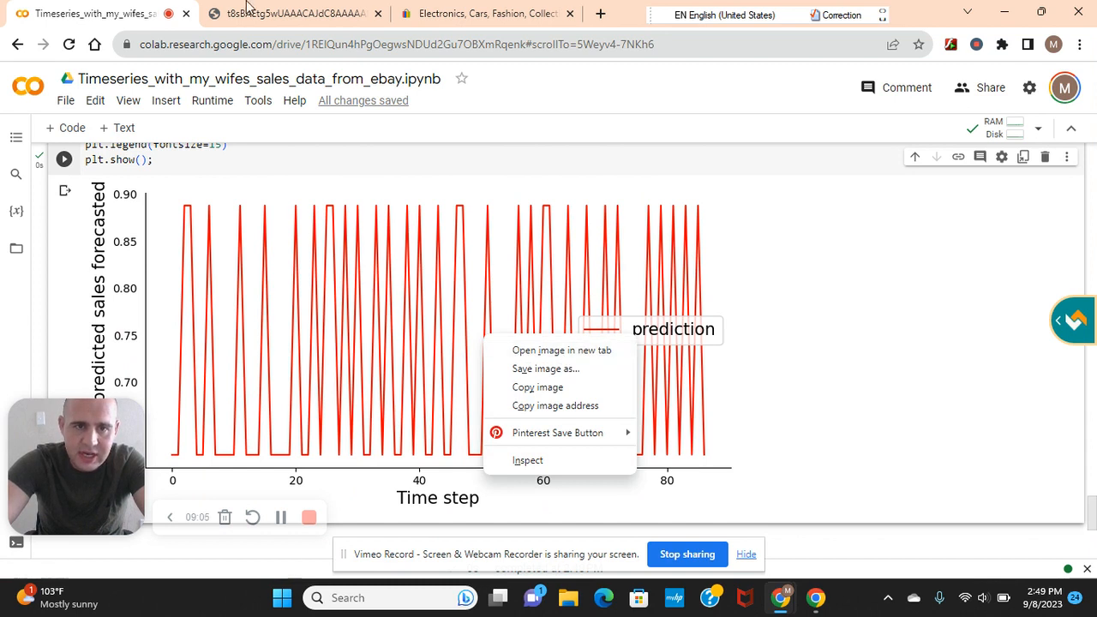
click(902, 275)
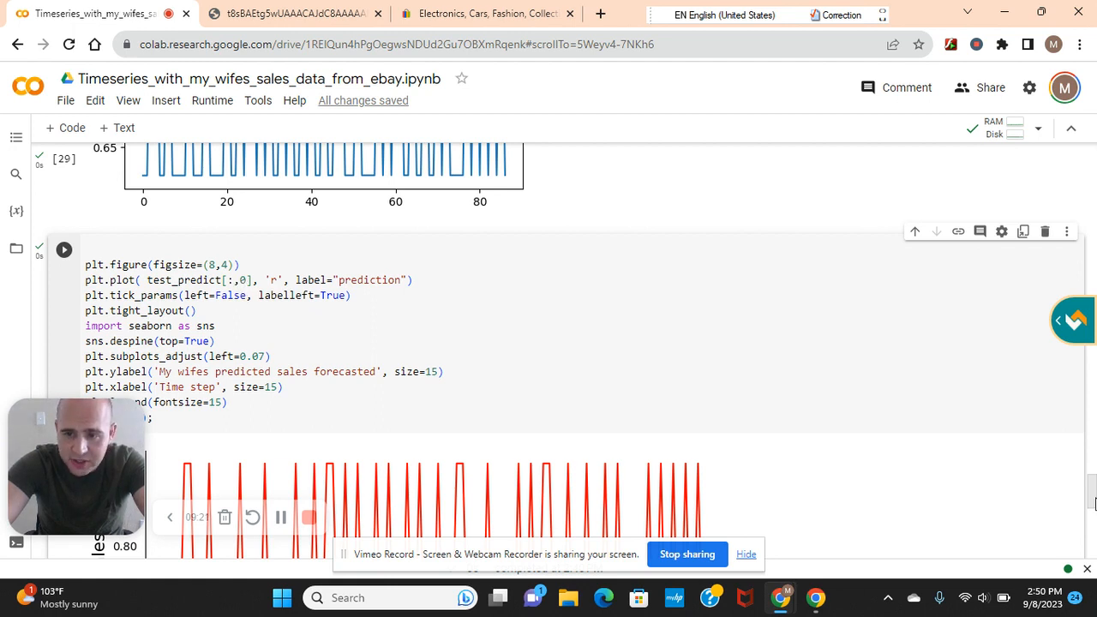
Step: Revisit the training and prediction cells, then return to the plt.figure cell and red plot
scroll(up, 3)
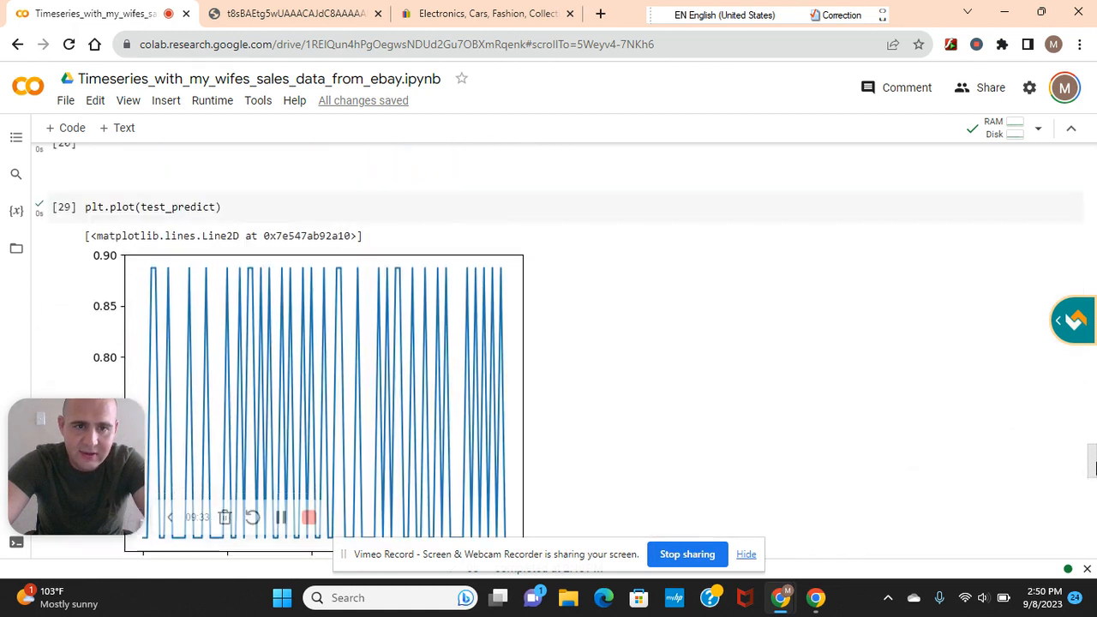
scroll(up, 3)
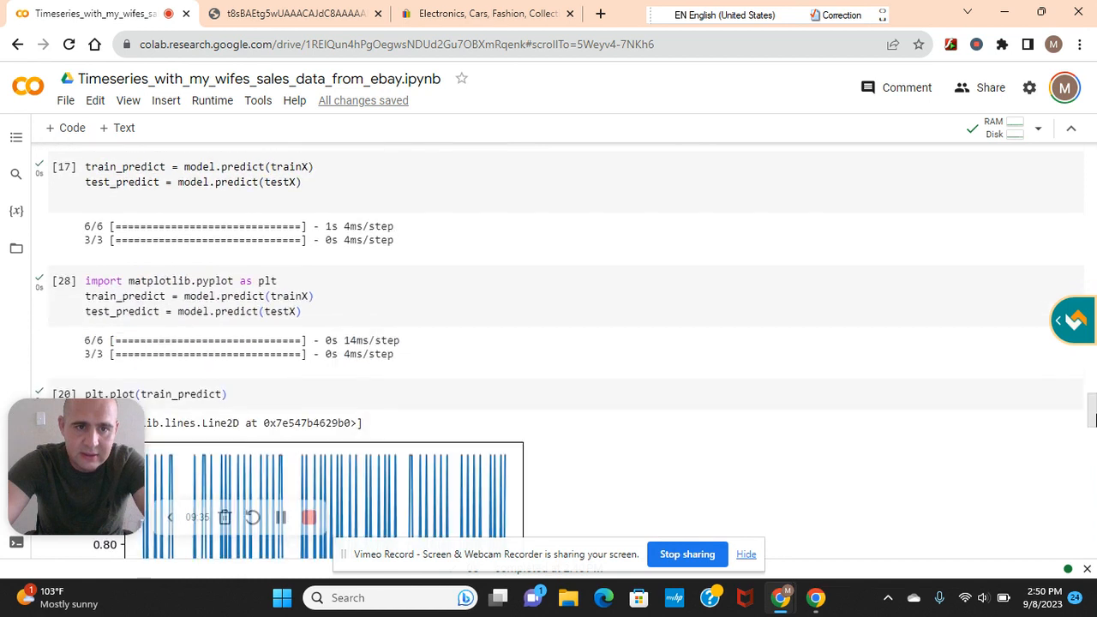
scroll(up, 3)
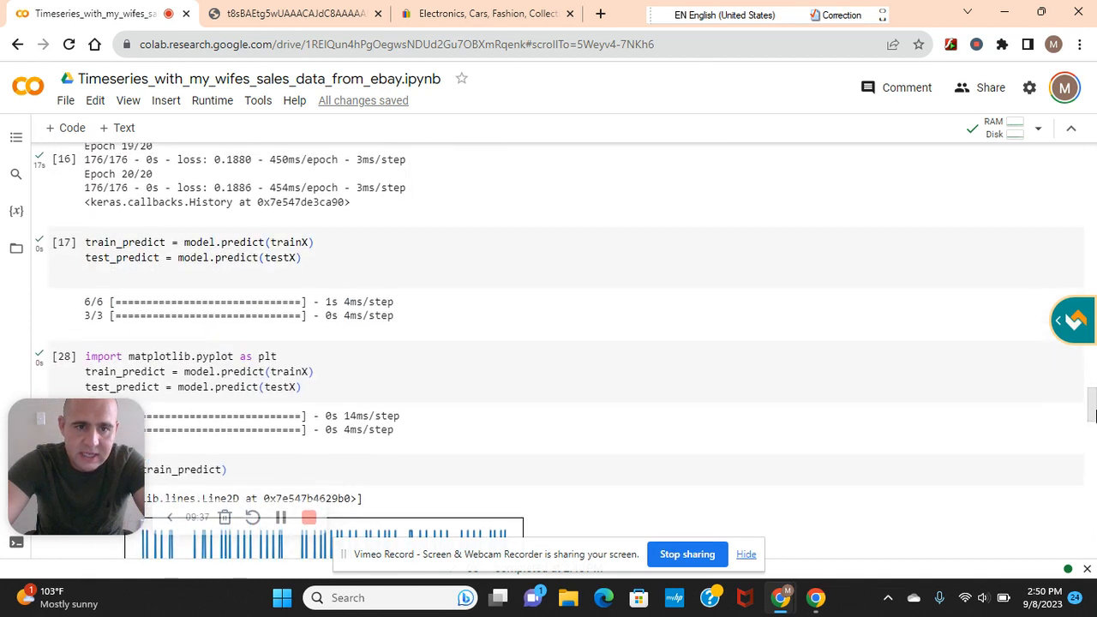
scroll(up, 3)
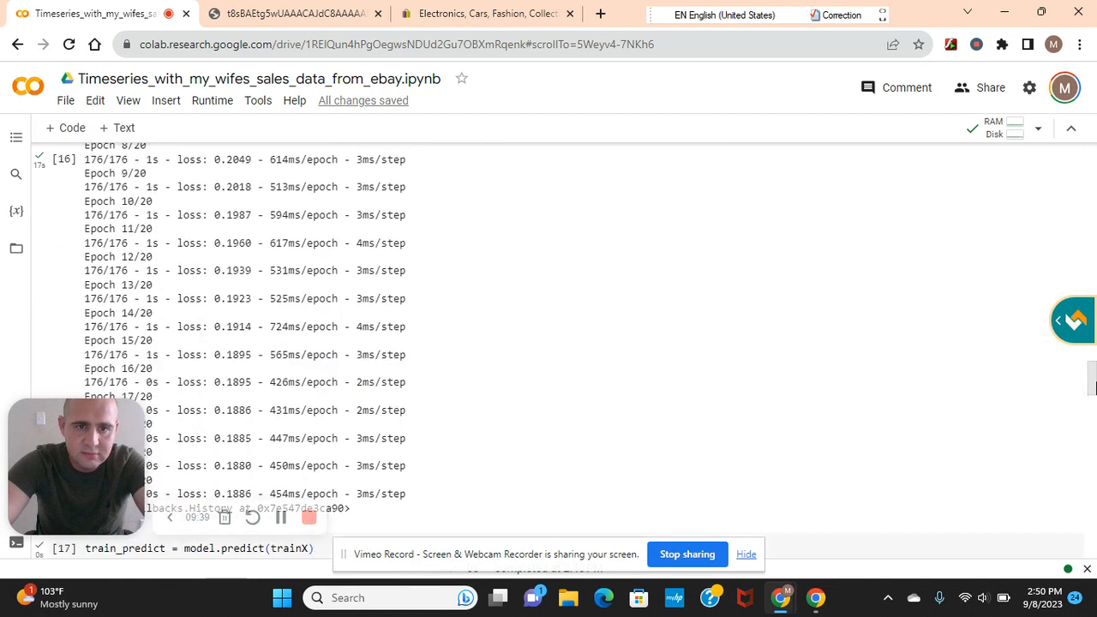
scroll(up, 3)
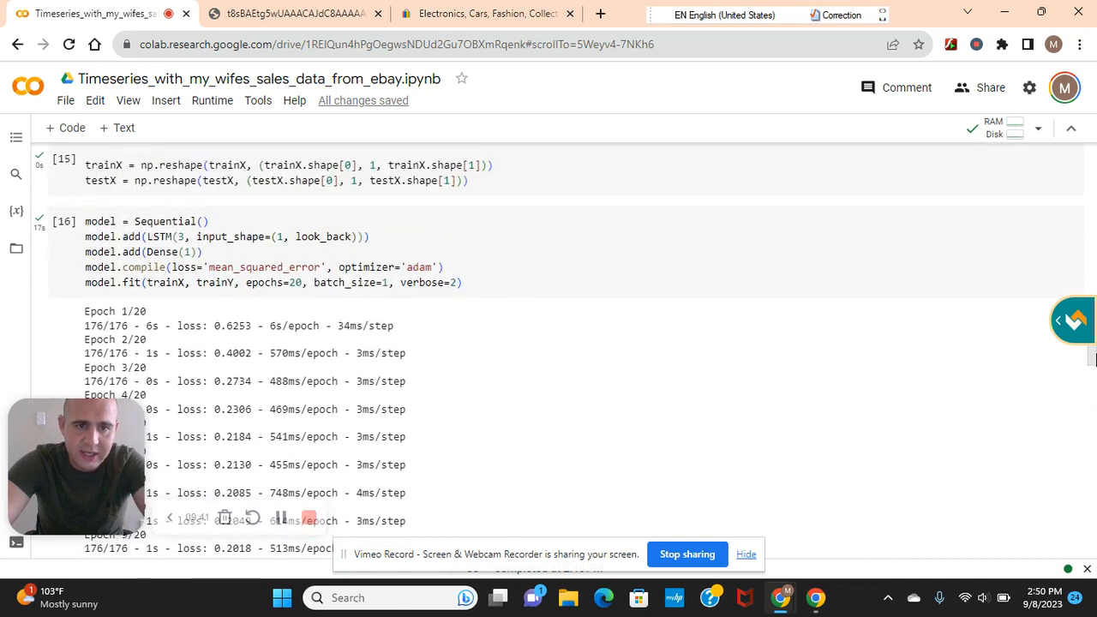
scroll(down, 3)
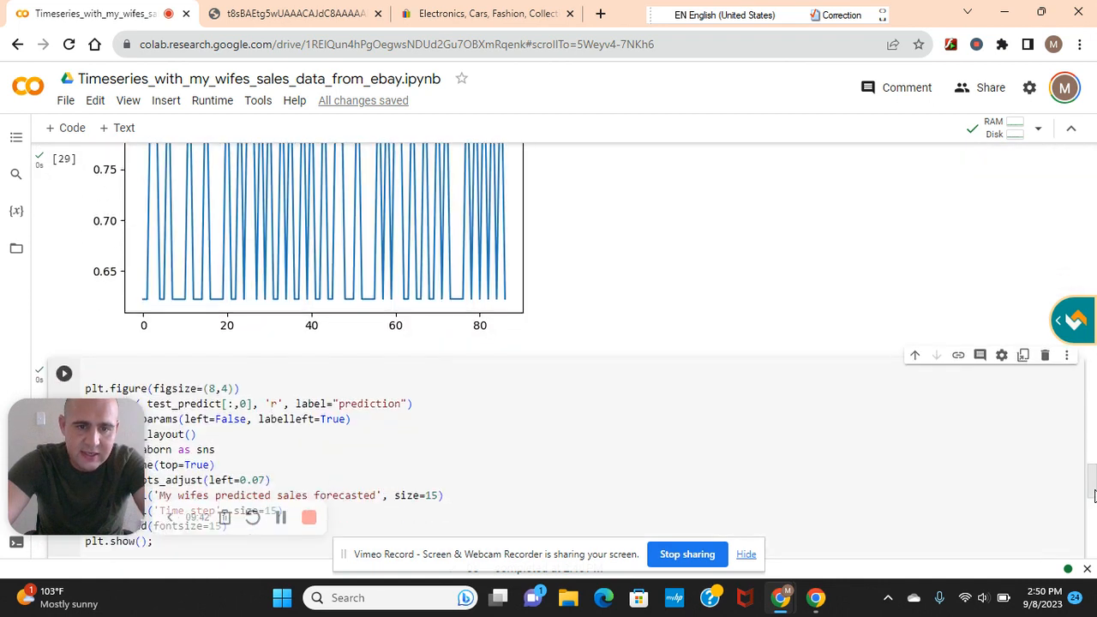
scroll(down, 3)
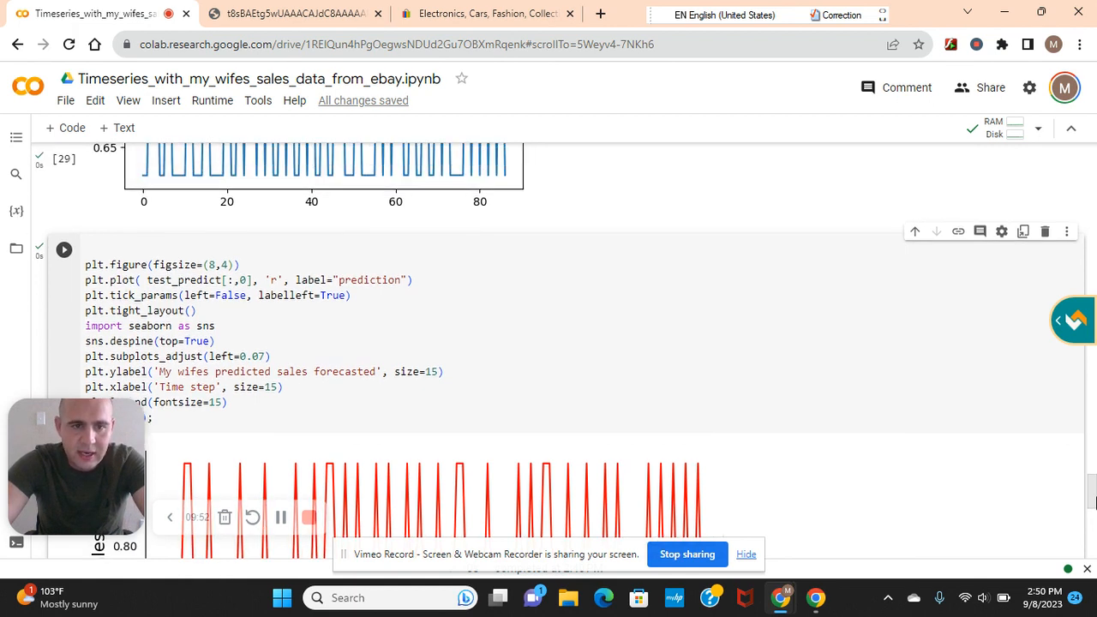
Step: Scroll to the top to the pandas read_csv cell and df.head() preview
scroll(down, 3)
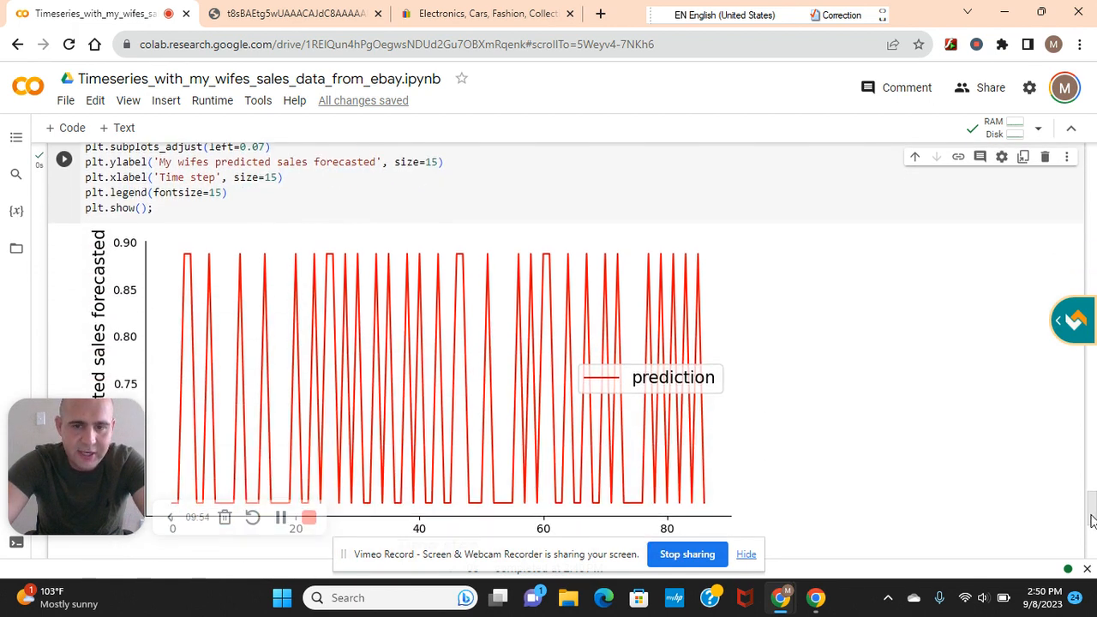
scroll(down, 3)
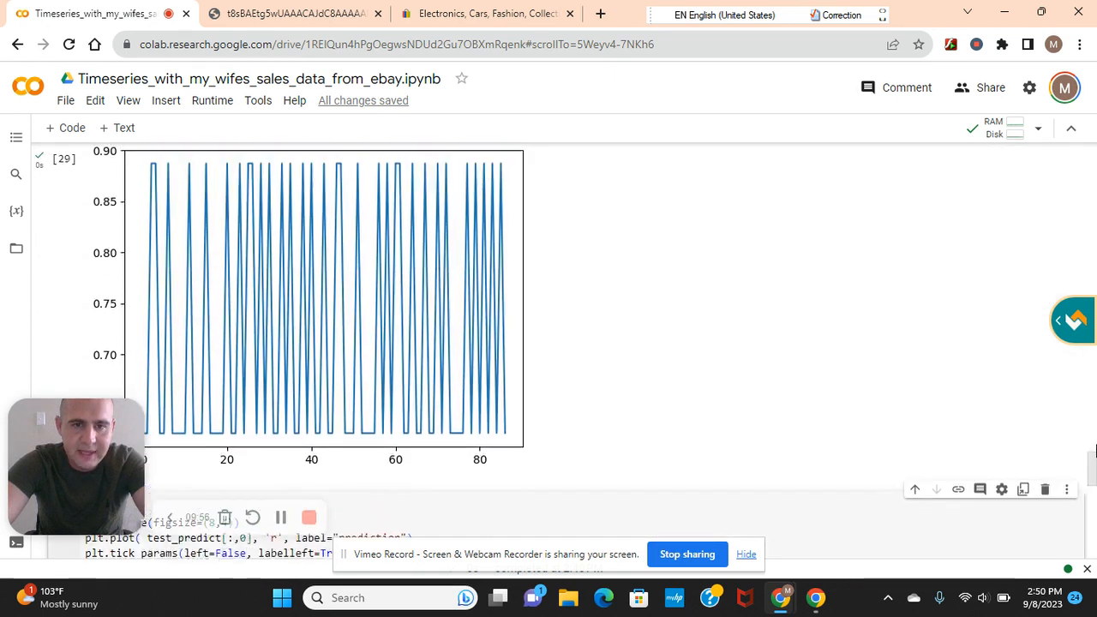
scroll(up, 3)
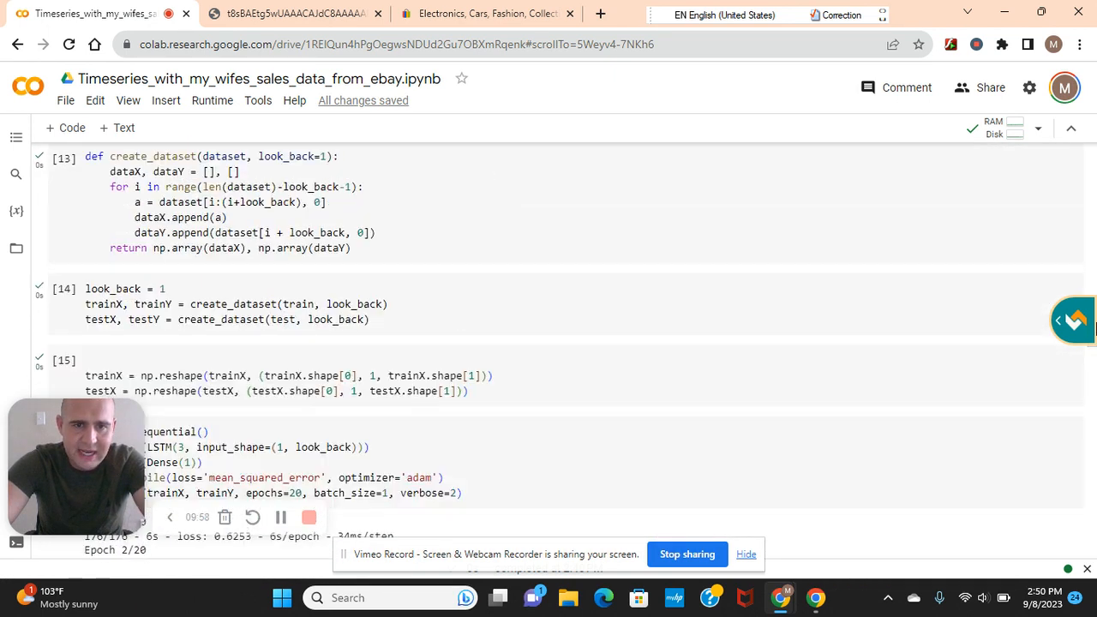
scroll(up, 3)
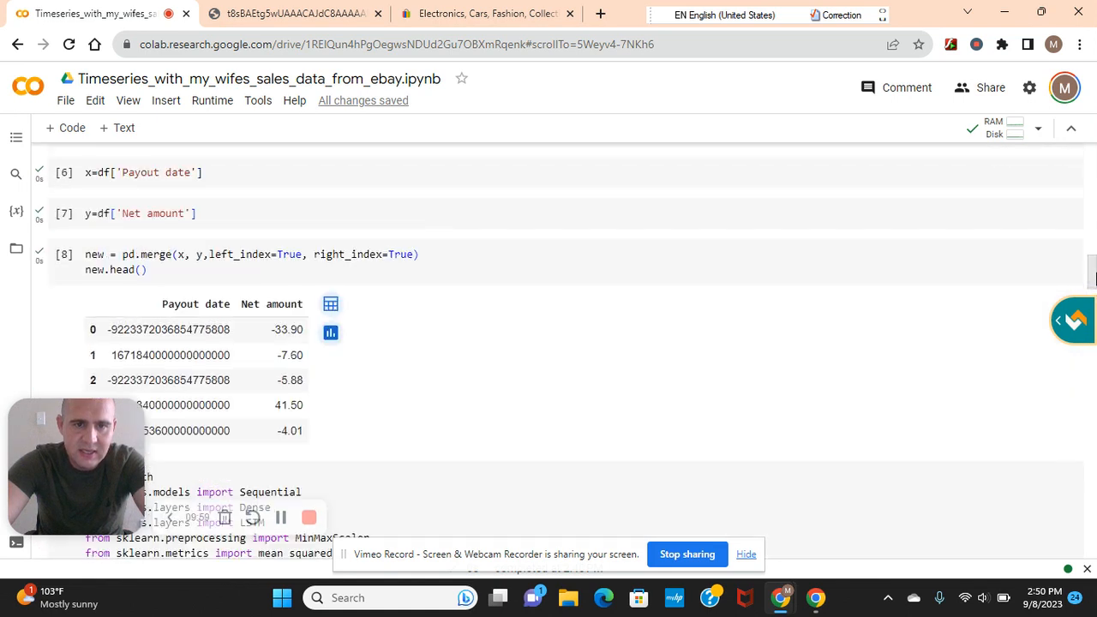
scroll(up, 3)
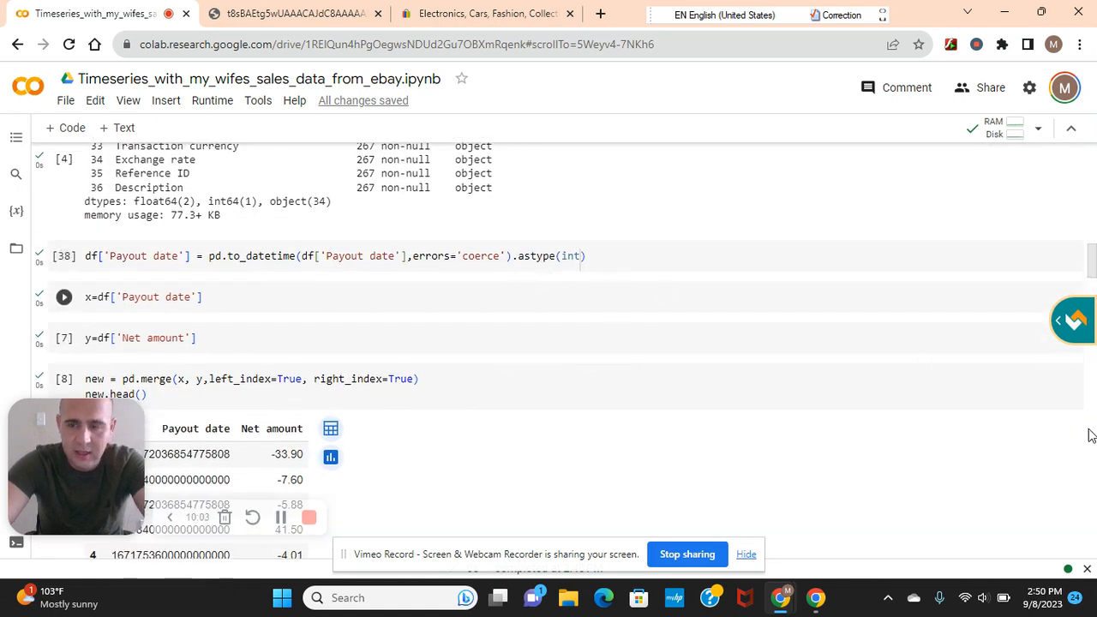
click(64, 297)
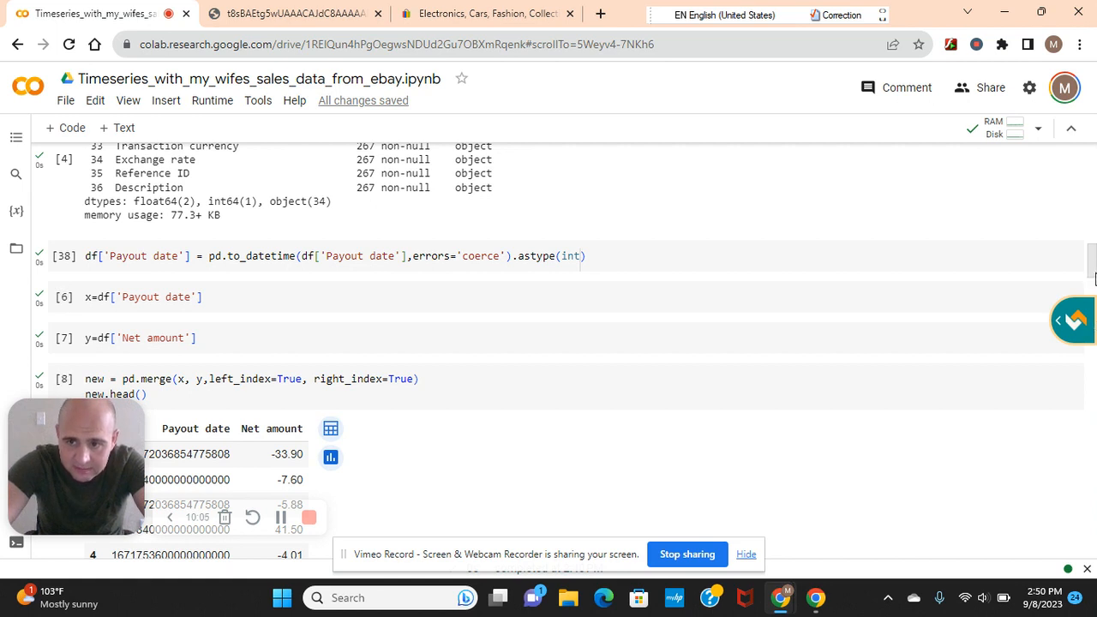
scroll(up, 3)
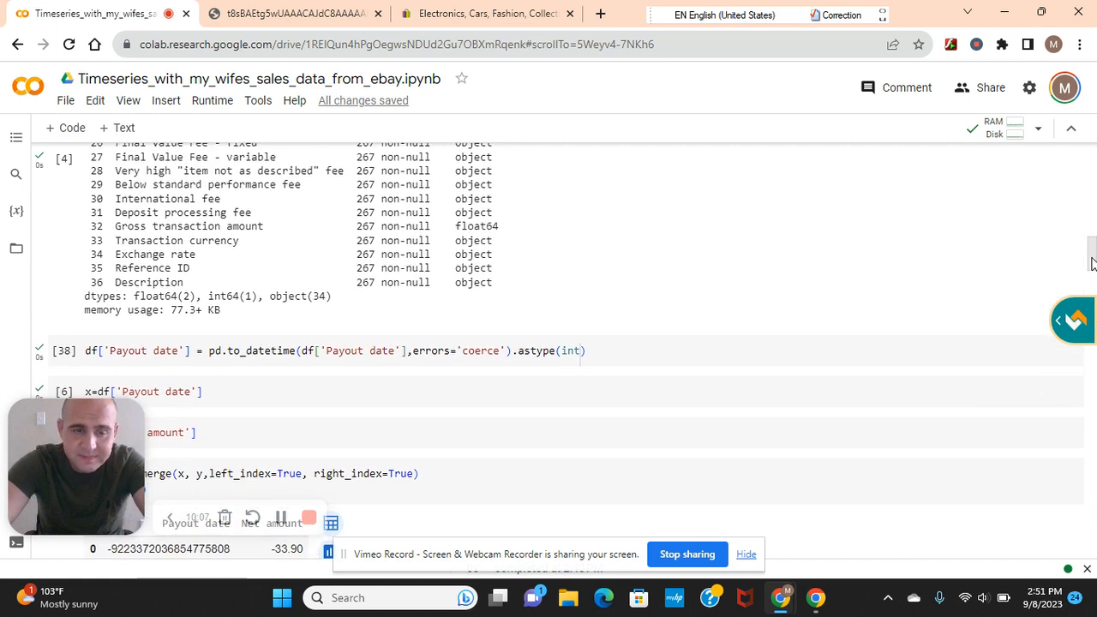
scroll(up, 3)
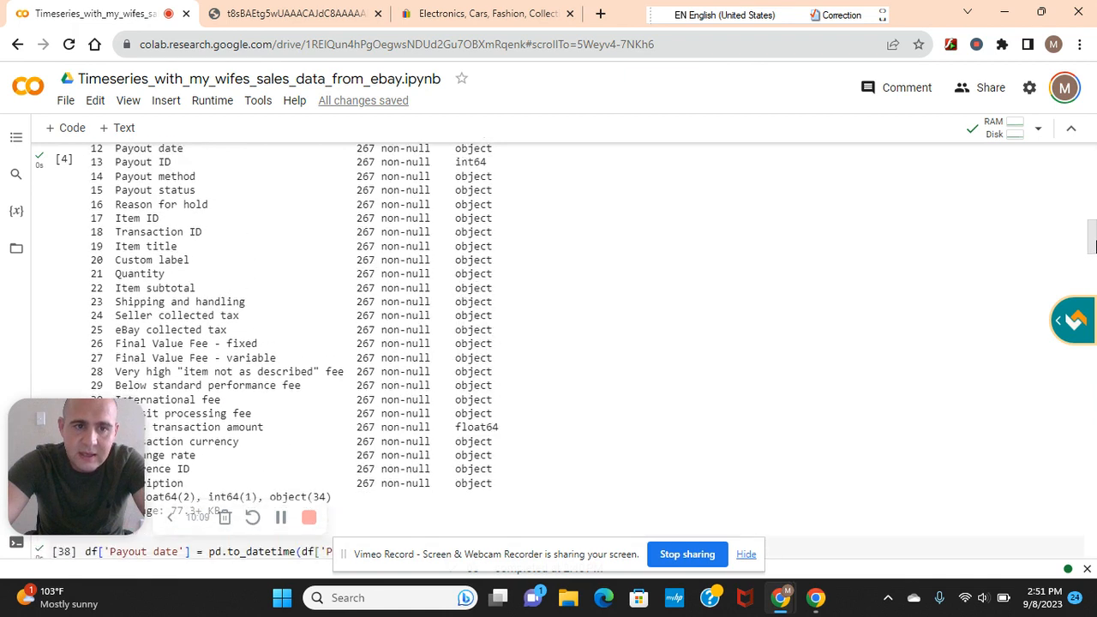
scroll(up, 3)
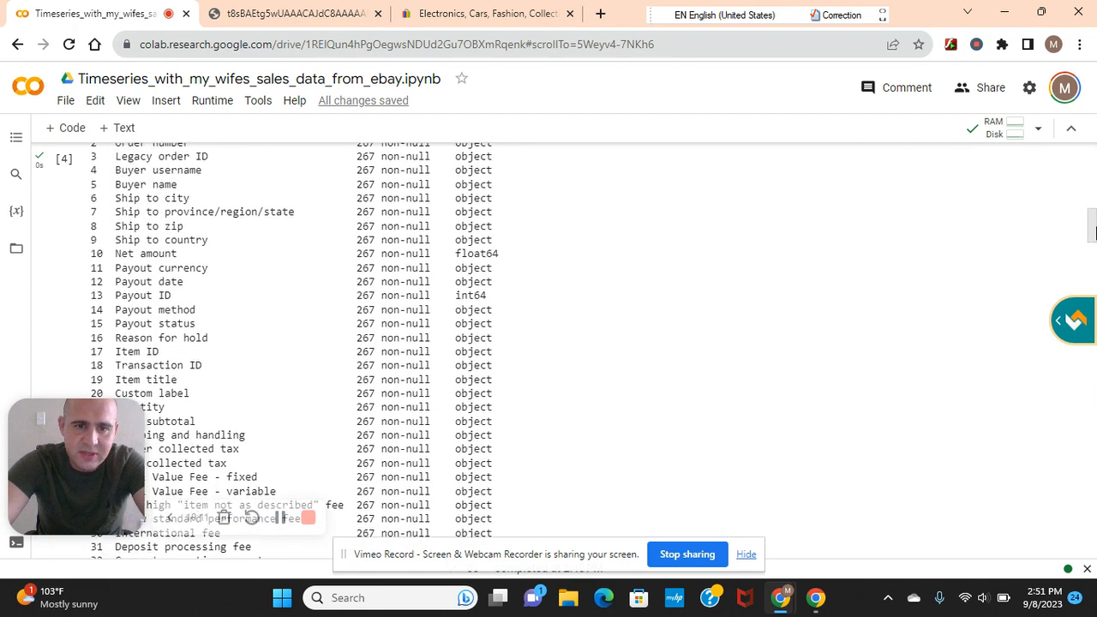
scroll(up, 3)
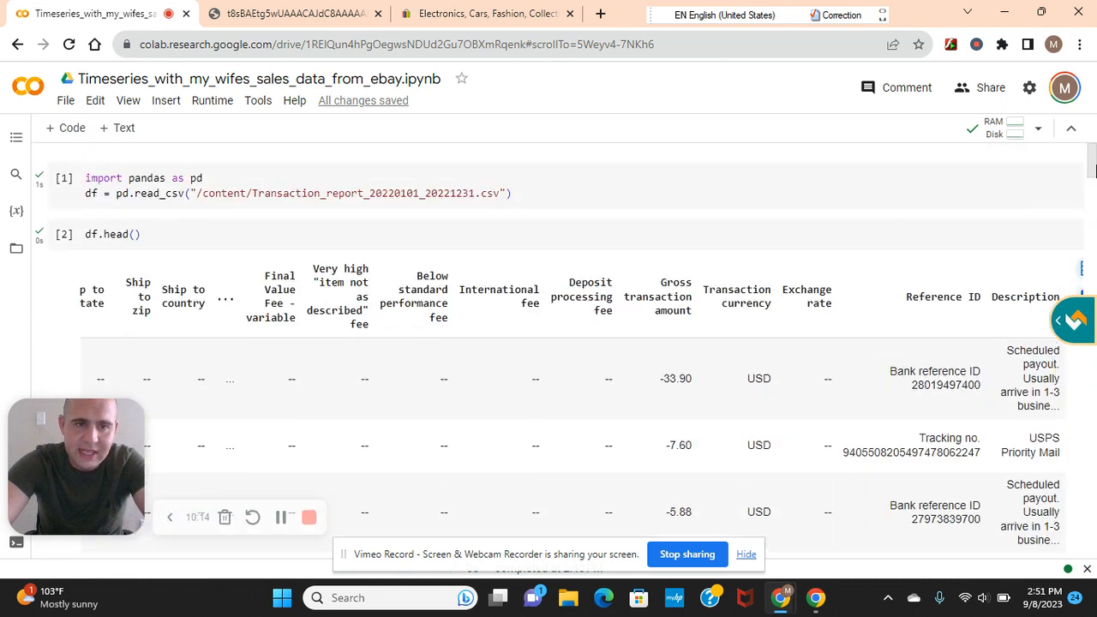
Step: Scroll past the 20-epoch training to the model.predict cells and plt.plot(train_predict) chart
scroll(down, 3)
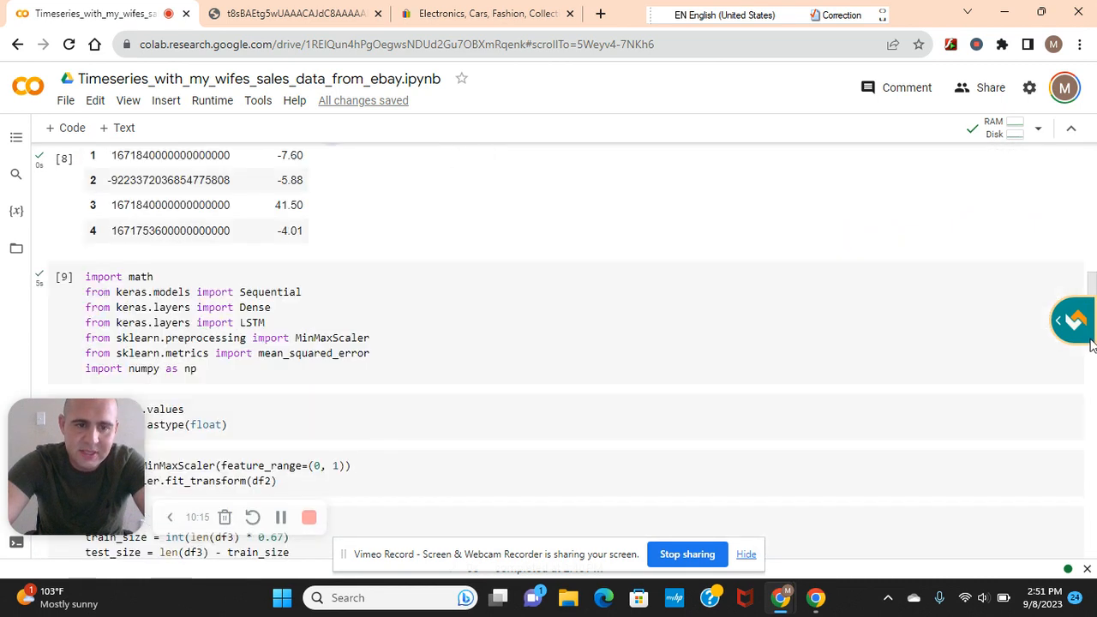
scroll(down, 3)
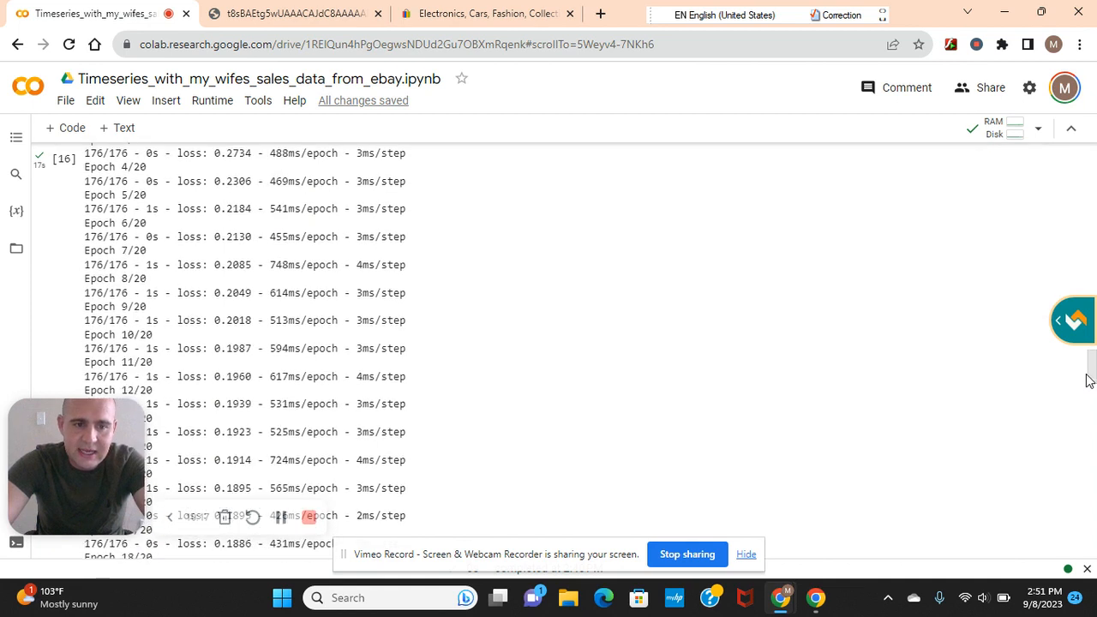
scroll(down, 3)
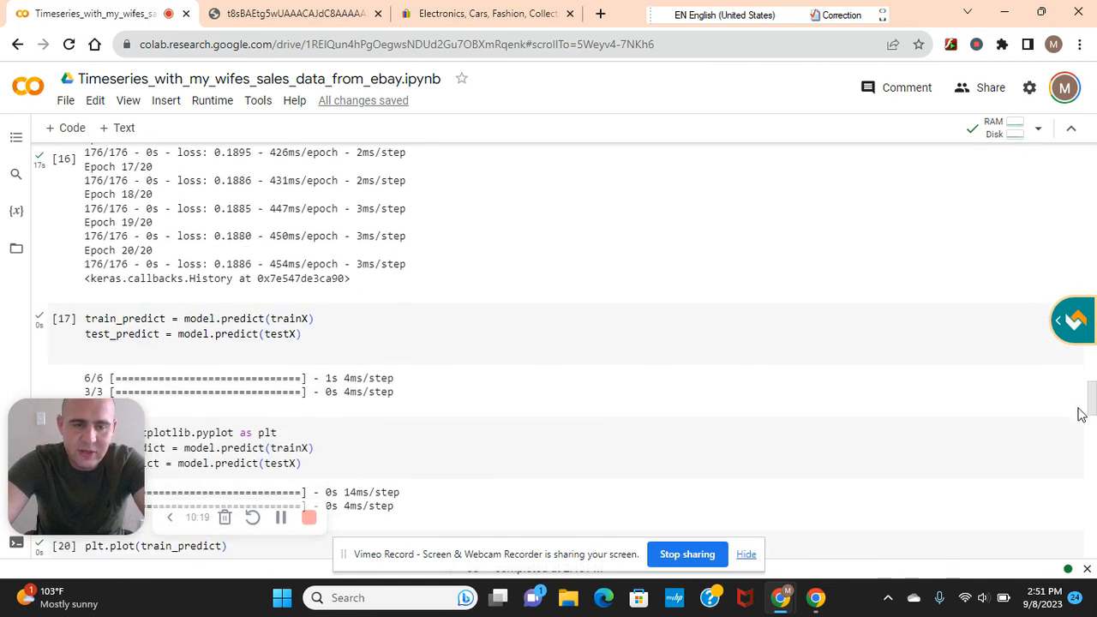
scroll(down, 3)
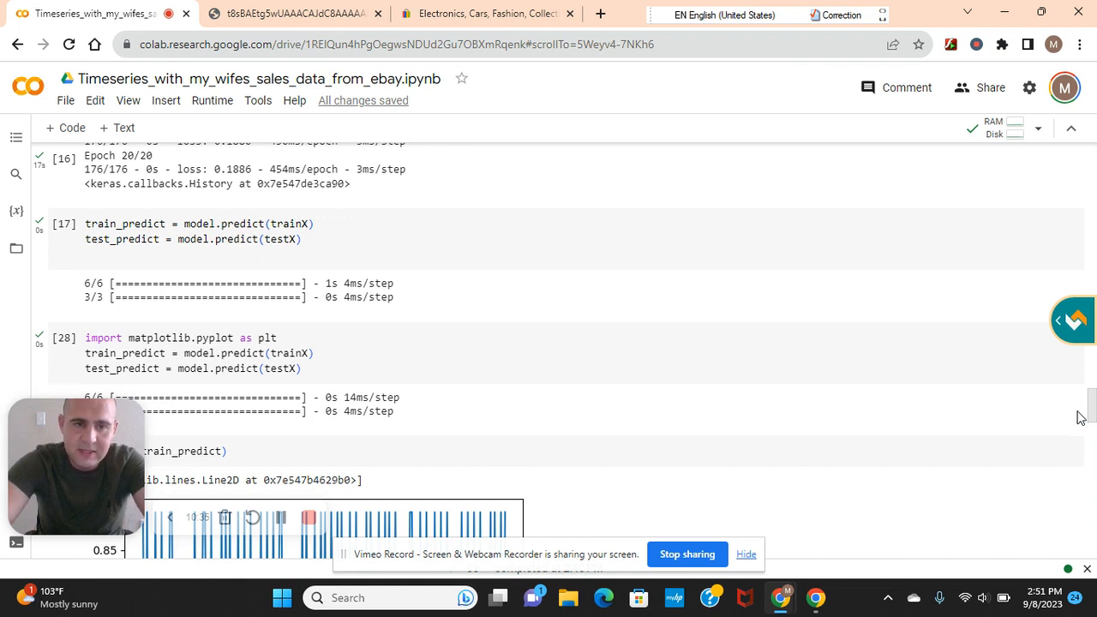
Step: Scroll down to the blue plot, then back up to the read_csv cell and 37-column df.info()
scroll(down, 3)
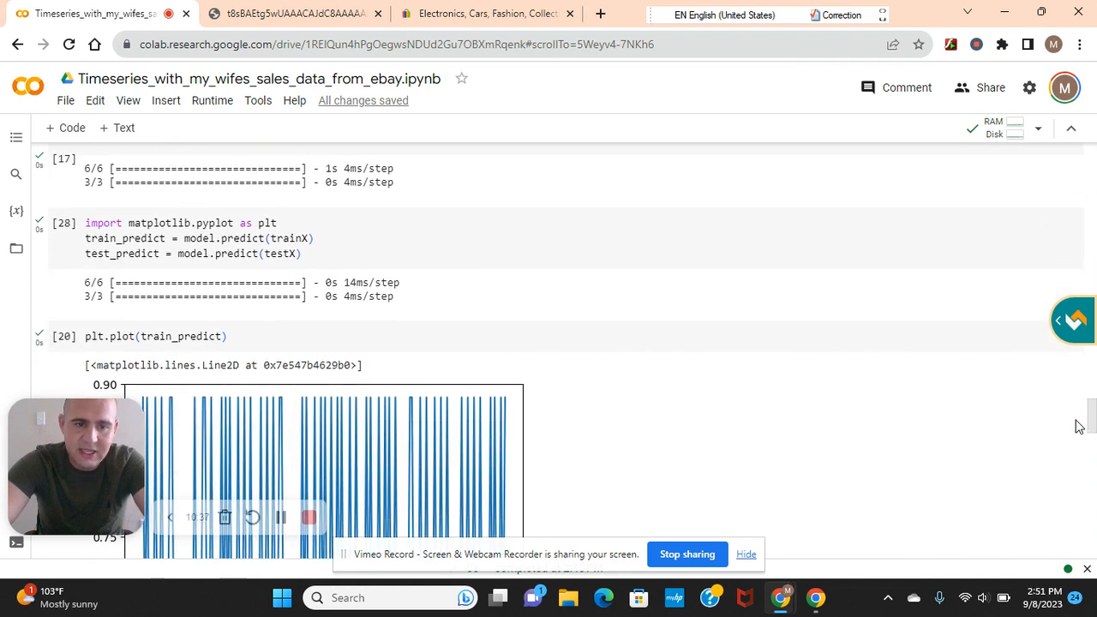
scroll(down, 3)
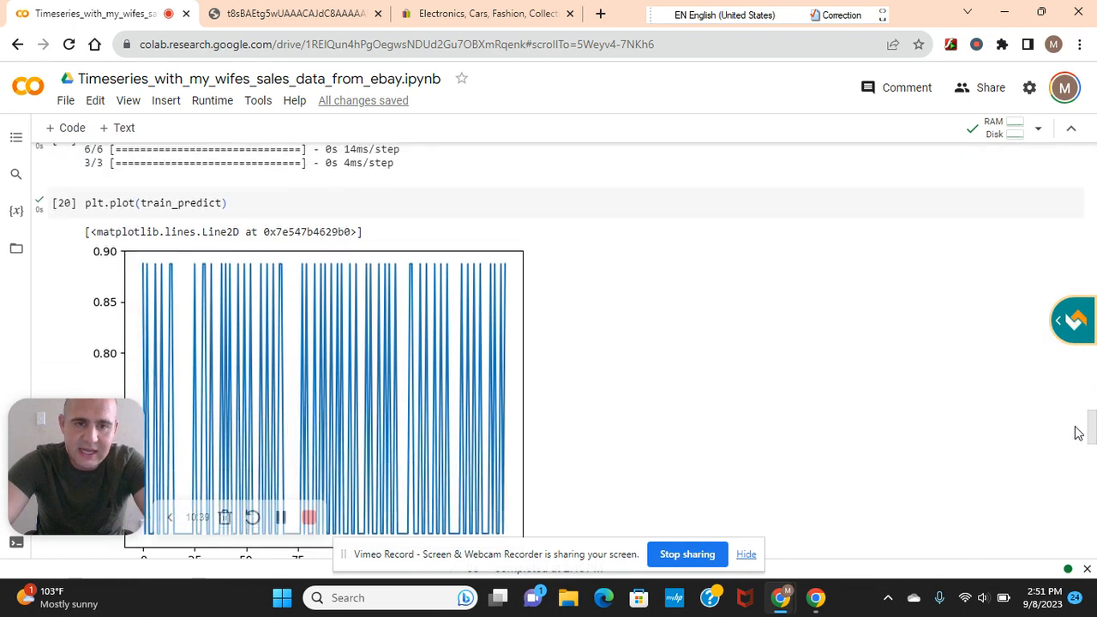
scroll(up, 3)
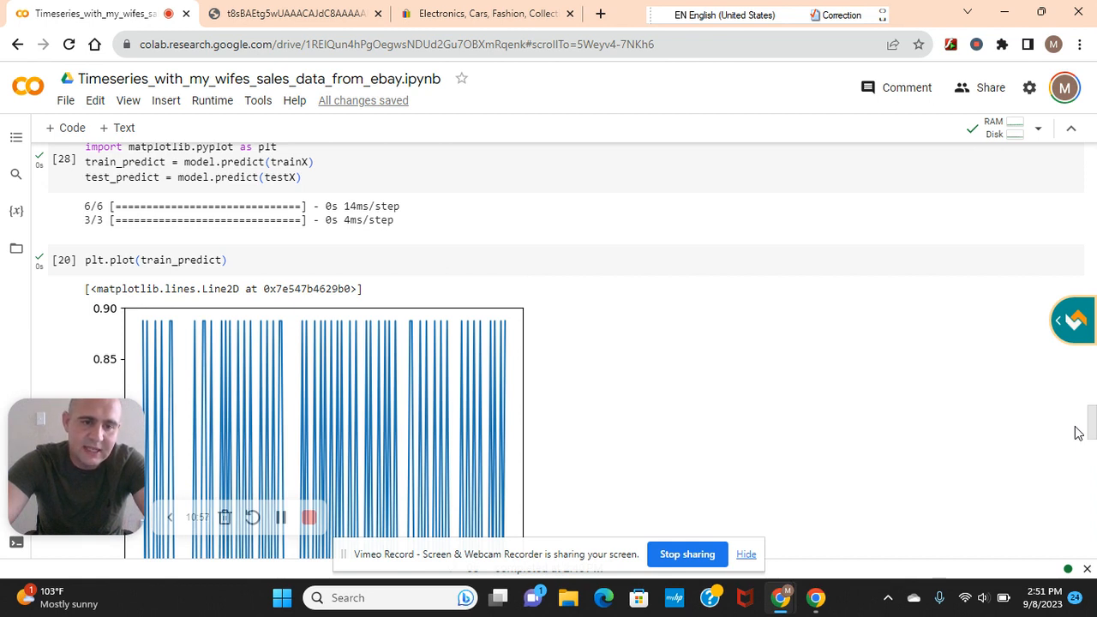
scroll(up, 3)
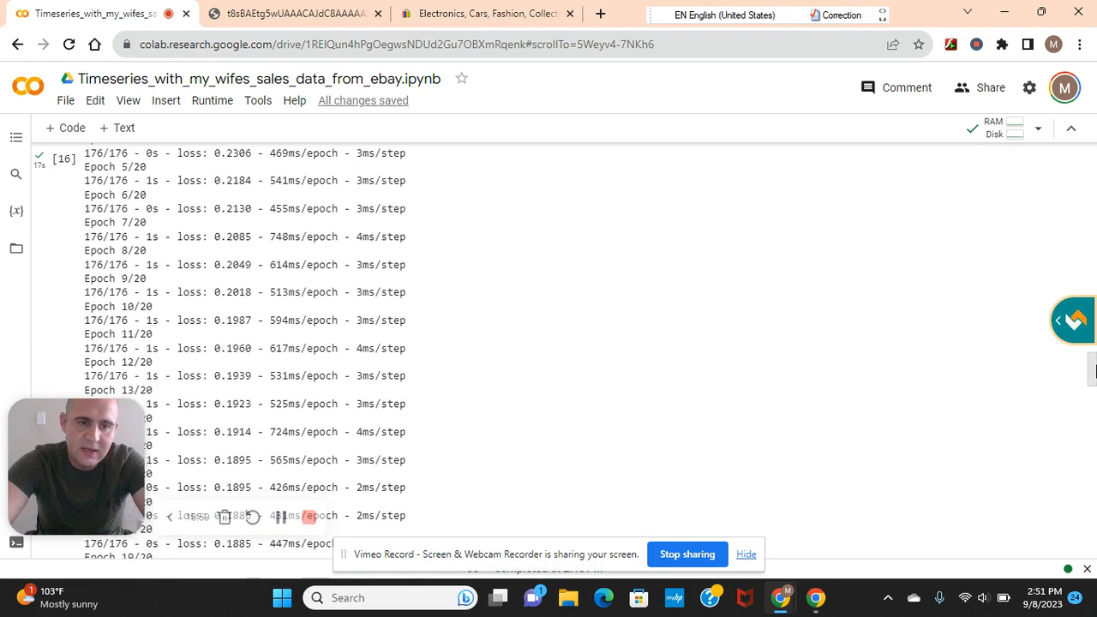
scroll(up, 3)
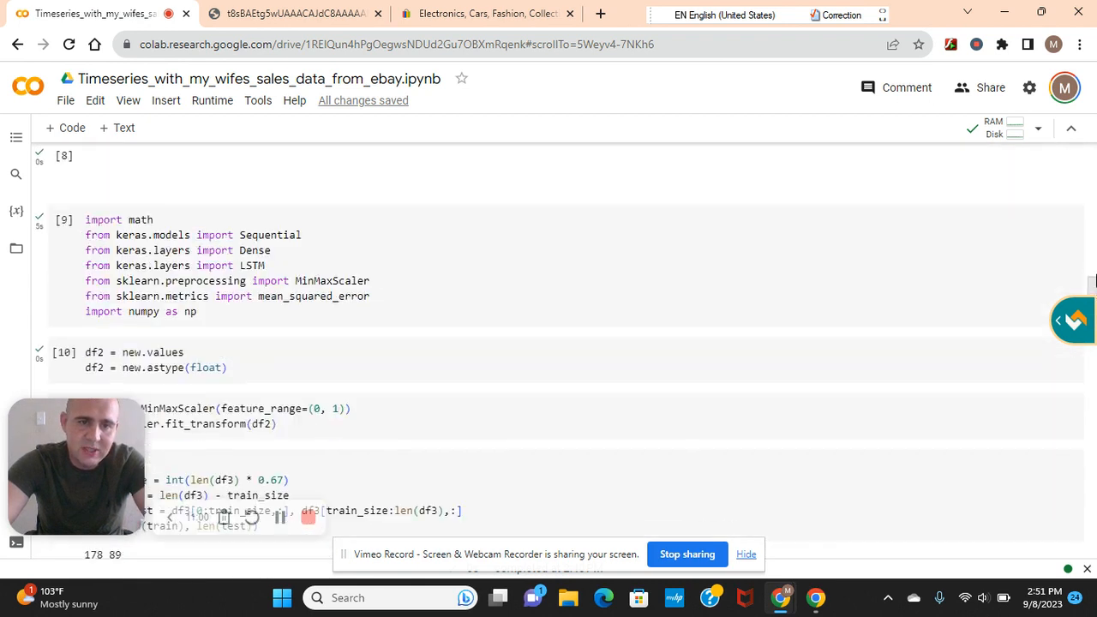
scroll(up, 3)
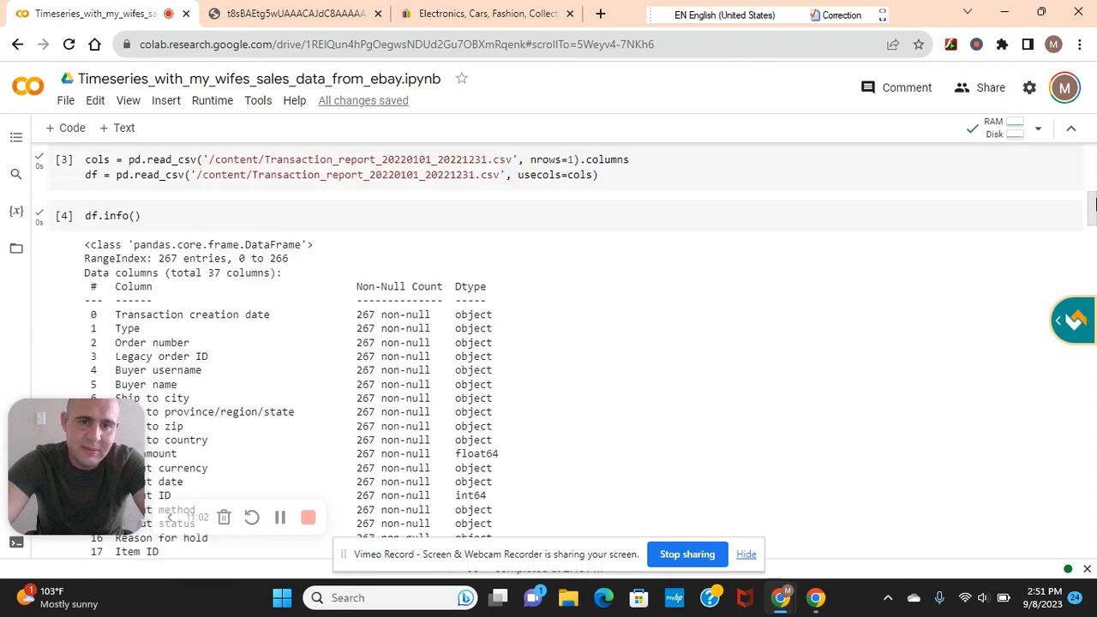